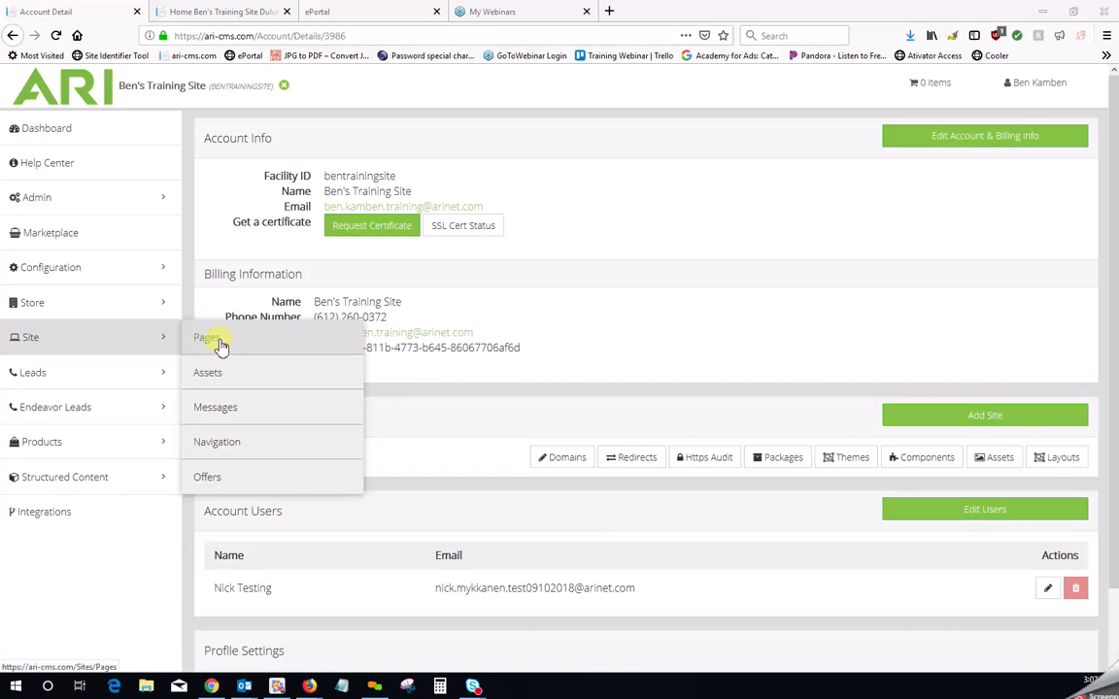
Open the site's Page List, then scroll the live dealer homepage to its Welcome text
click(208, 337)
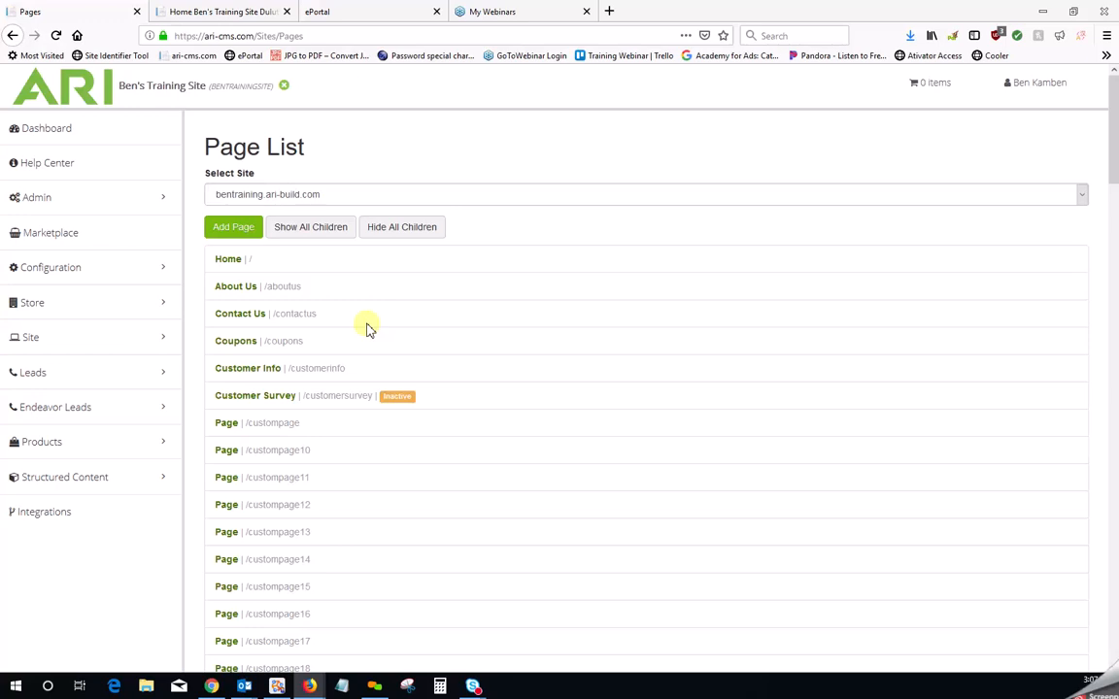
click(223, 10)
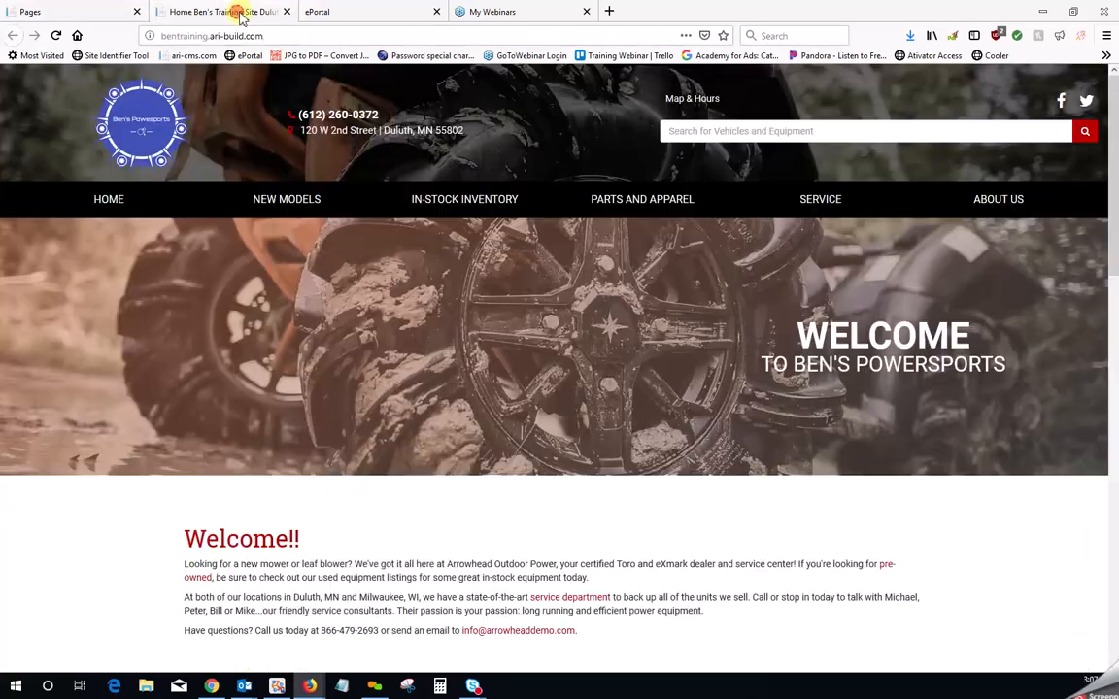
scroll(down, 3)
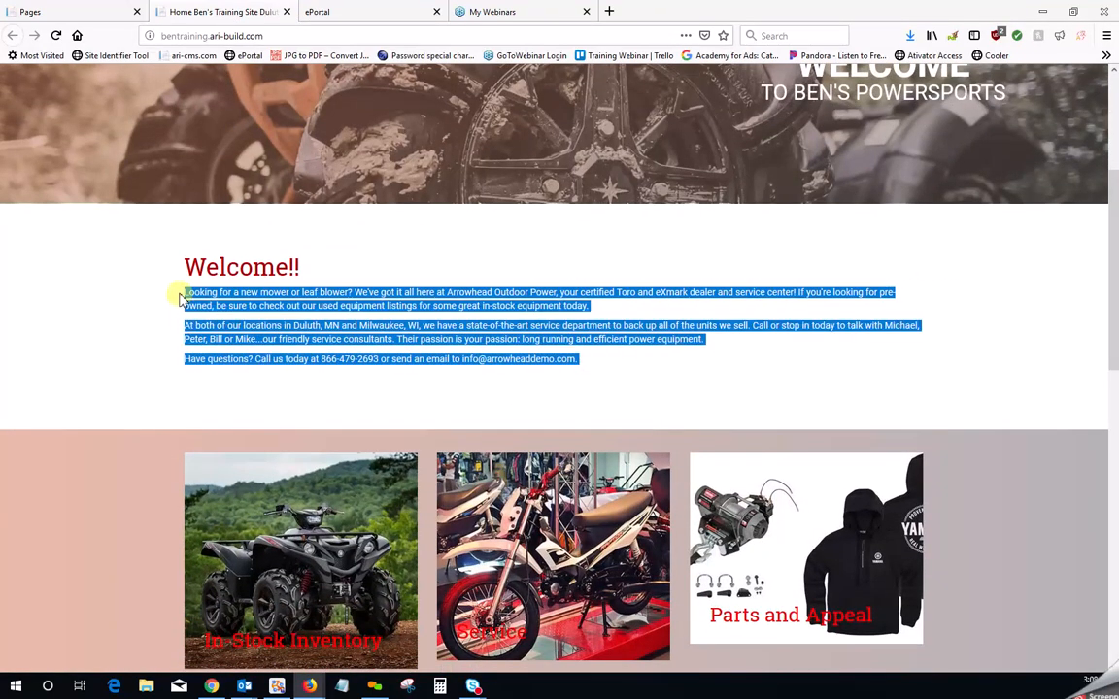
mouse_move(447, 272)
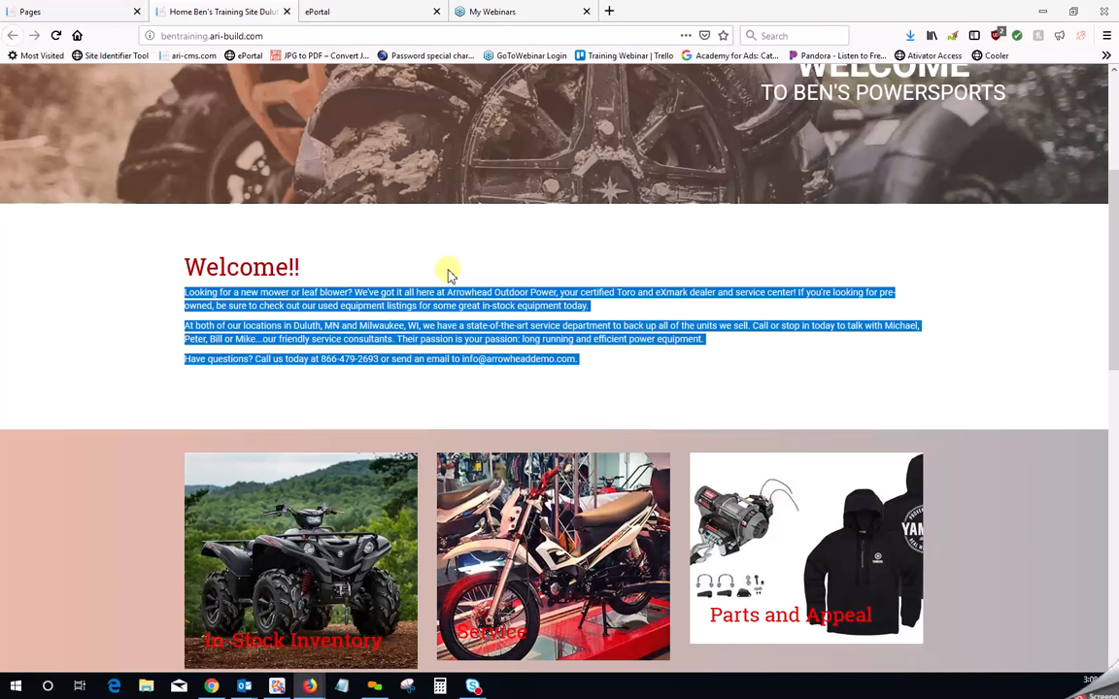
mouse_move(361, 379)
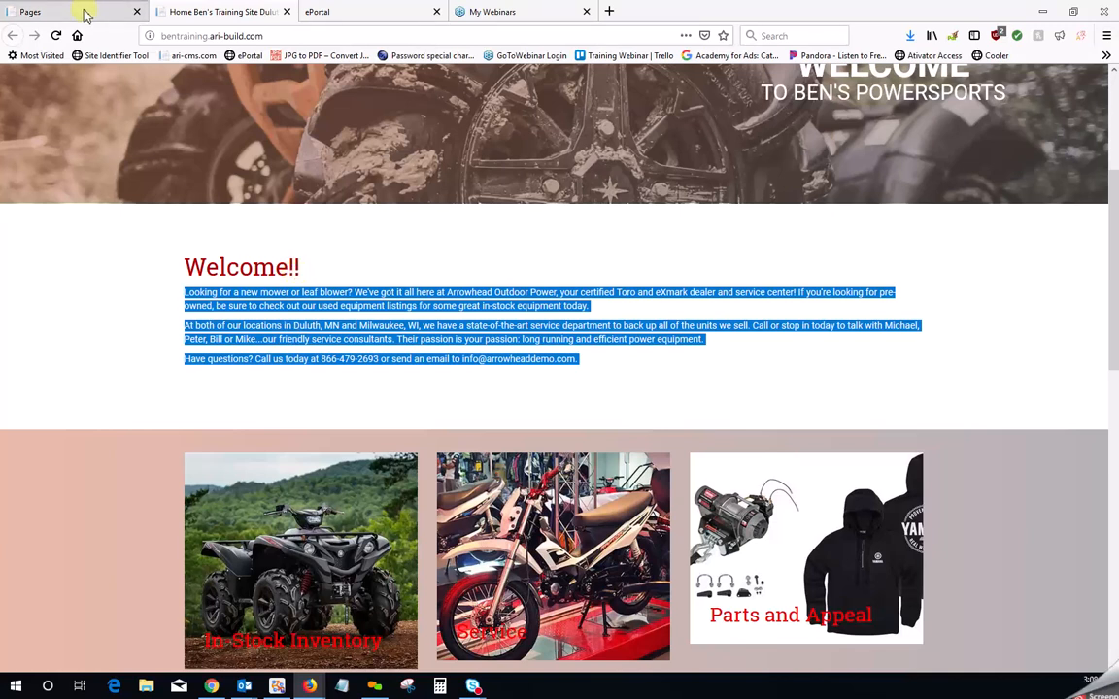
Go back to the CMS Page List and open the Home entry's Page Detail
click(30, 11)
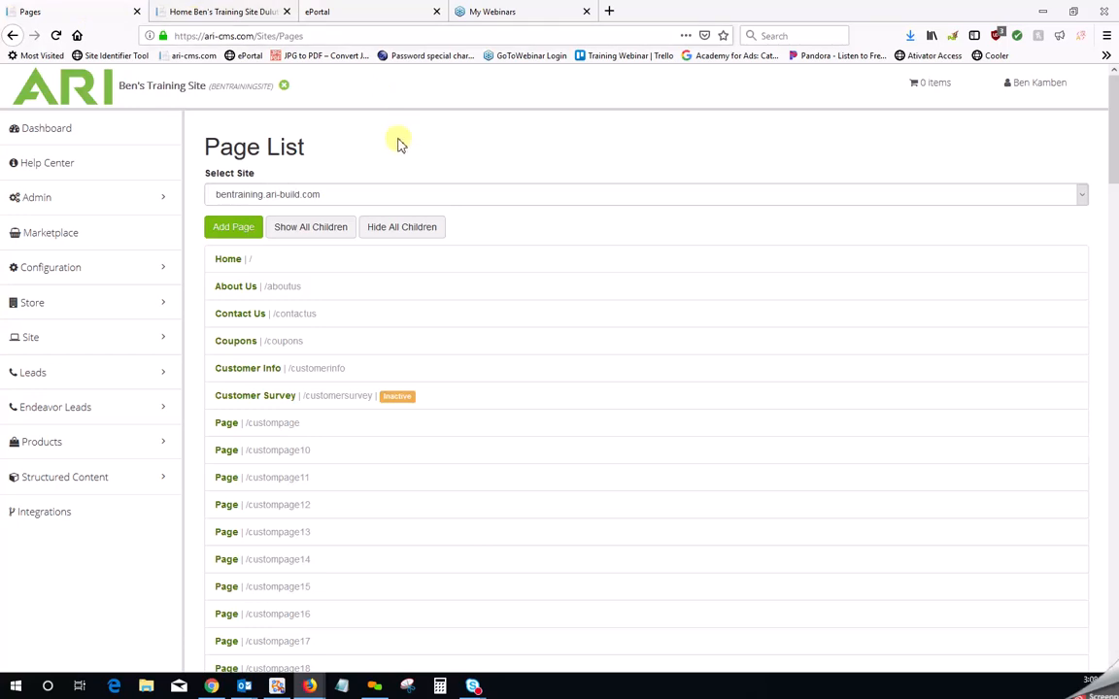
click(30, 337)
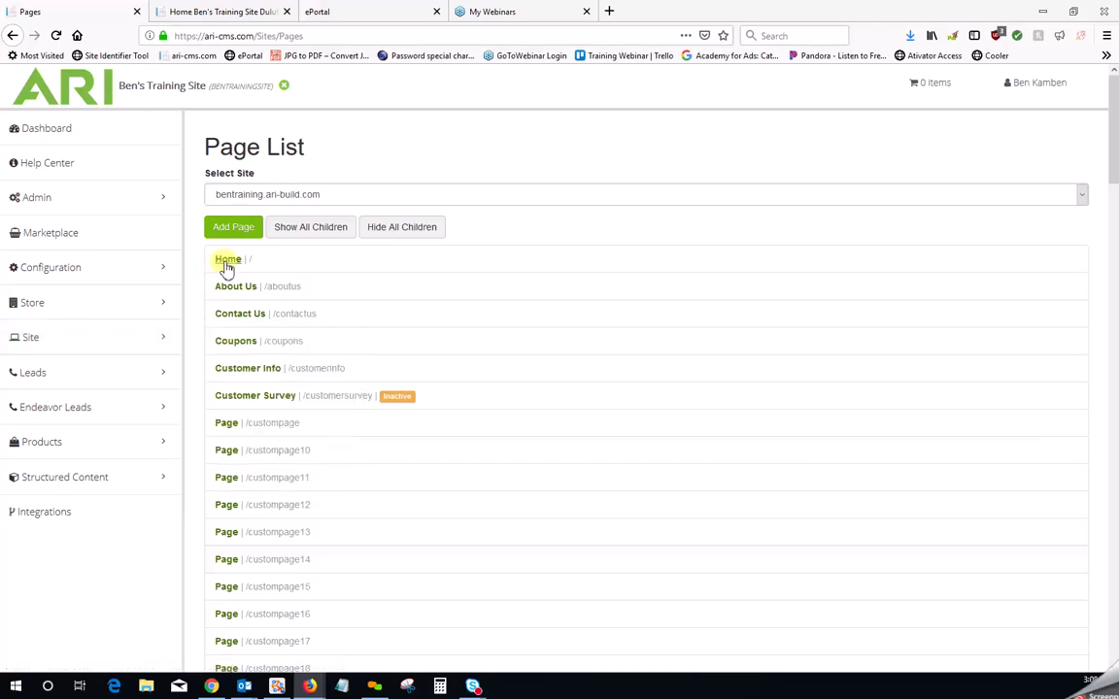
click(228, 259)
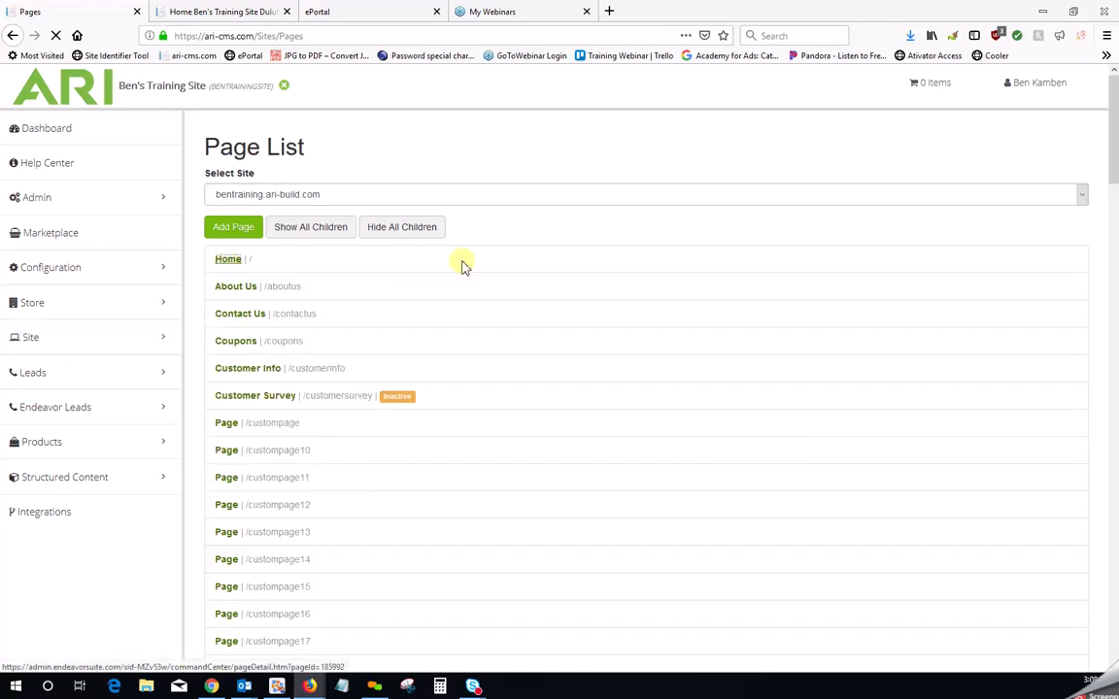
click(227, 259)
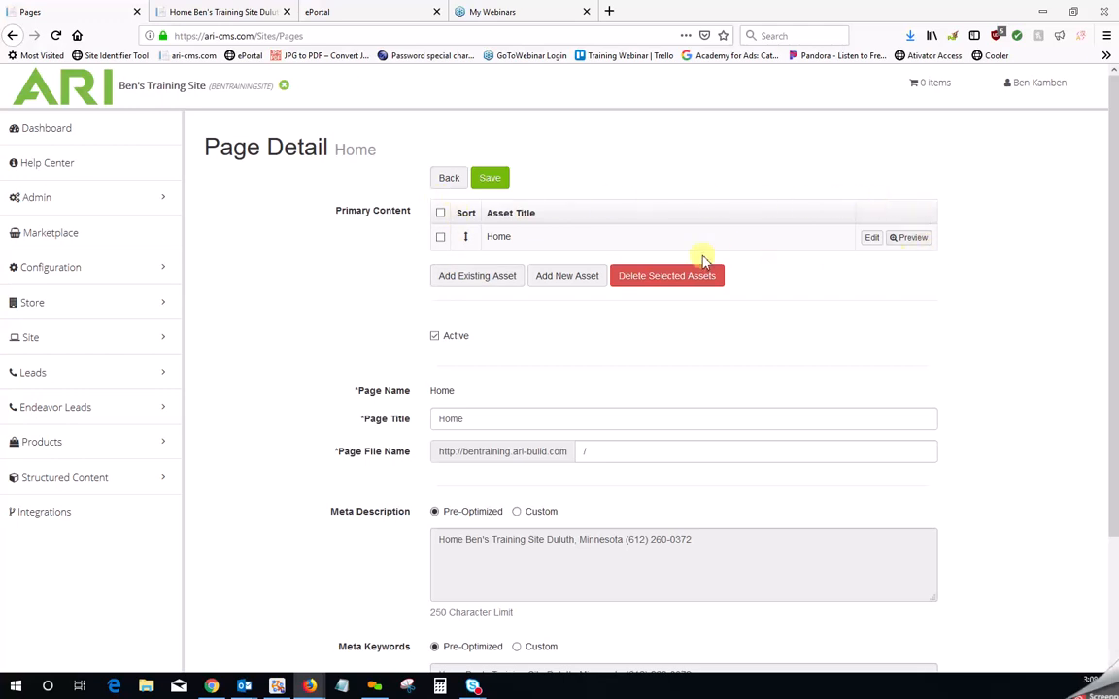
mouse_move(491, 261)
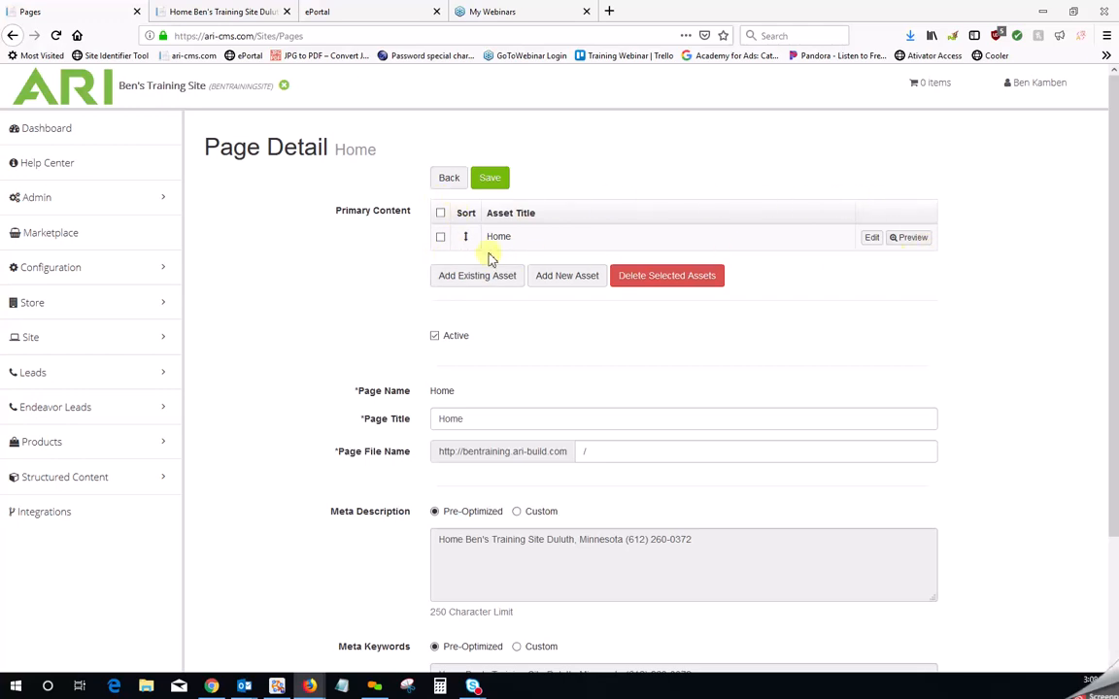
mouse_move(762, 252)
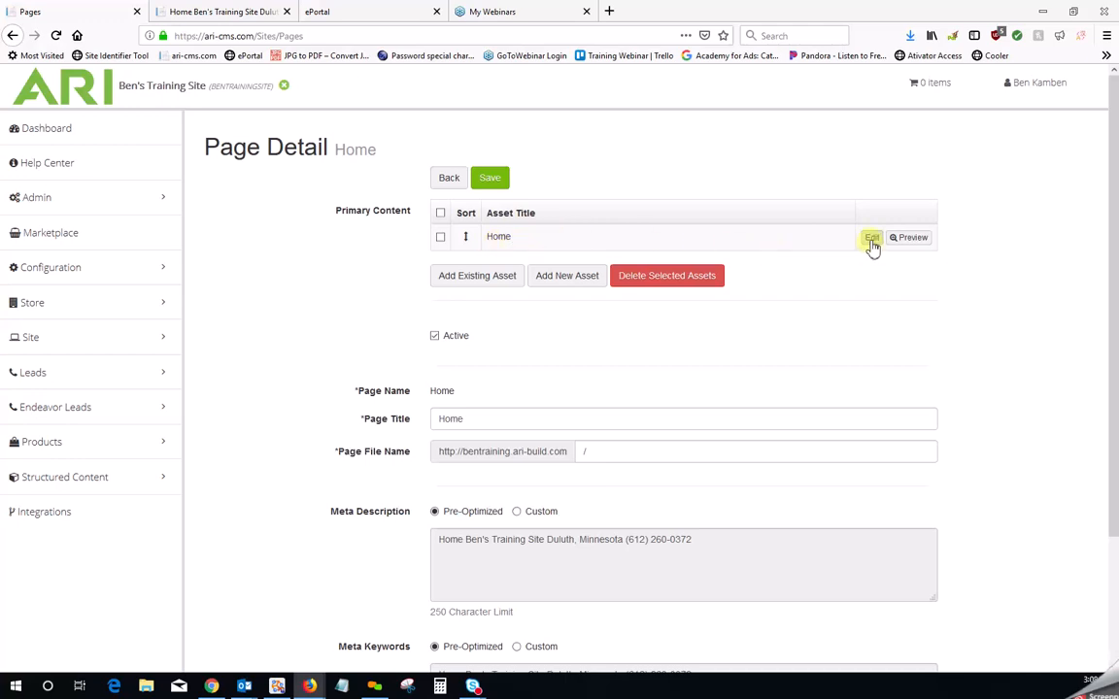
Edit the Home content asset and bring up the Media Browser file library
click(871, 238)
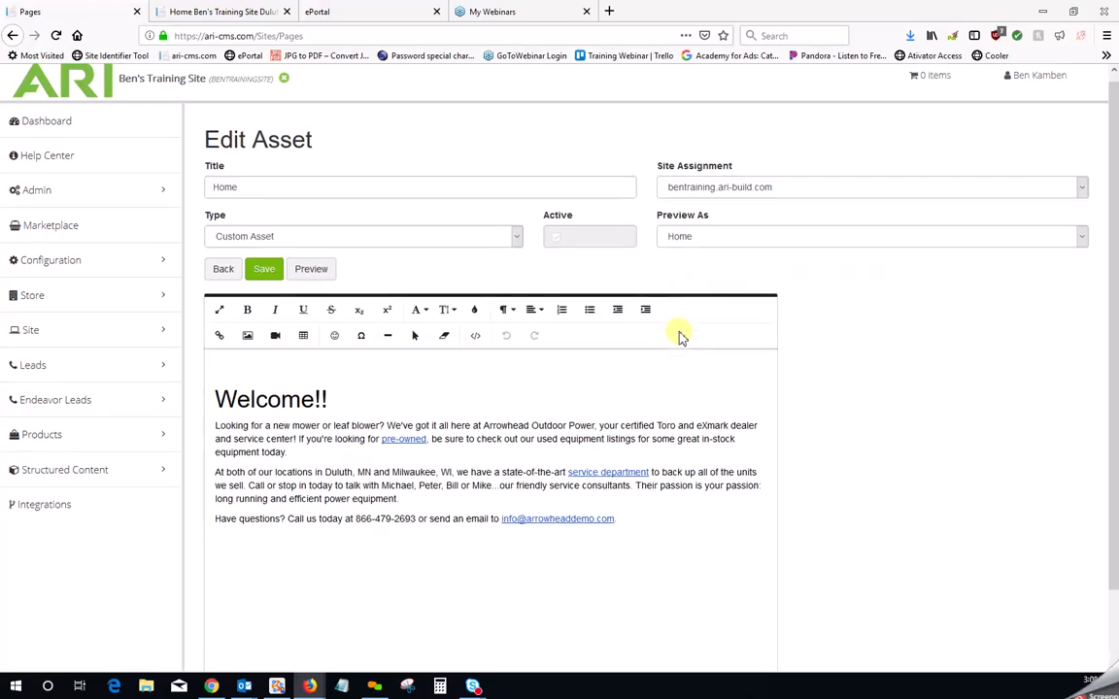
scroll(down, 3)
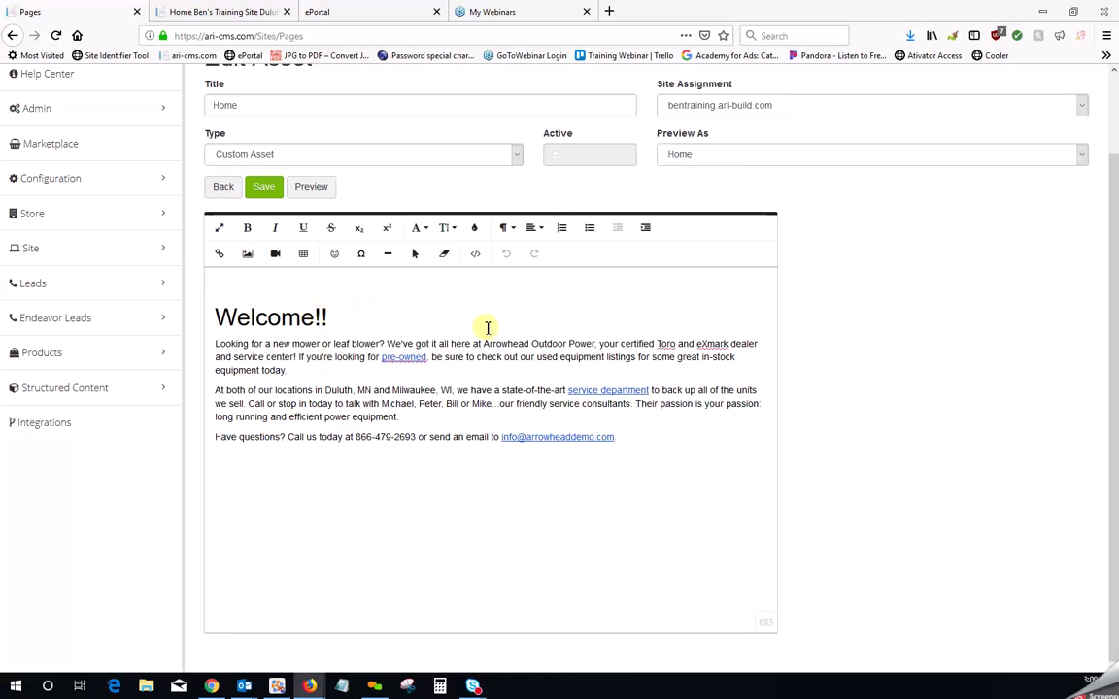
mouse_move(481, 325)
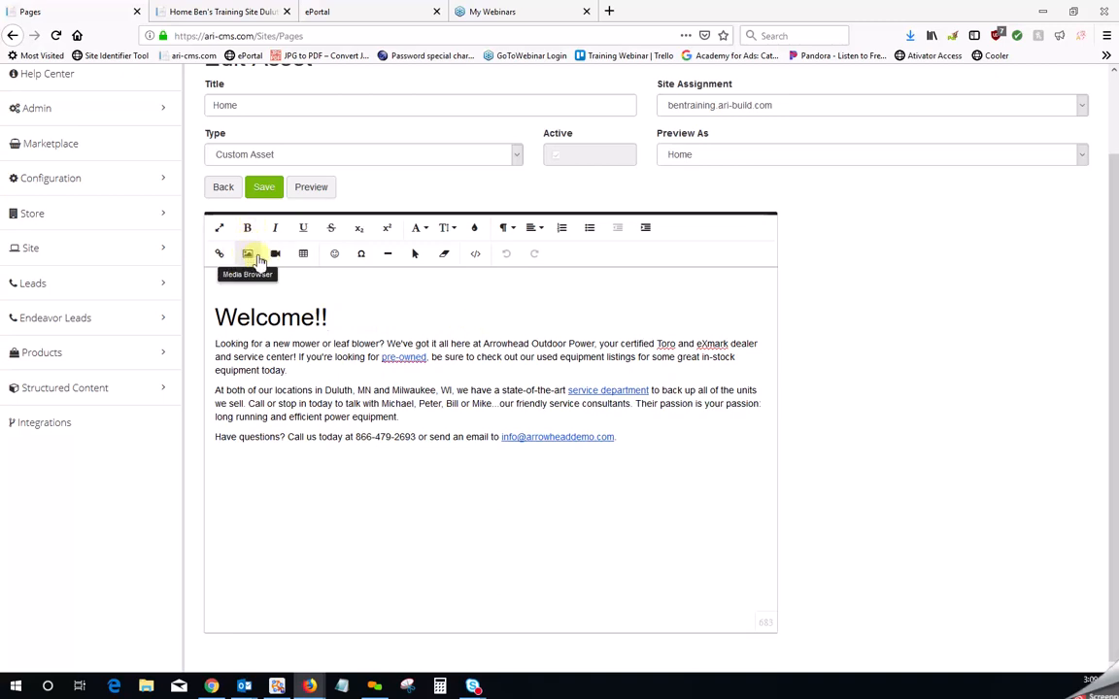
click(329, 316)
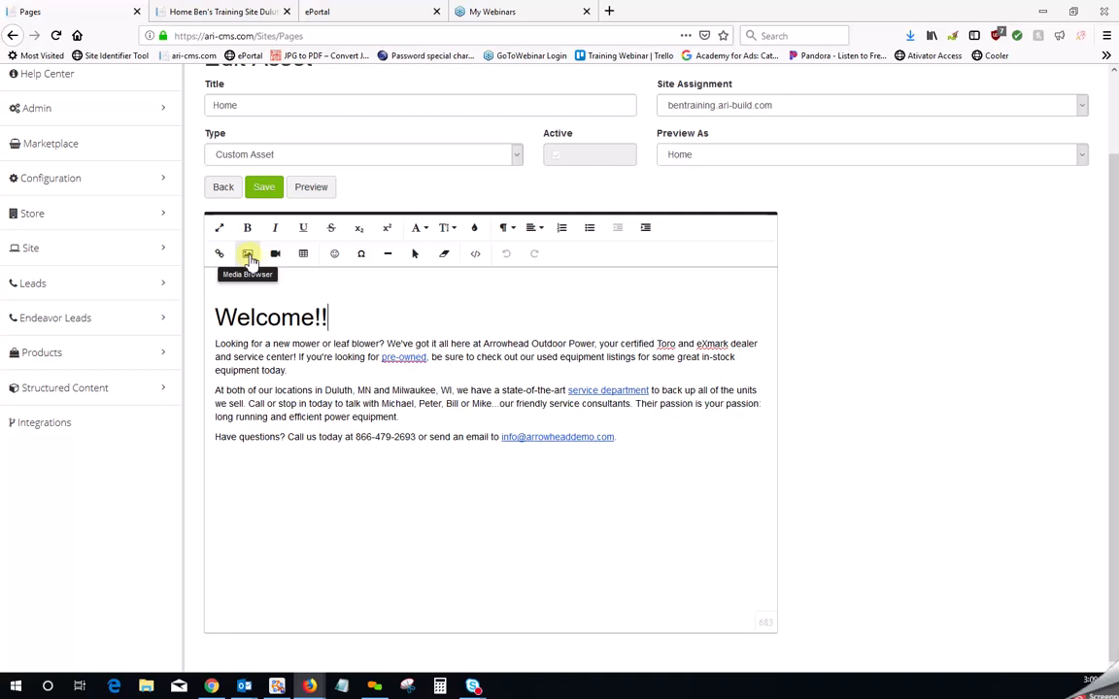
click(248, 254)
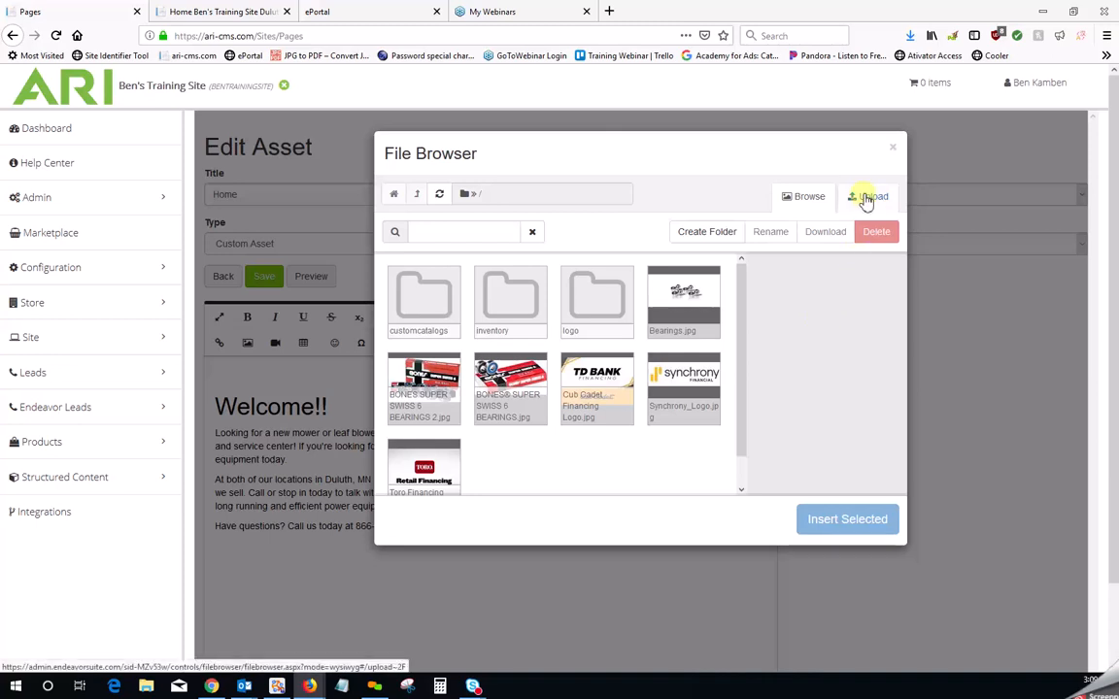
Upload '1960 Brigs and Stratton.jpg' from the computer into the file library
click(859, 197)
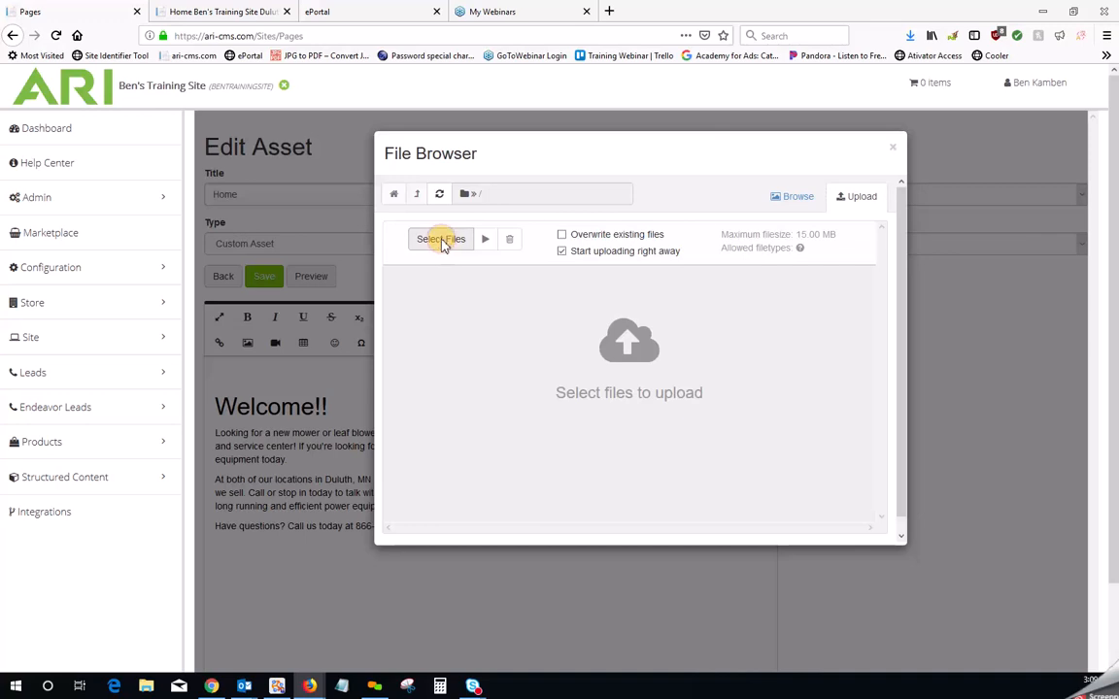
click(440, 239)
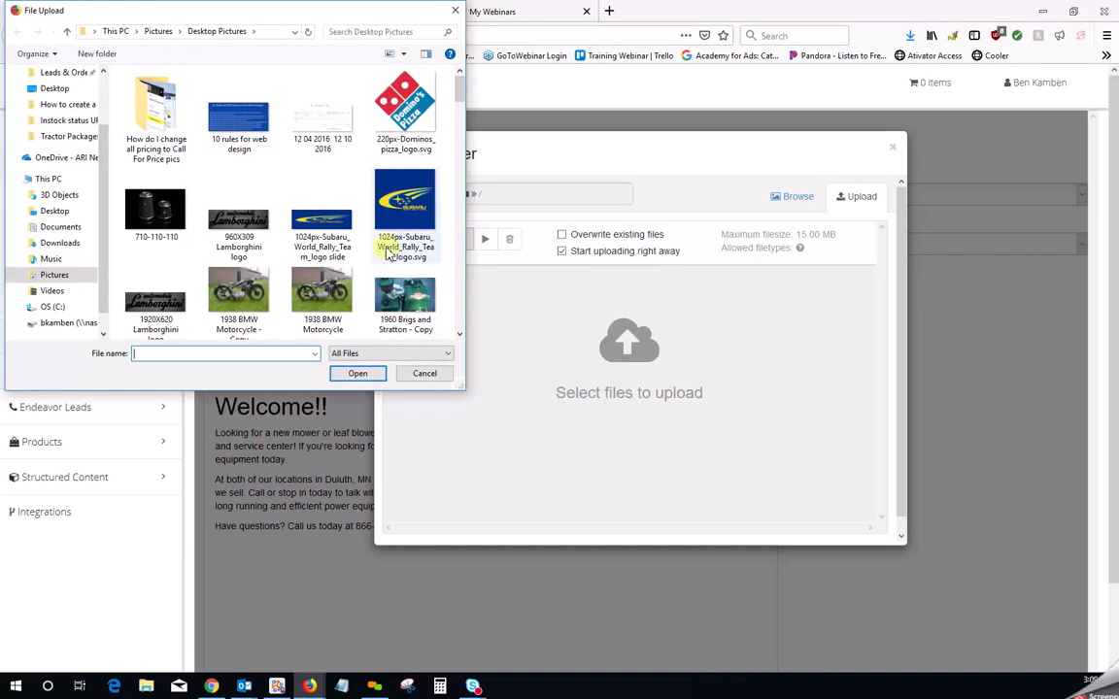
scroll(down, 3)
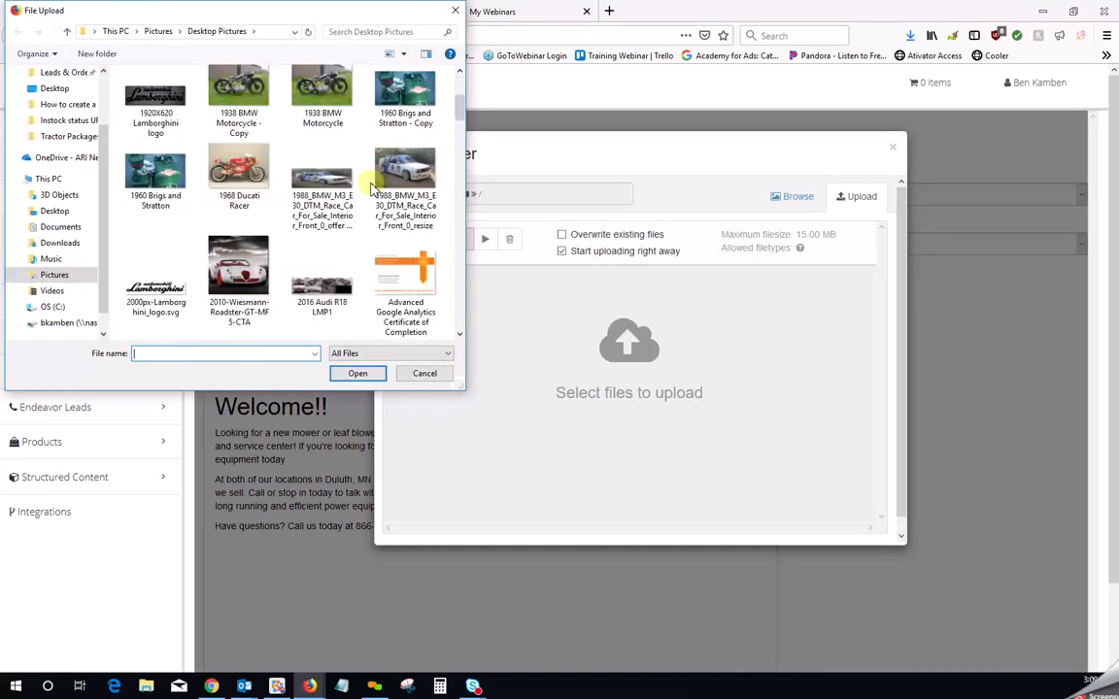
click(156, 173)
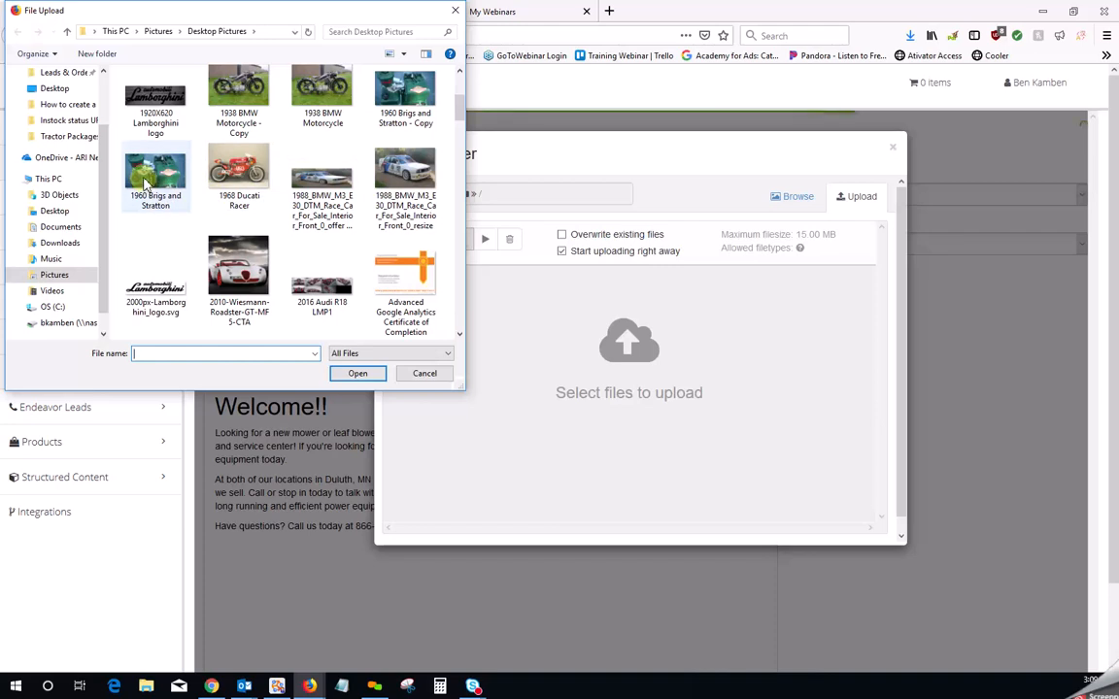
mouse_move(144, 178)
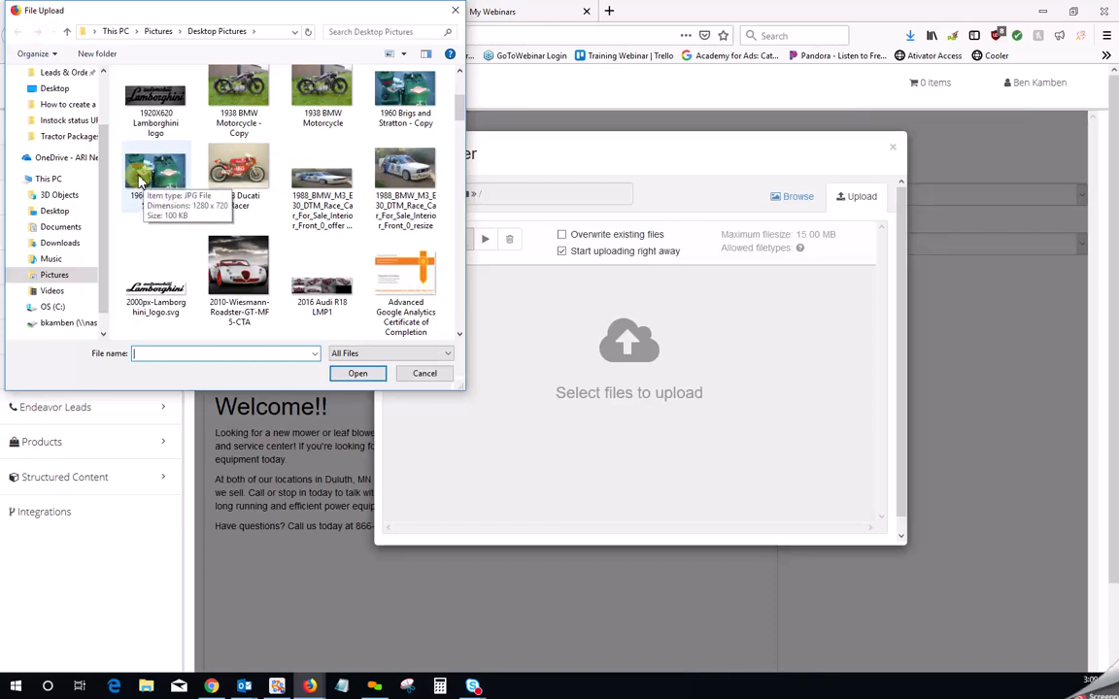
click(155, 170)
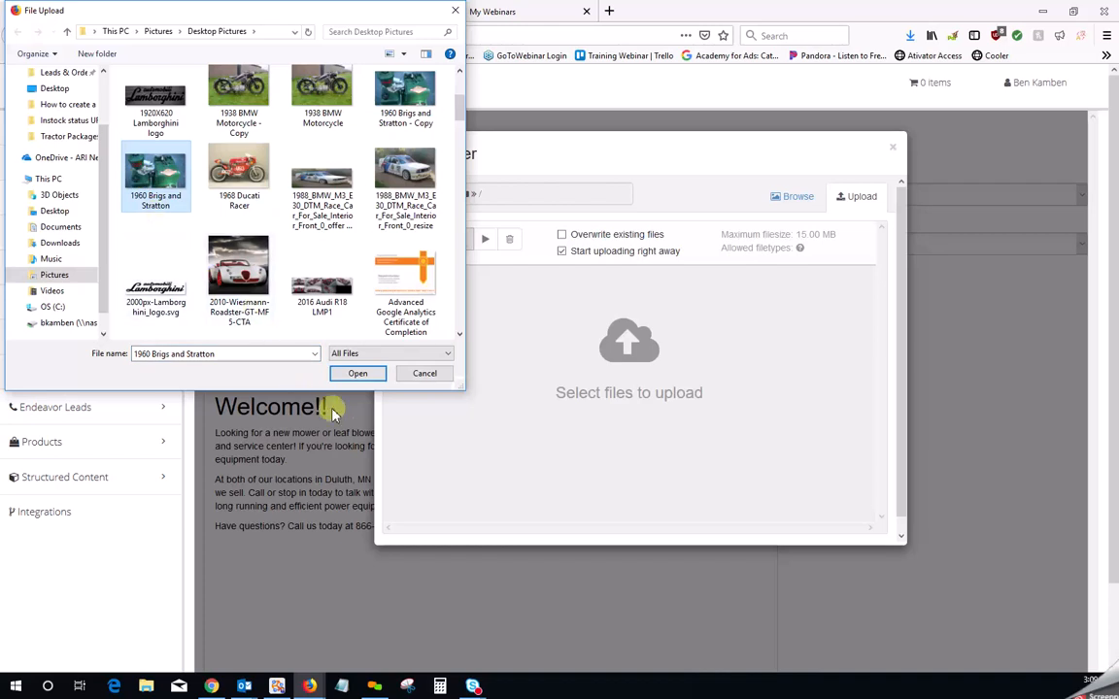
click(358, 373)
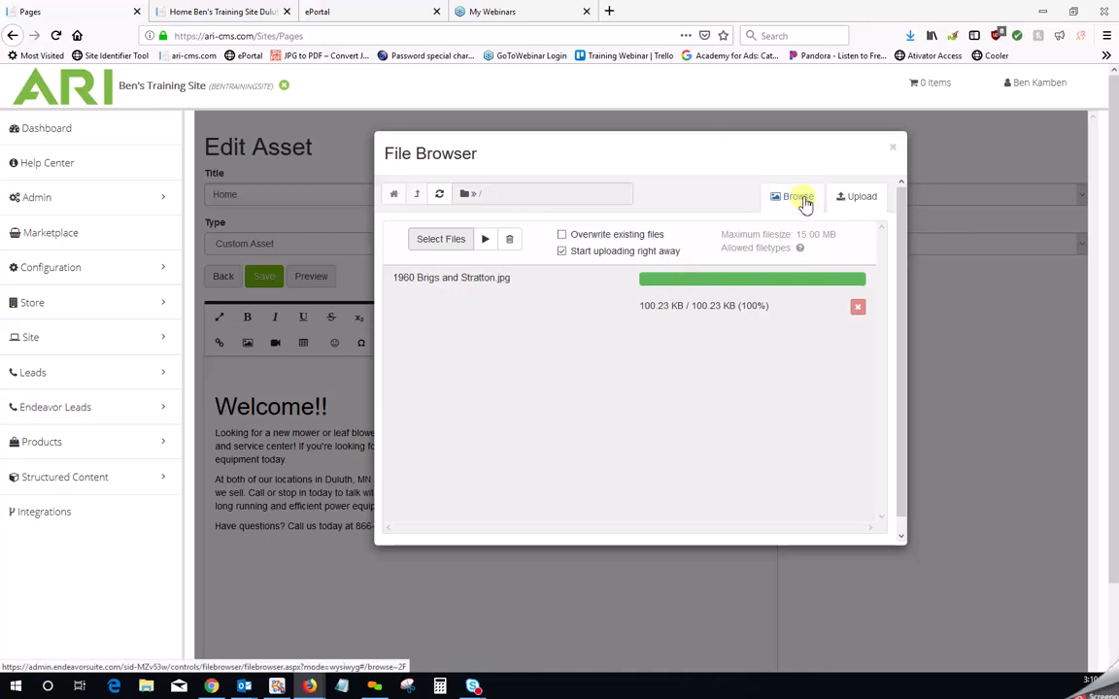
Search the file library for '196' and select the 1960 Brigs and Stratton.jpg thumbnail
click(792, 196)
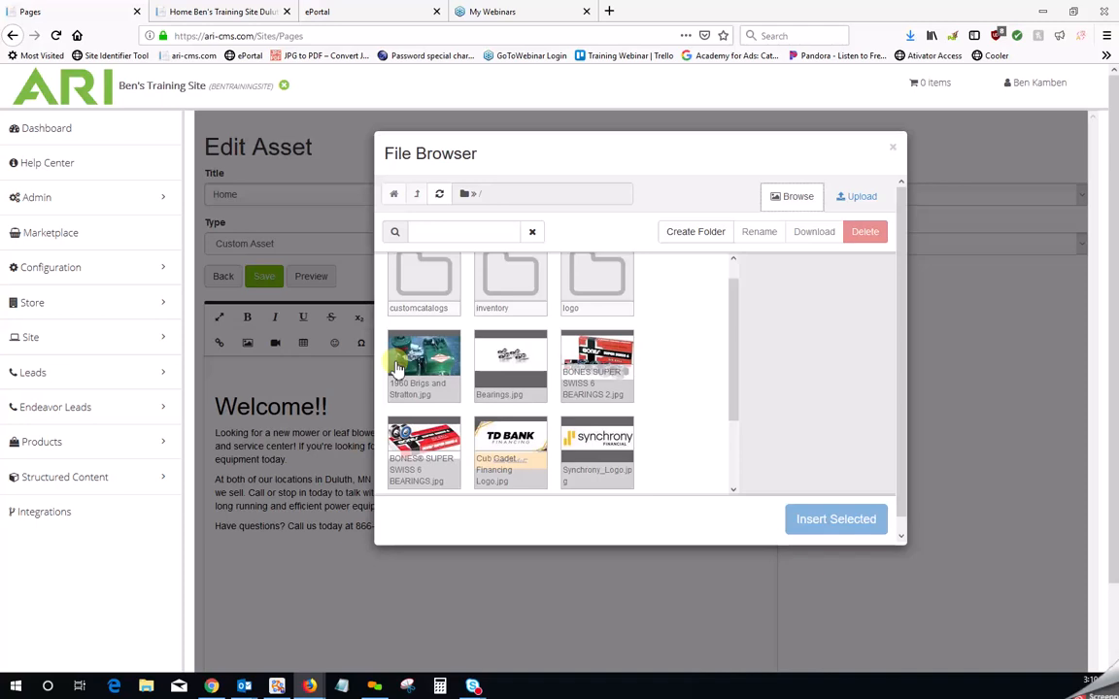
mouse_move(568, 447)
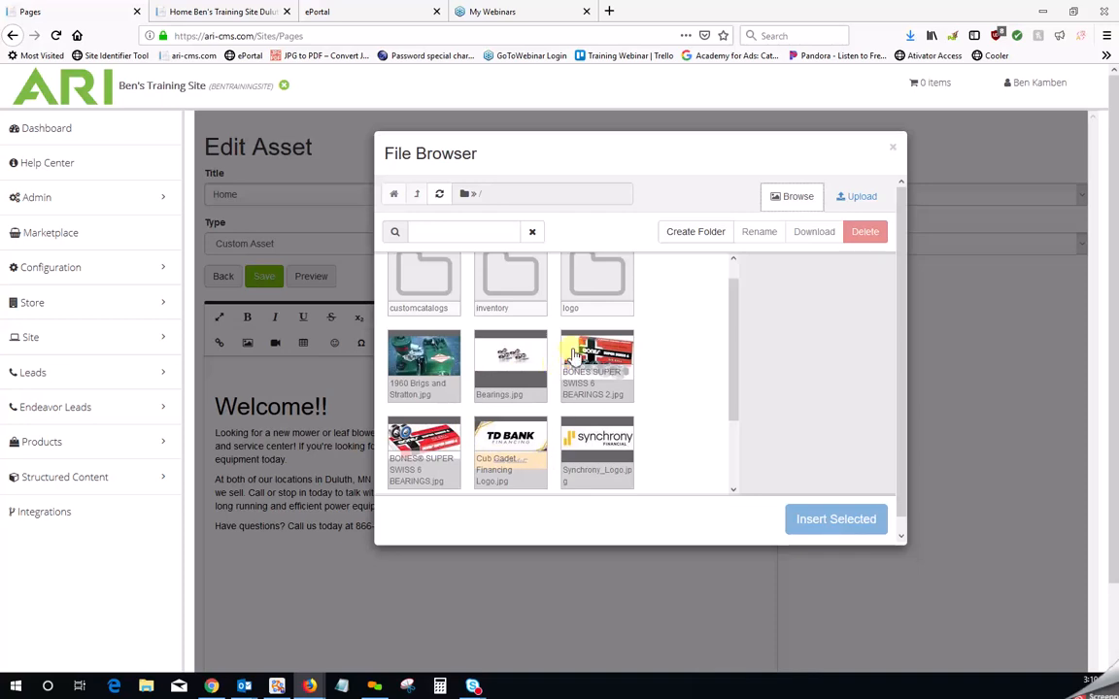
click(463, 232)
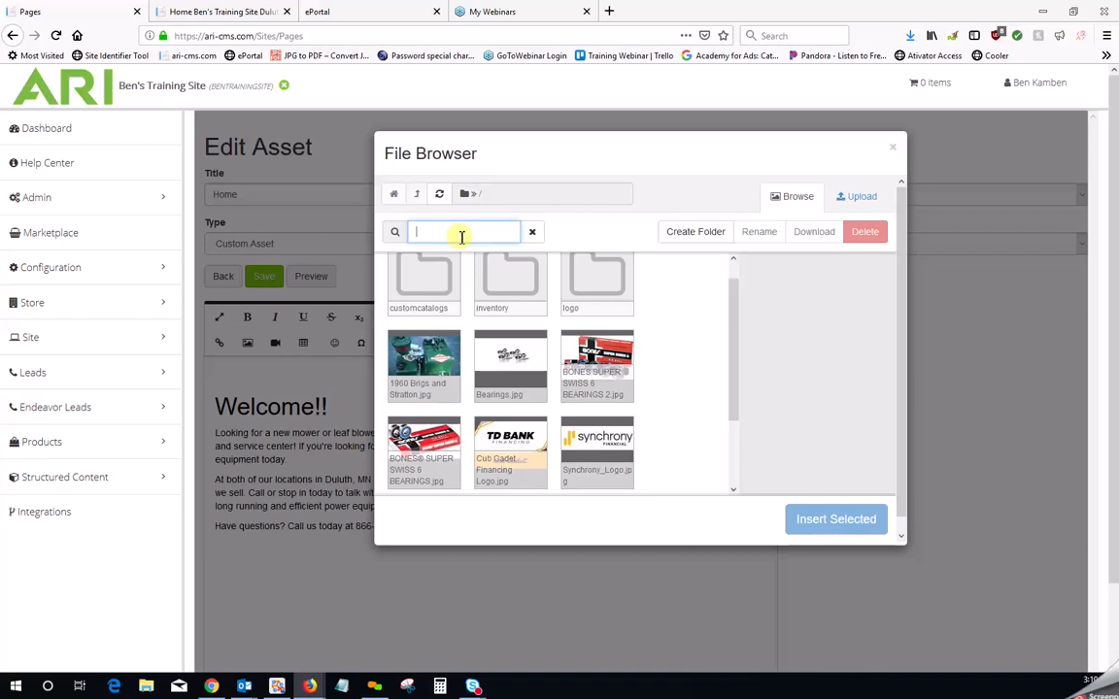
text(1)
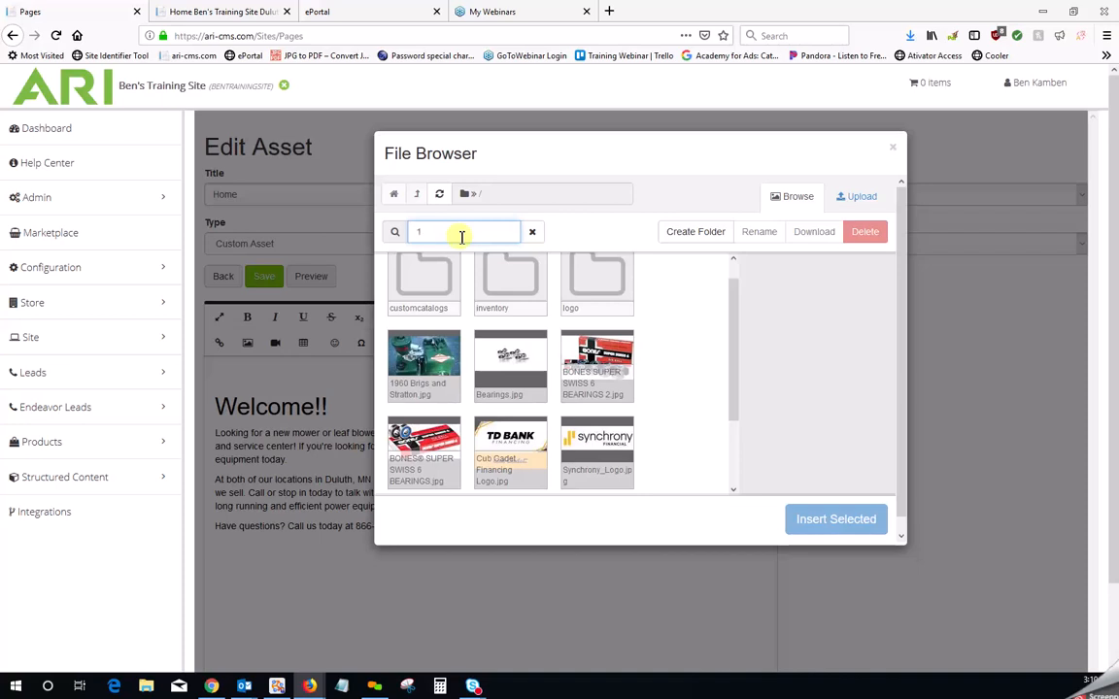
text(96)
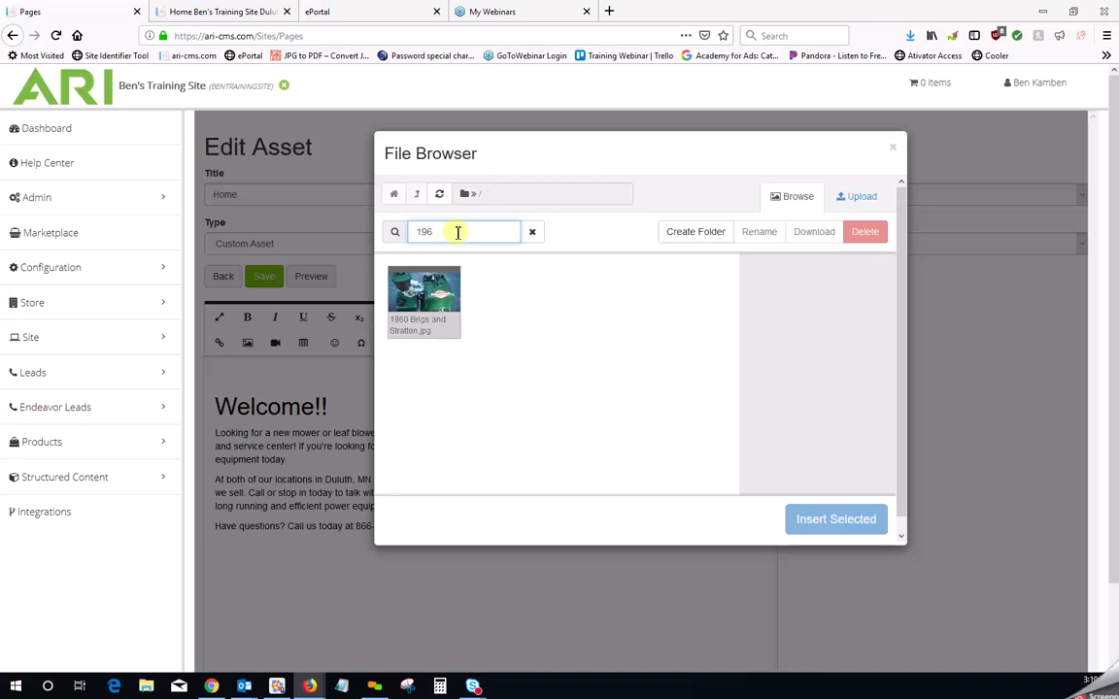
click(423, 291)
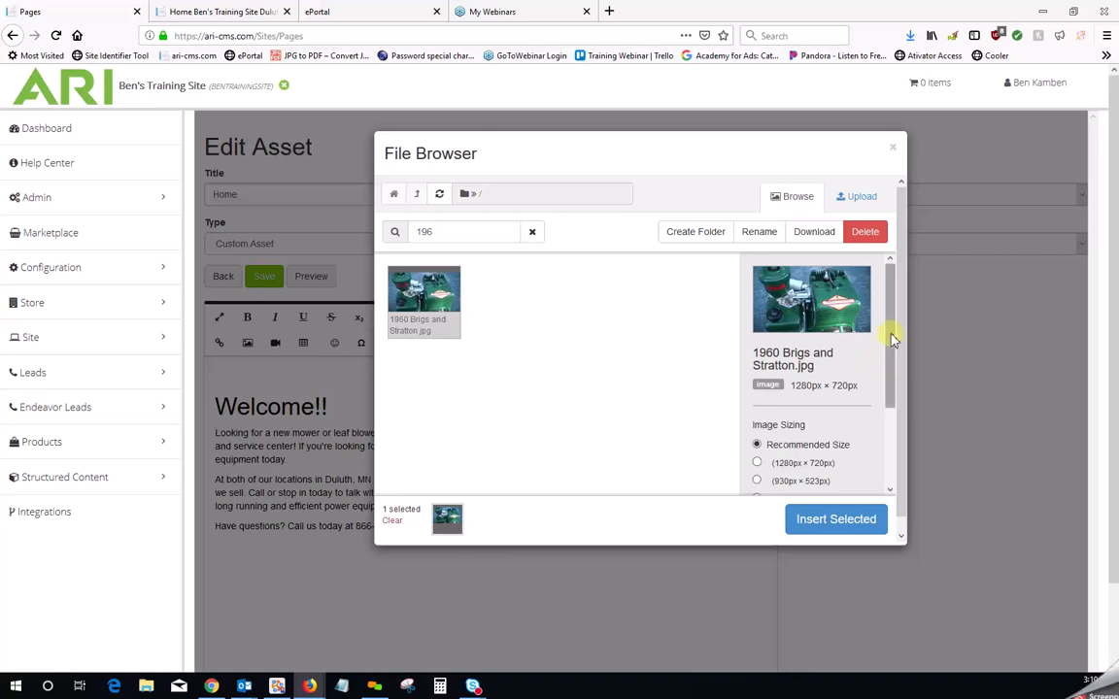
Choose the 180 × 101 px image size and insert the selected photo
scroll(down, 3)
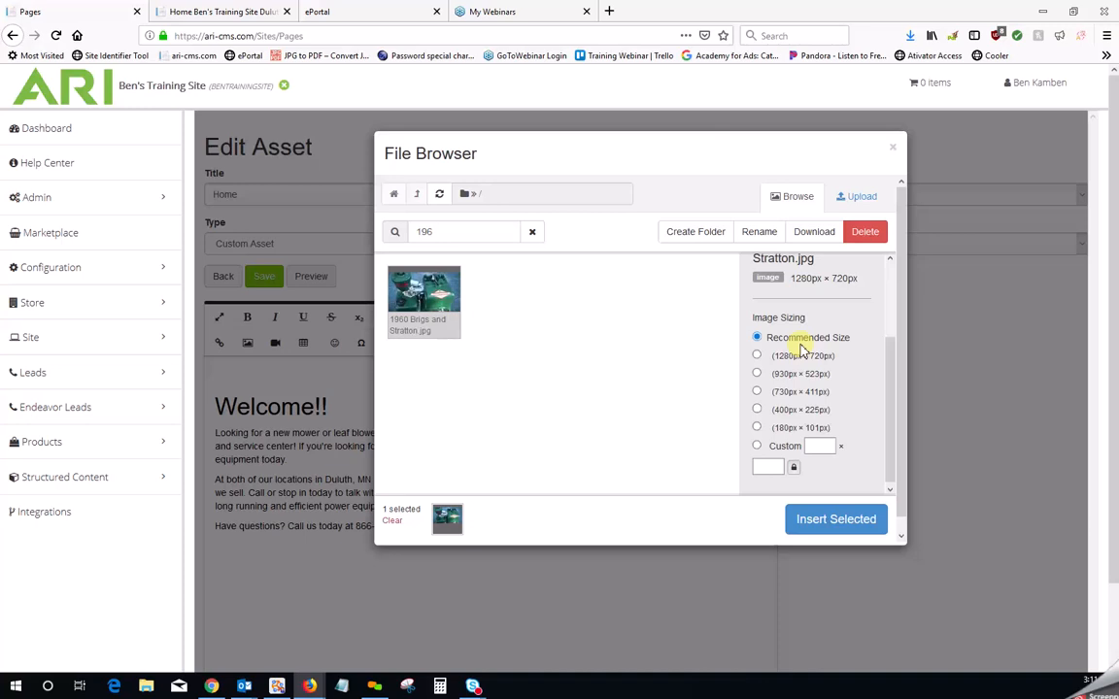
click(757, 356)
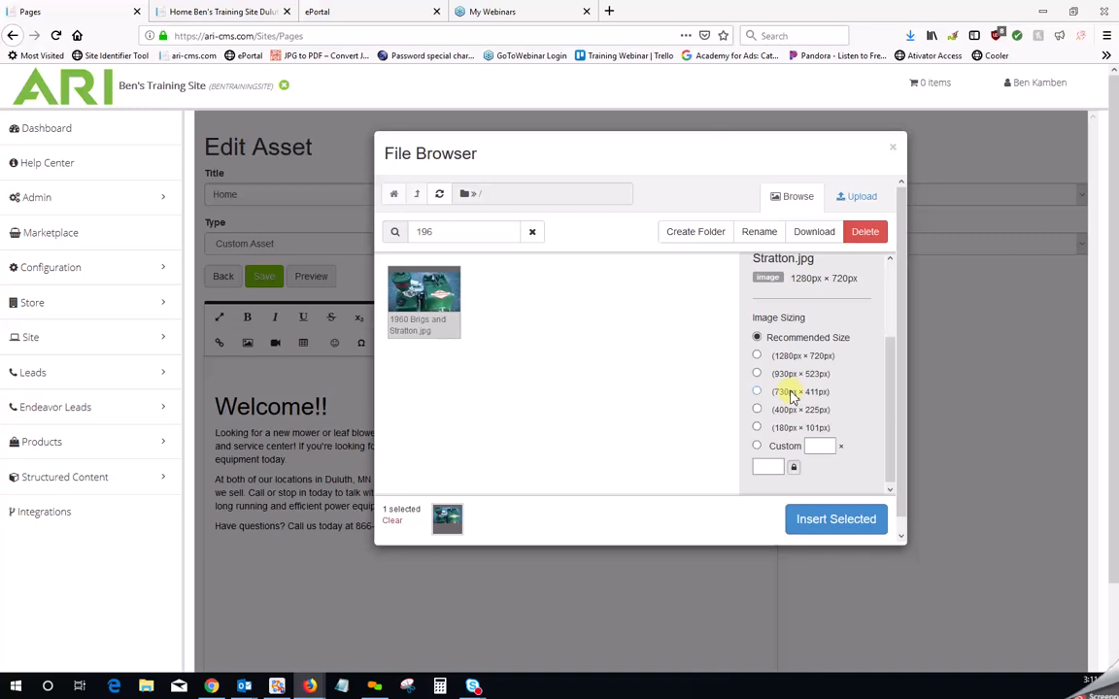
mouse_move(784, 409)
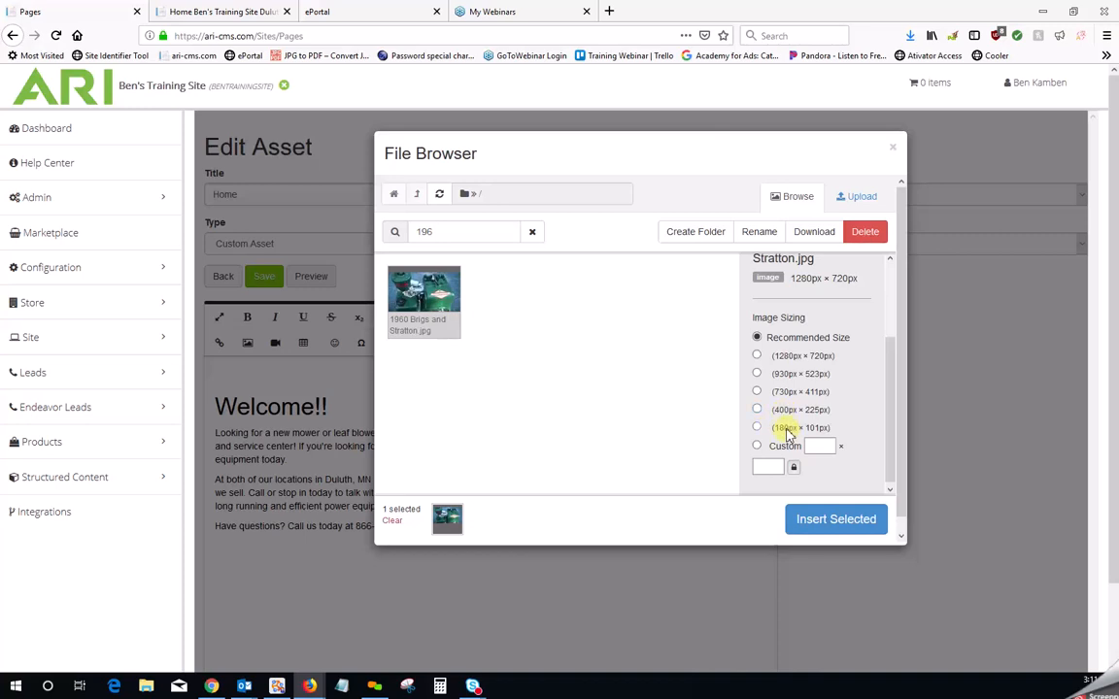
click(757, 428)
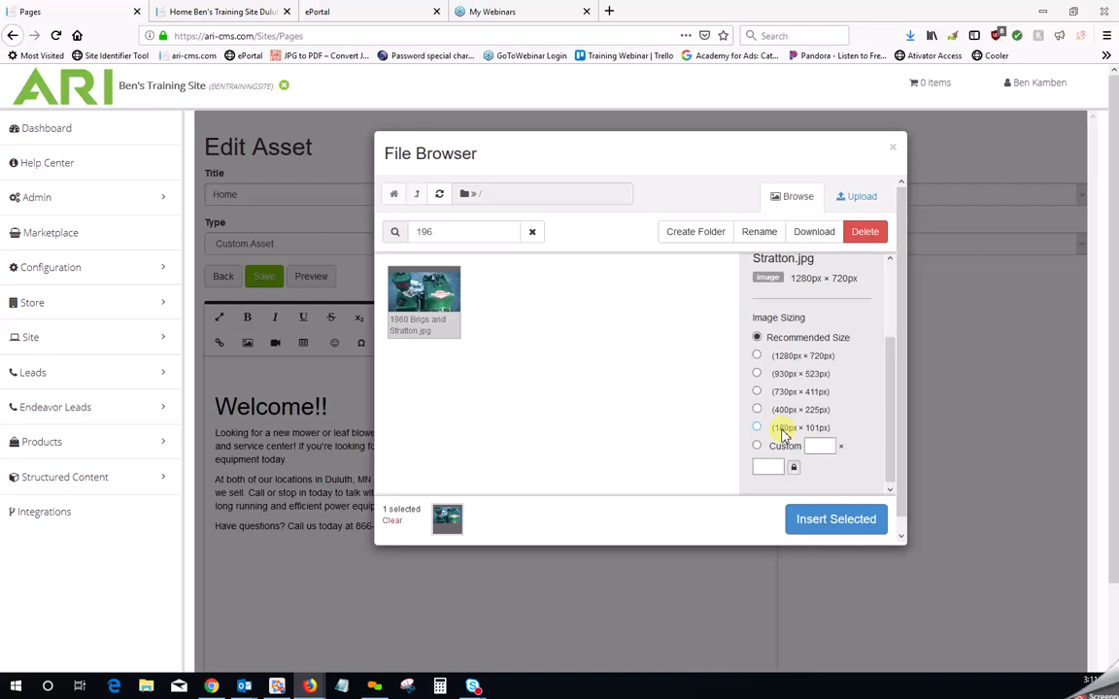
click(757, 428)
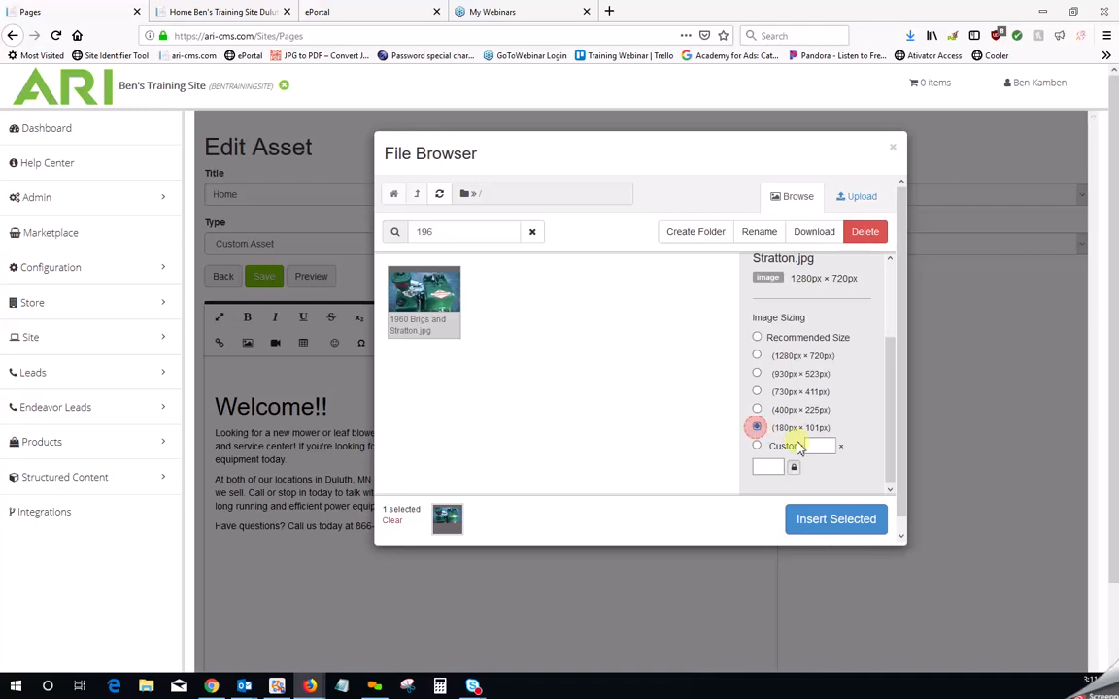
click(835, 519)
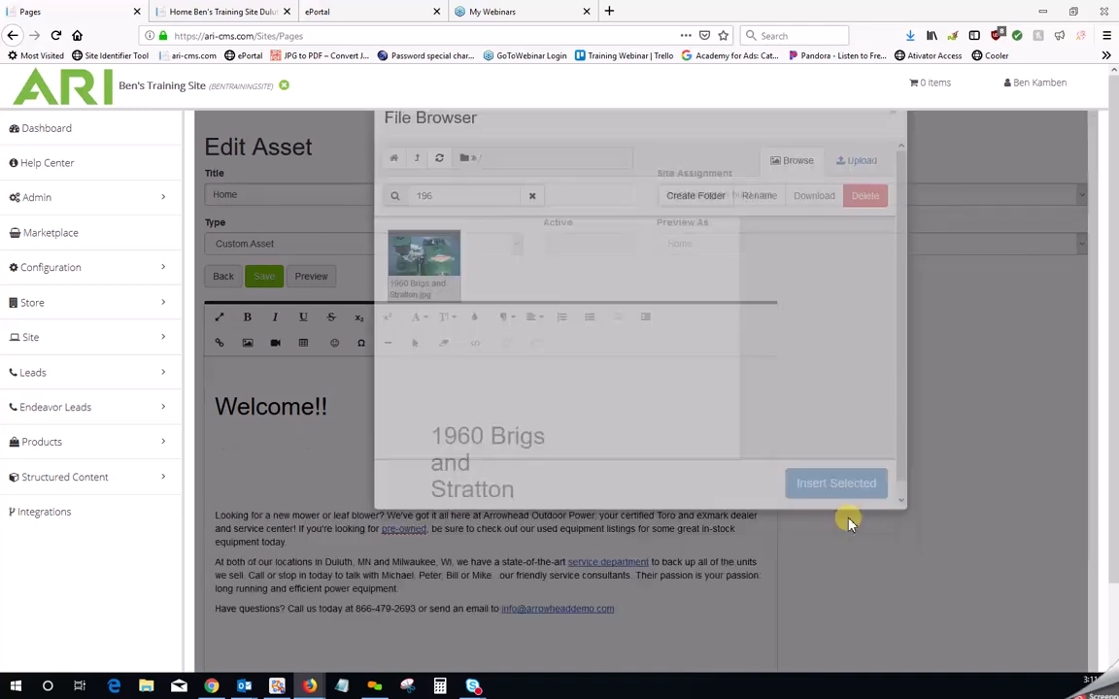
Select the inserted engine photo and start adding a link to it
click(836, 483)
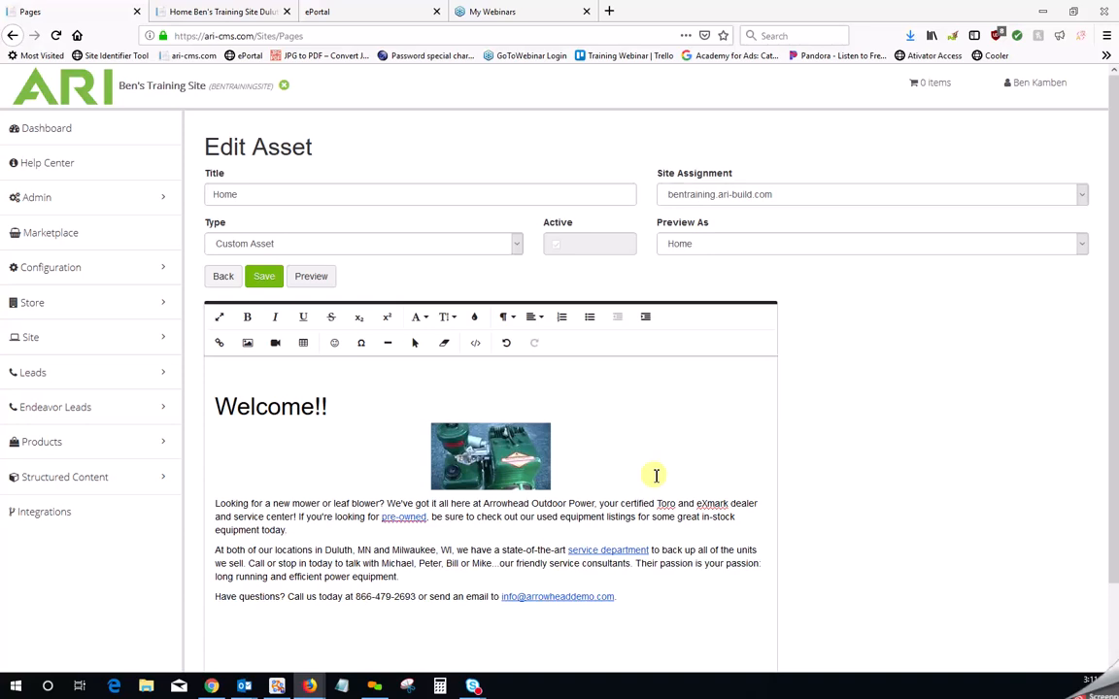
mouse_move(519, 464)
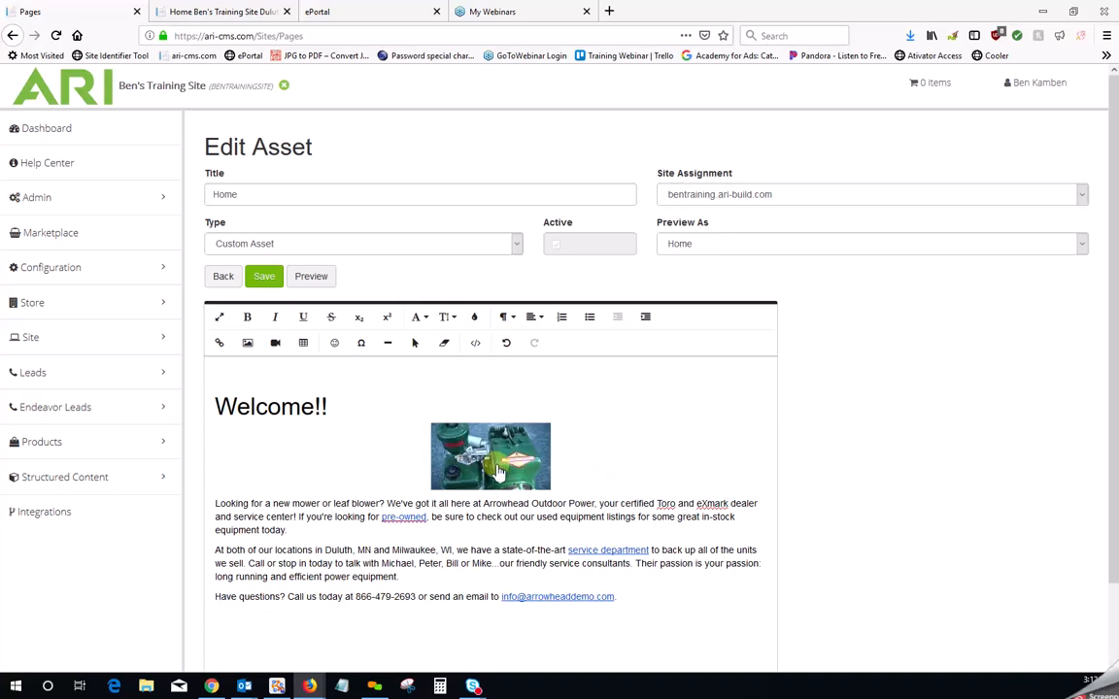
click(491, 457)
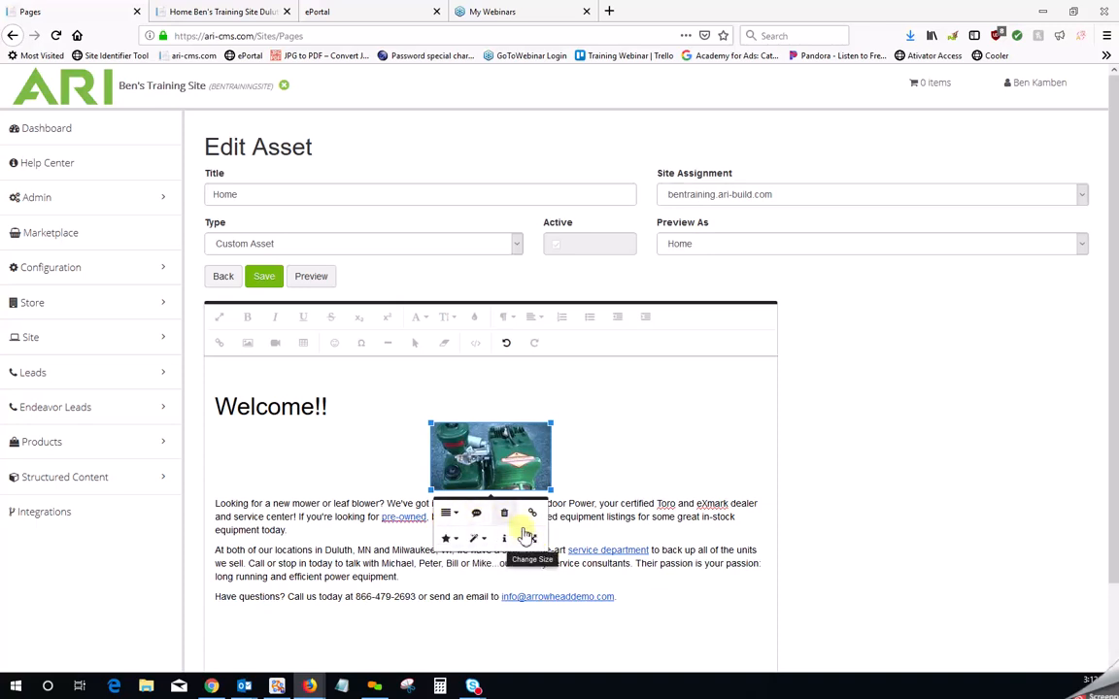
mouse_move(531, 513)
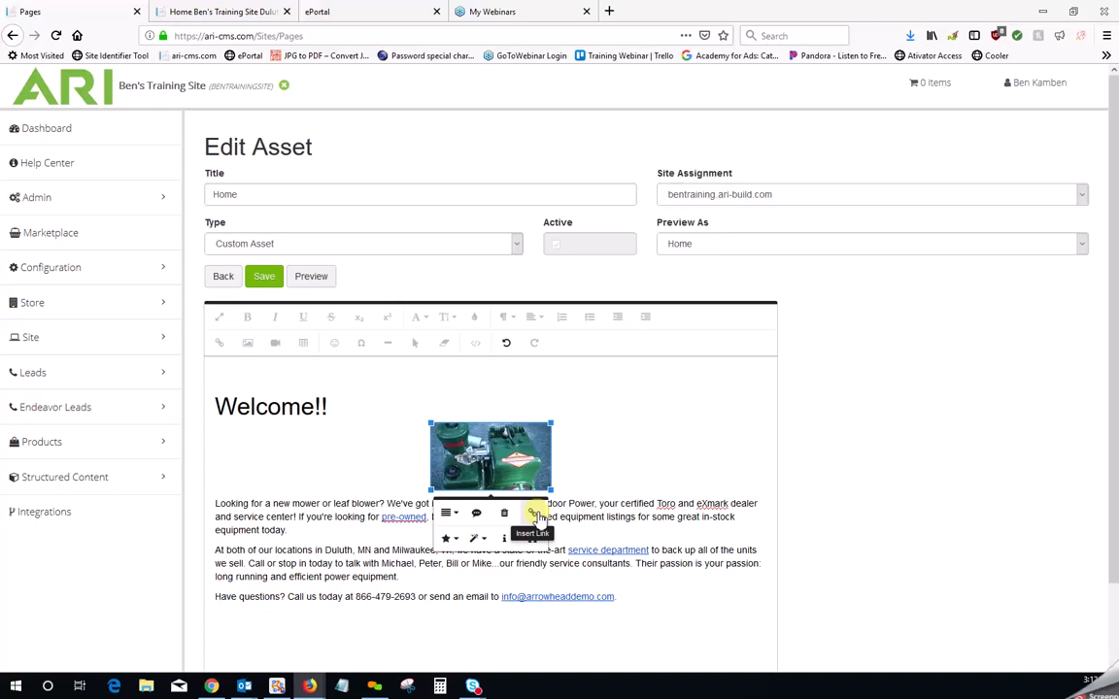
click(533, 513)
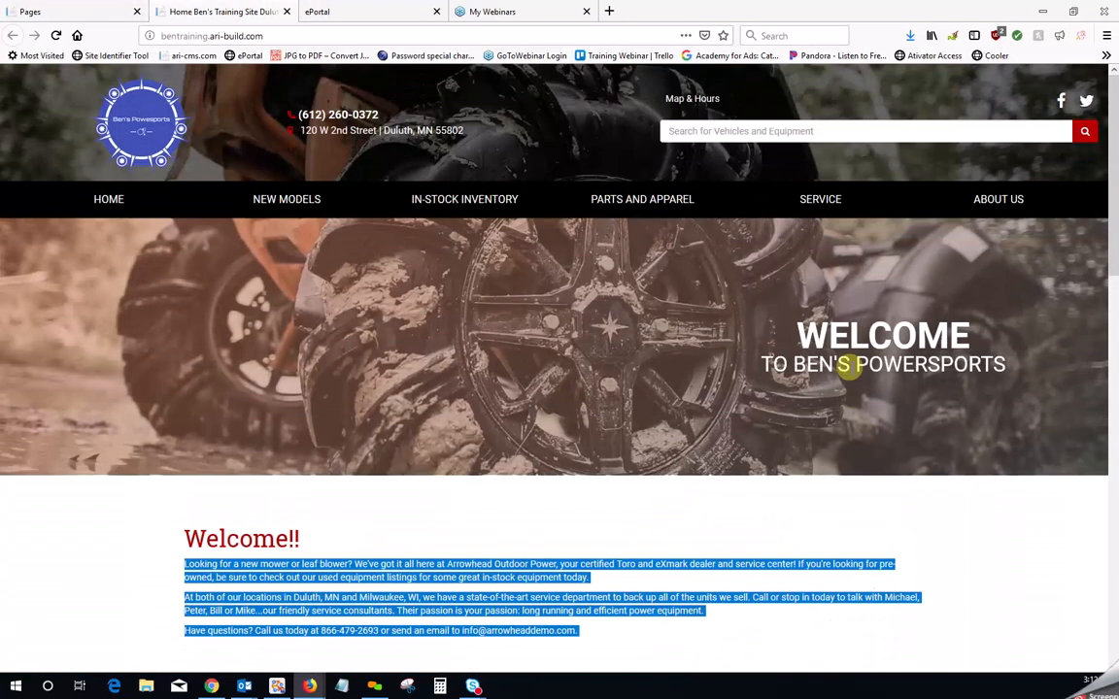
Open the live site's Contact Us page under About Us and copy its URL
click(998, 199)
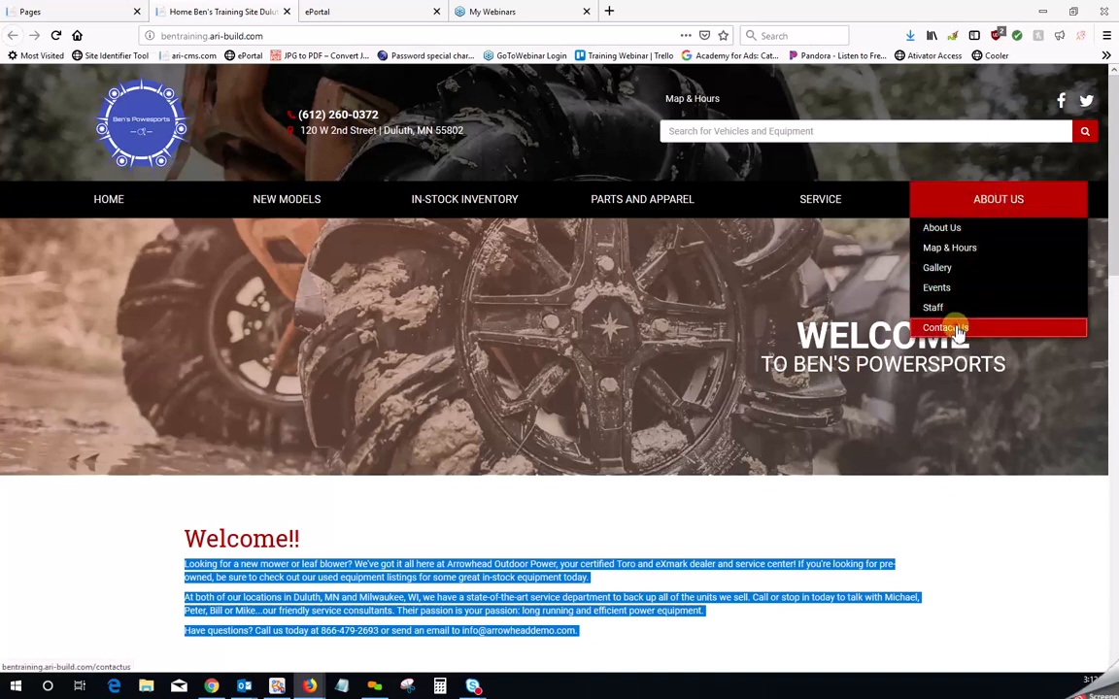
click(944, 328)
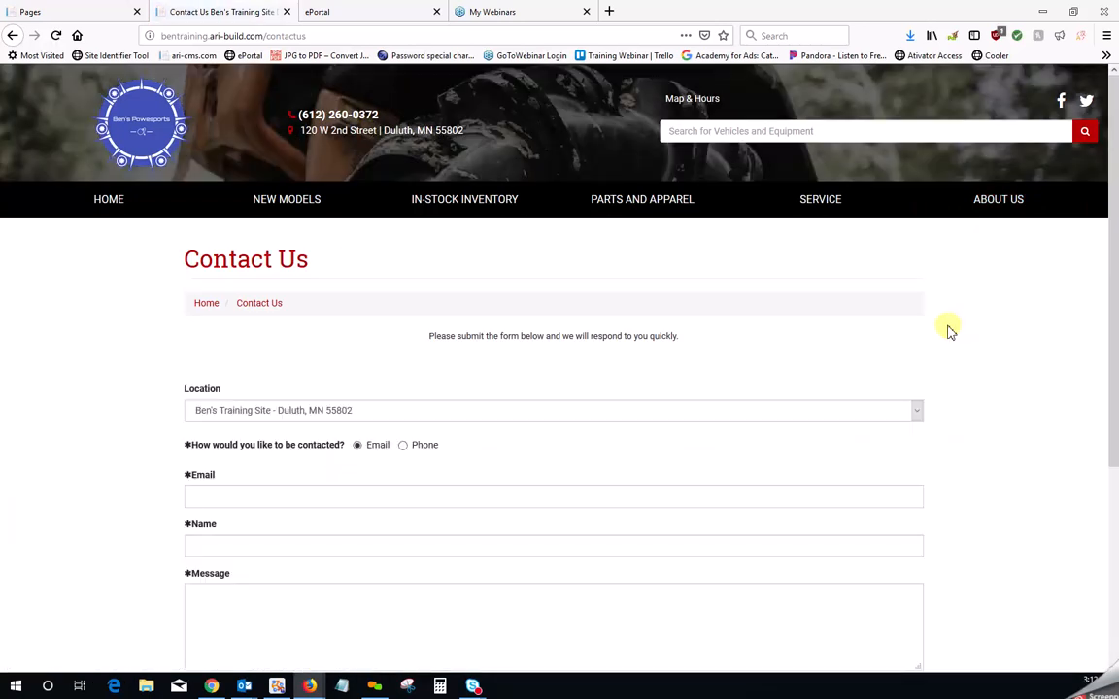
mouse_move(210, 381)
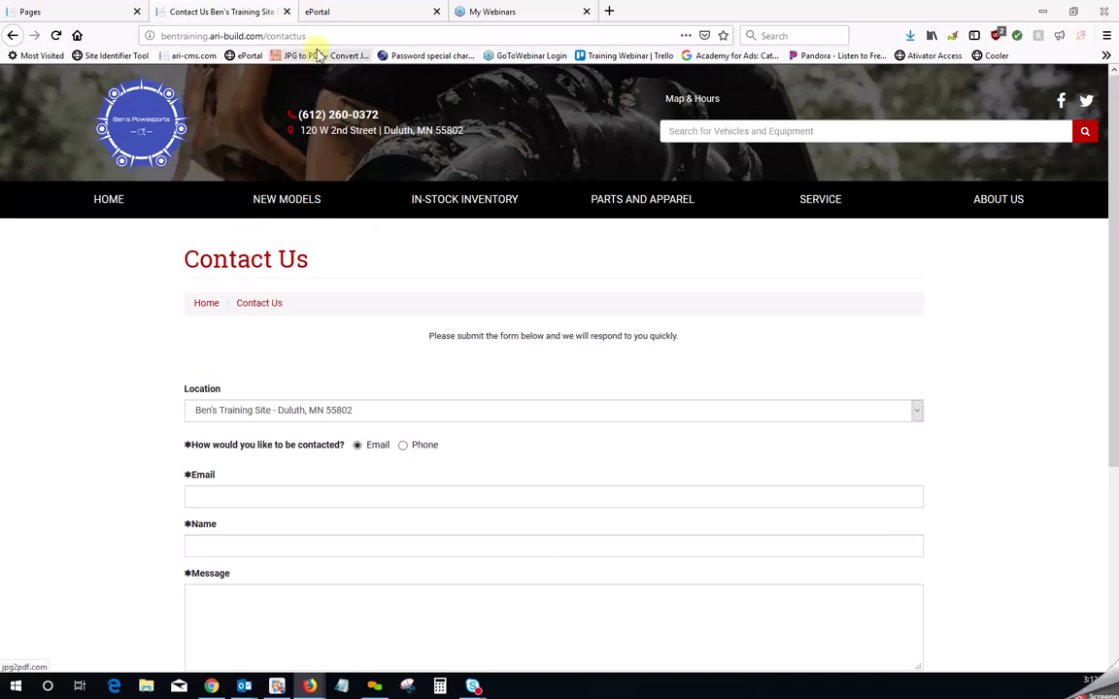
click(315, 36)
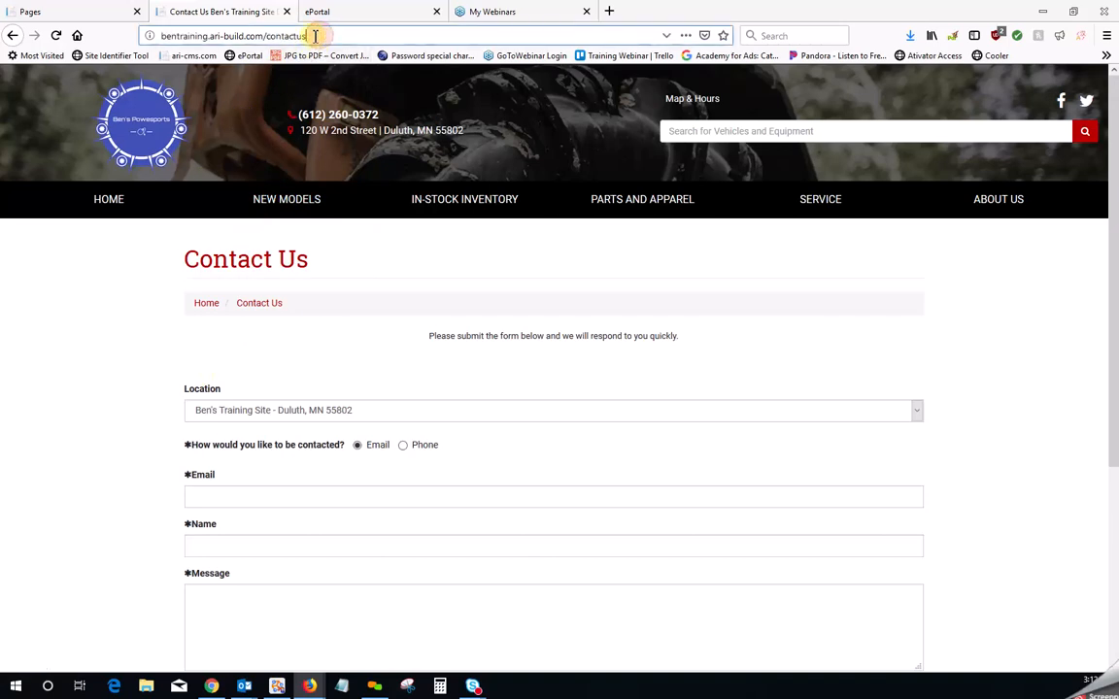
click(233, 36)
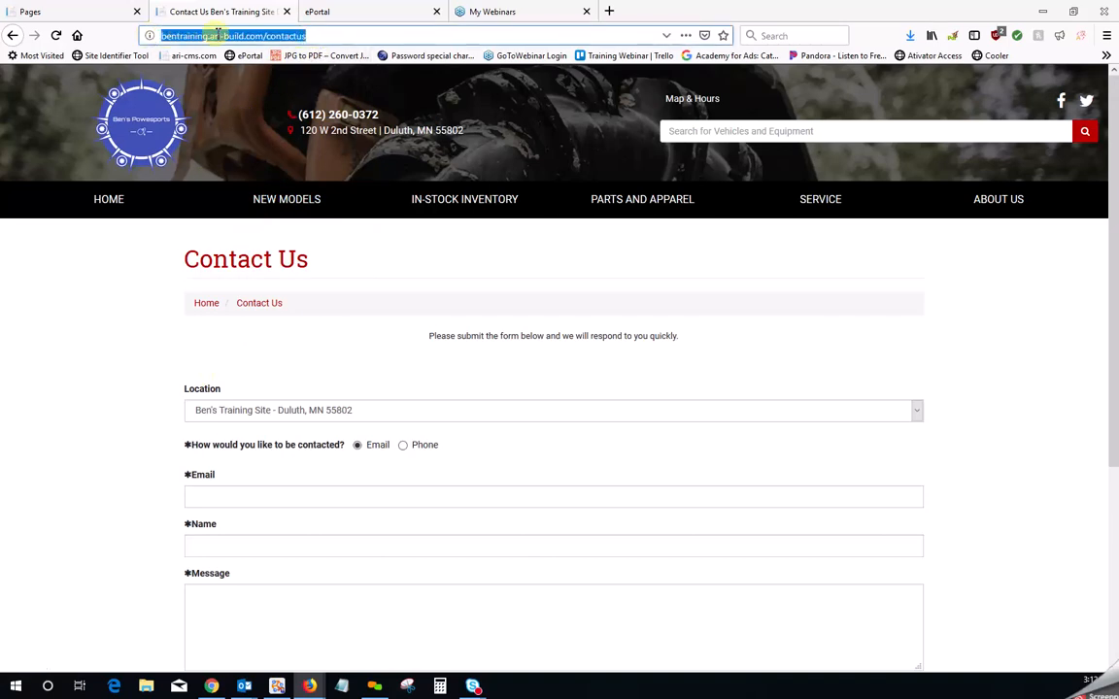
right_click(233, 36)
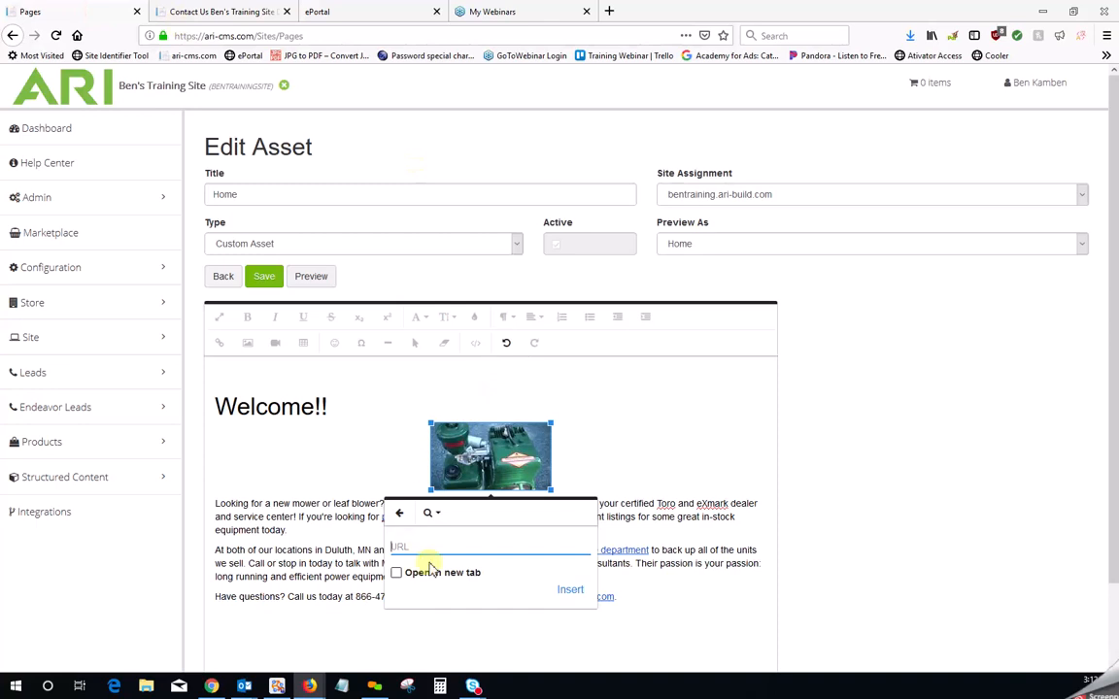
Paste the Contact Us URL as the photo's link and apply it
right_click(421, 547)
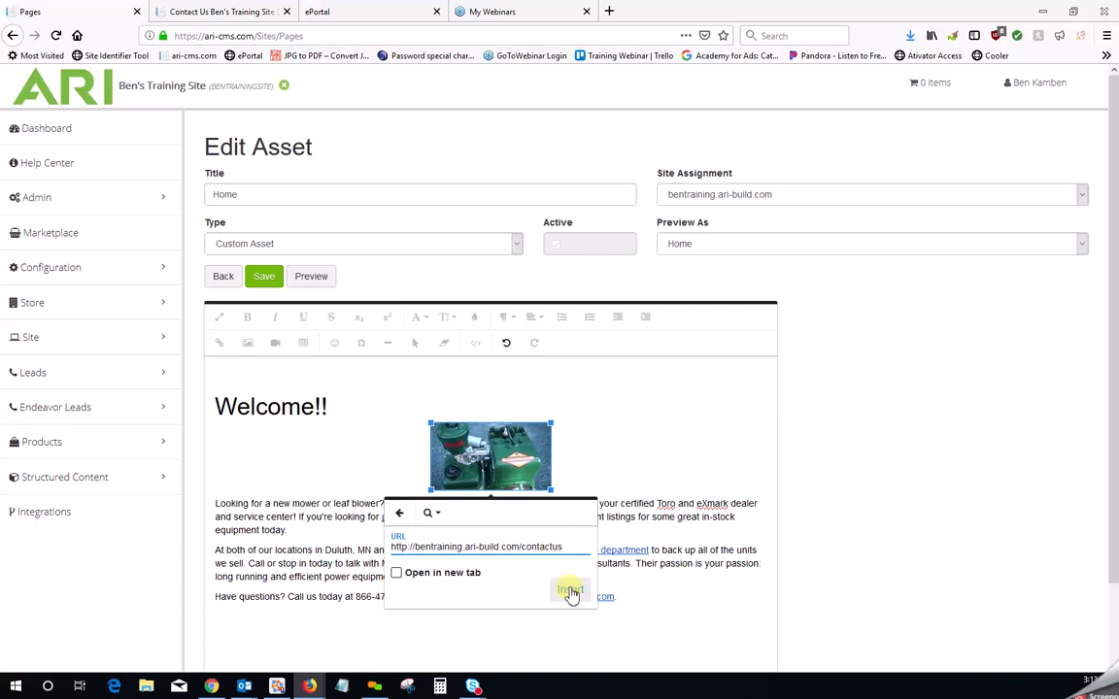
mouse_move(456, 610)
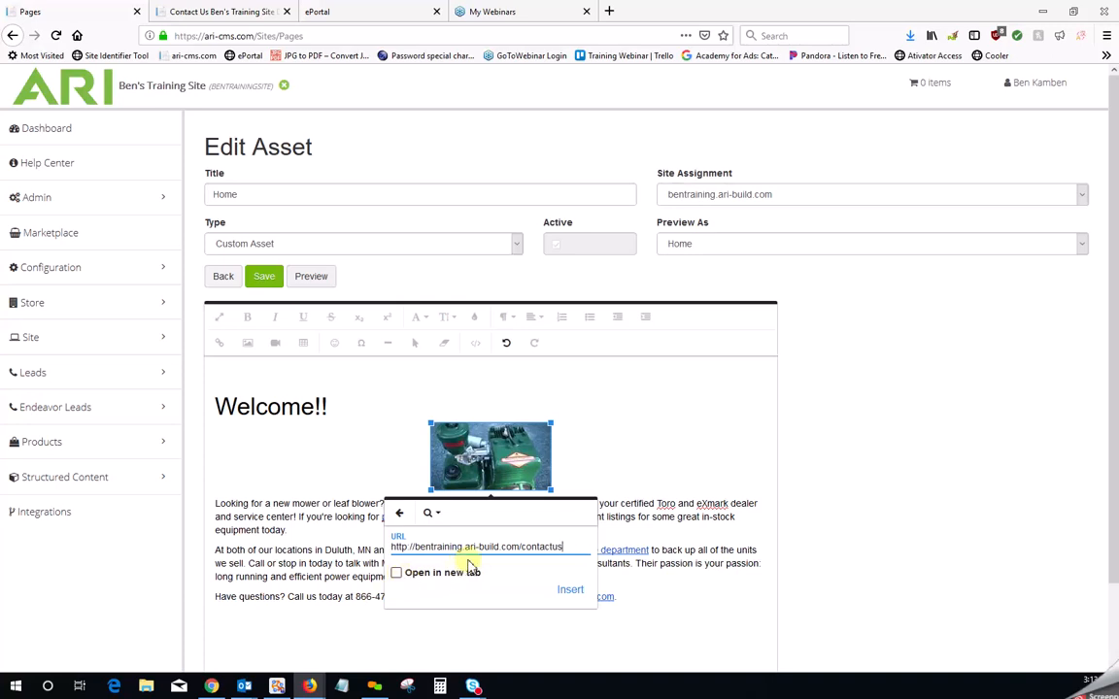
double_click(488, 546)
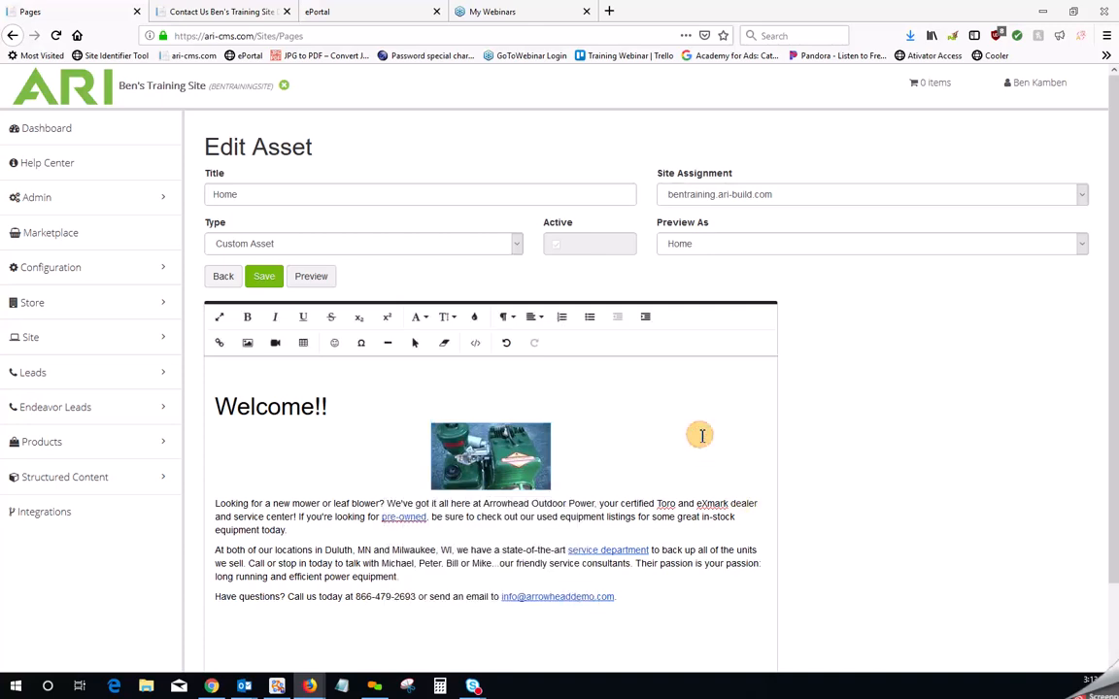
mouse_move(632, 456)
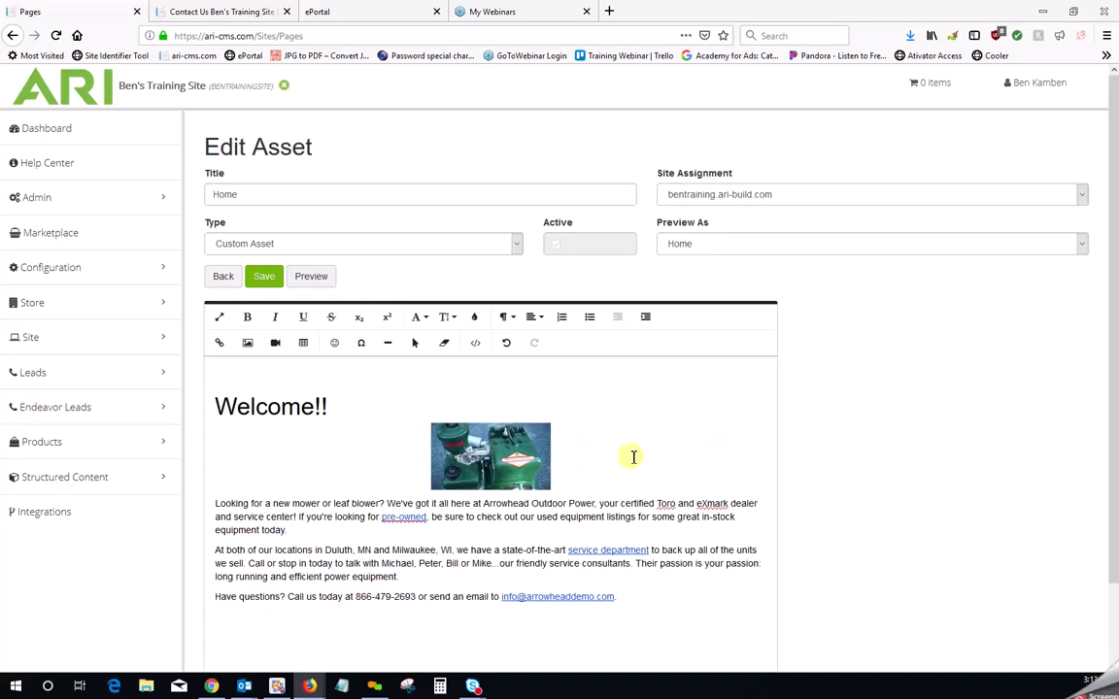
mouse_move(593, 454)
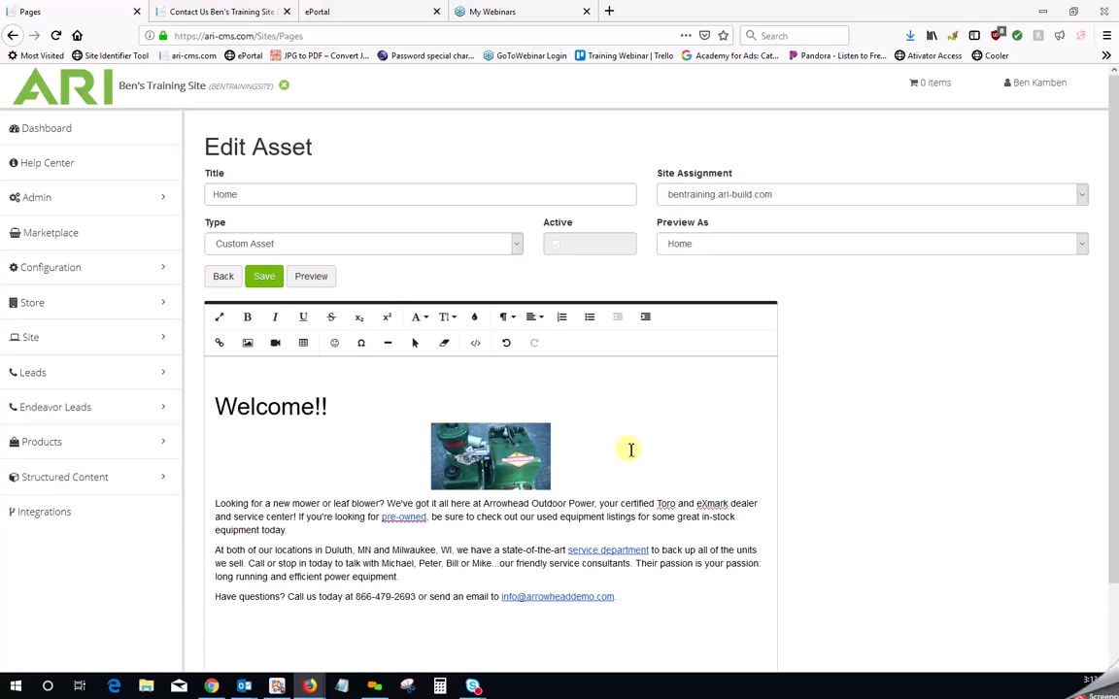
mouse_move(490, 462)
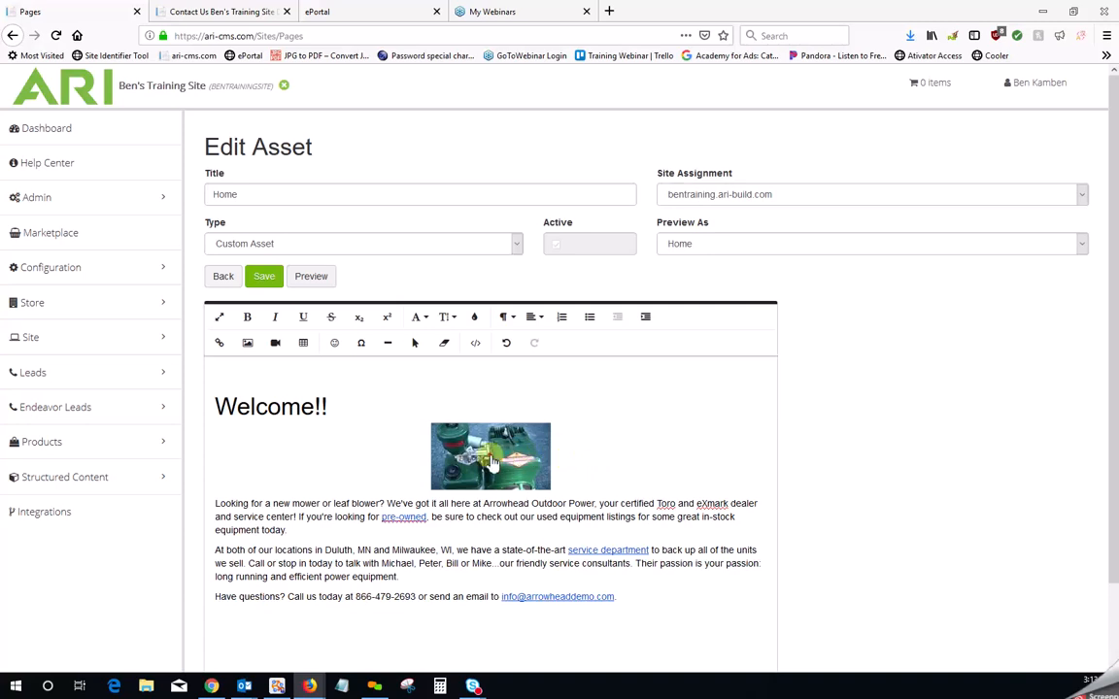
click(491, 456)
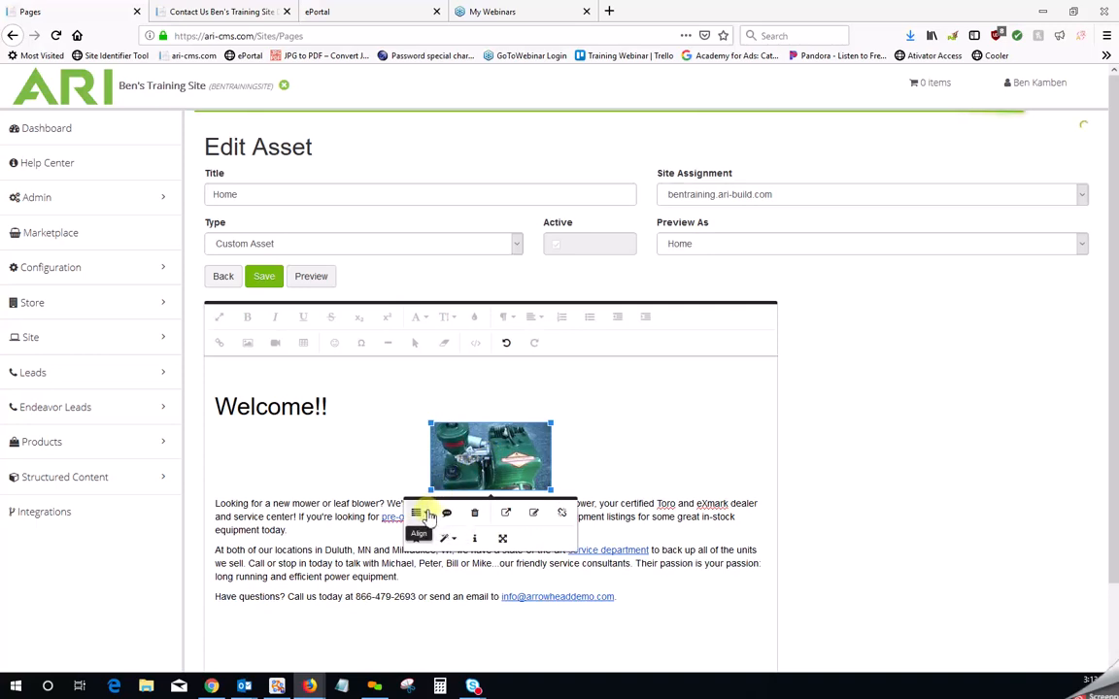
click(417, 513)
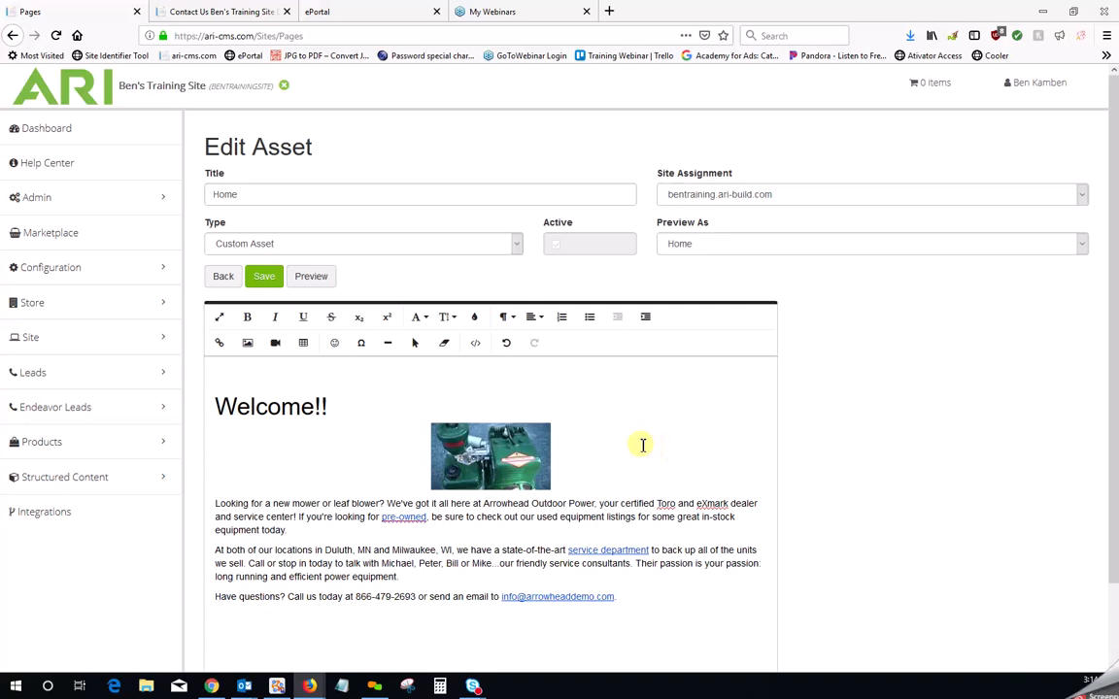
mouse_move(637, 464)
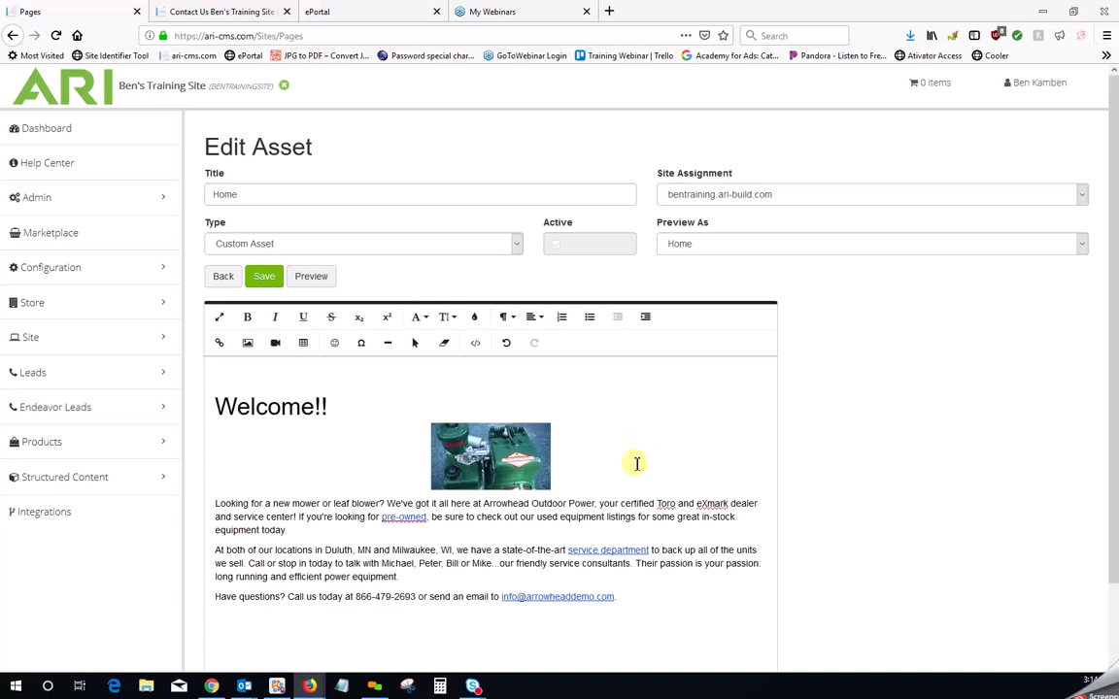
Select the engine photo to resize it and show its editing options
click(491, 457)
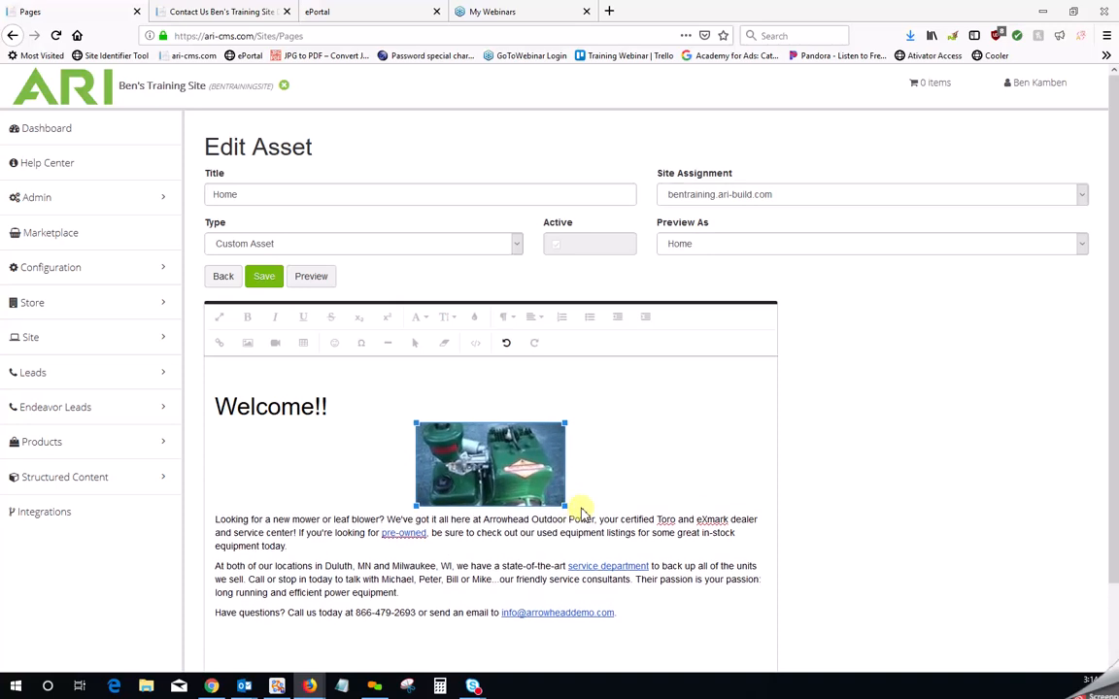
click(489, 464)
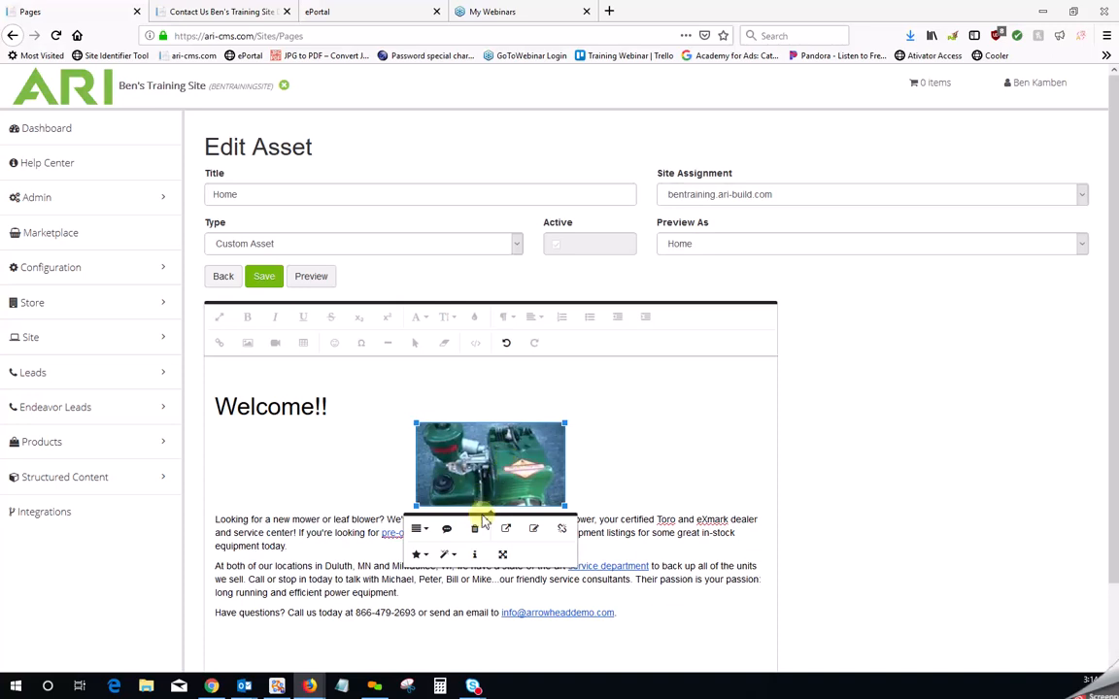
mouse_move(475, 529)
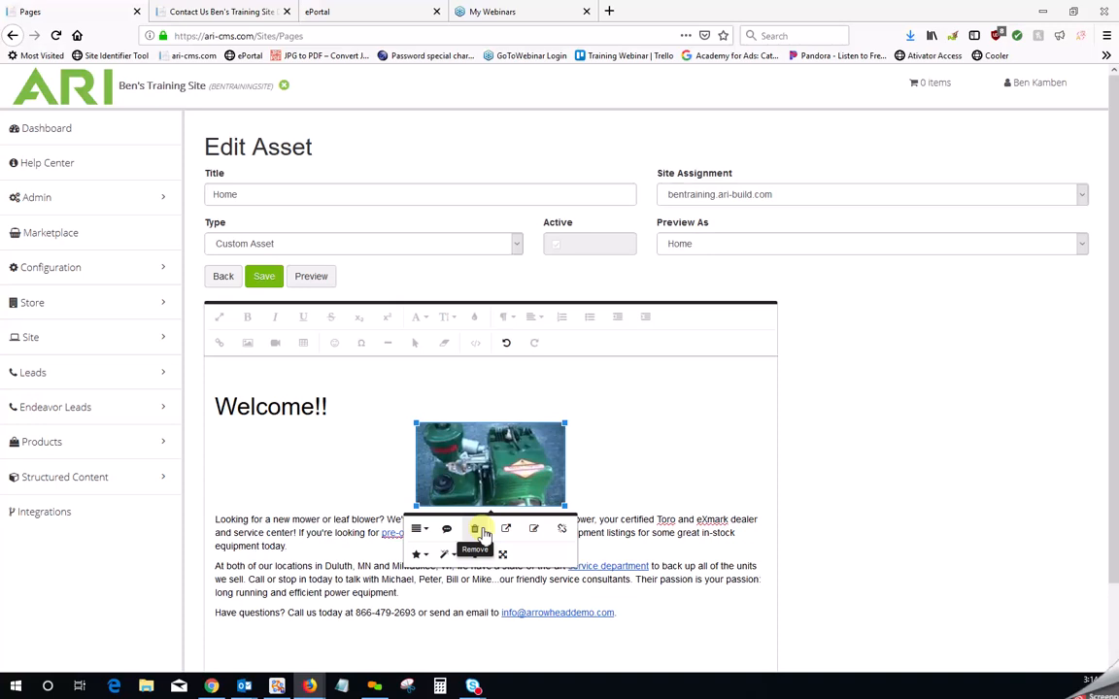
Delete the engine photo, leaving only the Welcome heading and text
click(483, 529)
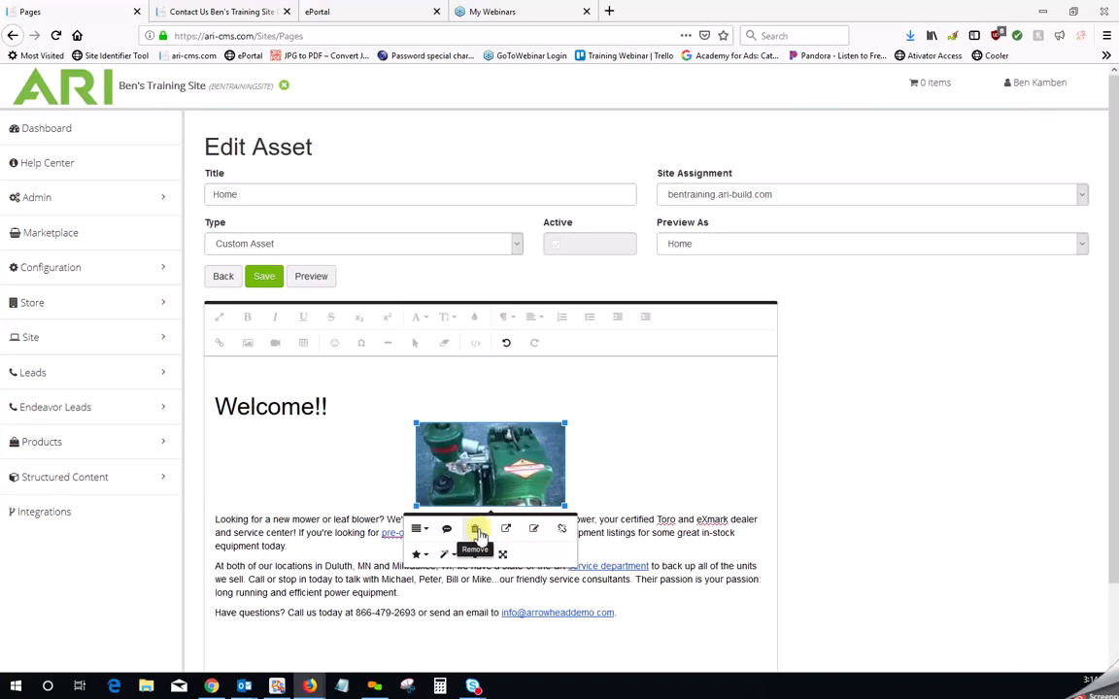
click(475, 534)
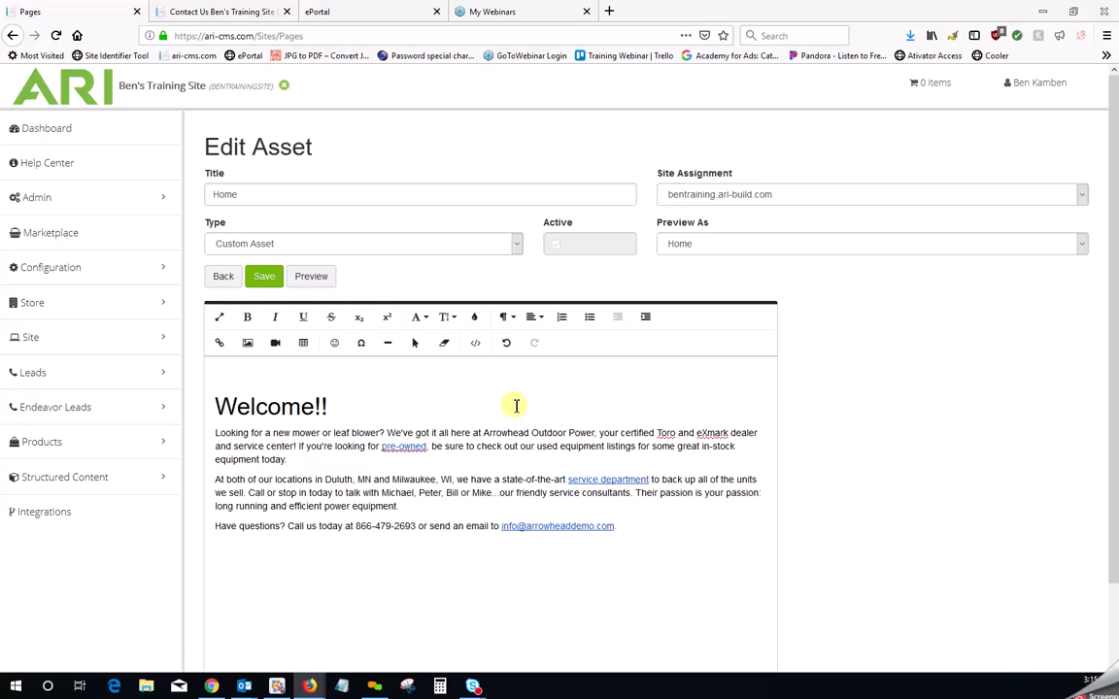
Place the cursor after the second paragraph and open the Insert Video panel
click(328, 406)
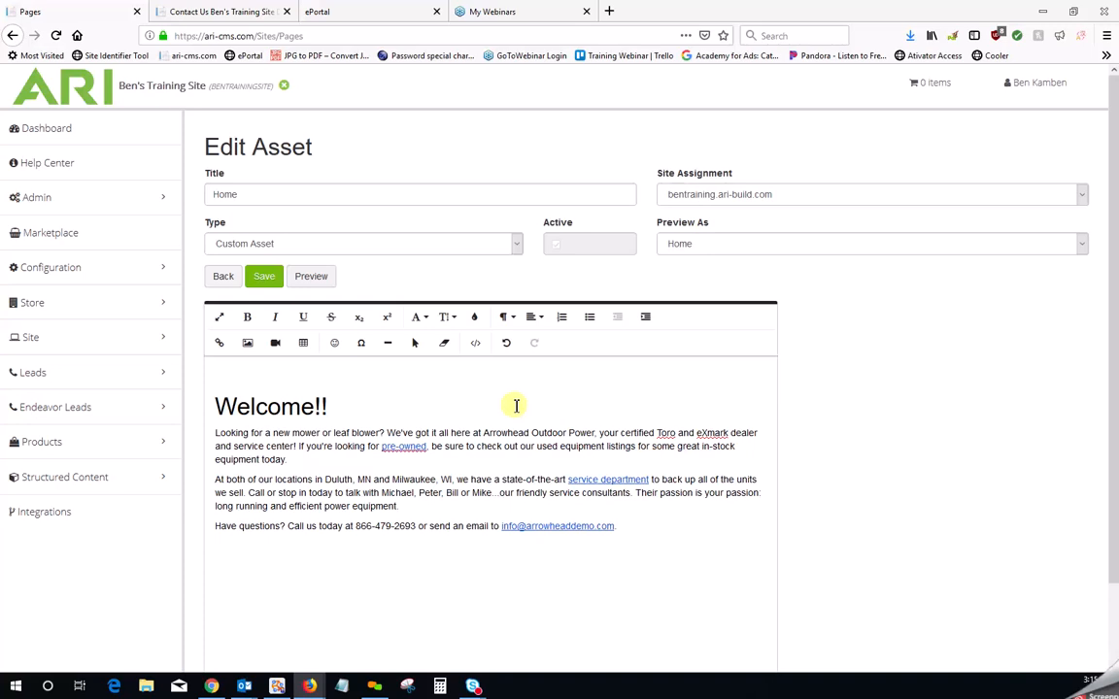
mouse_move(410, 505)
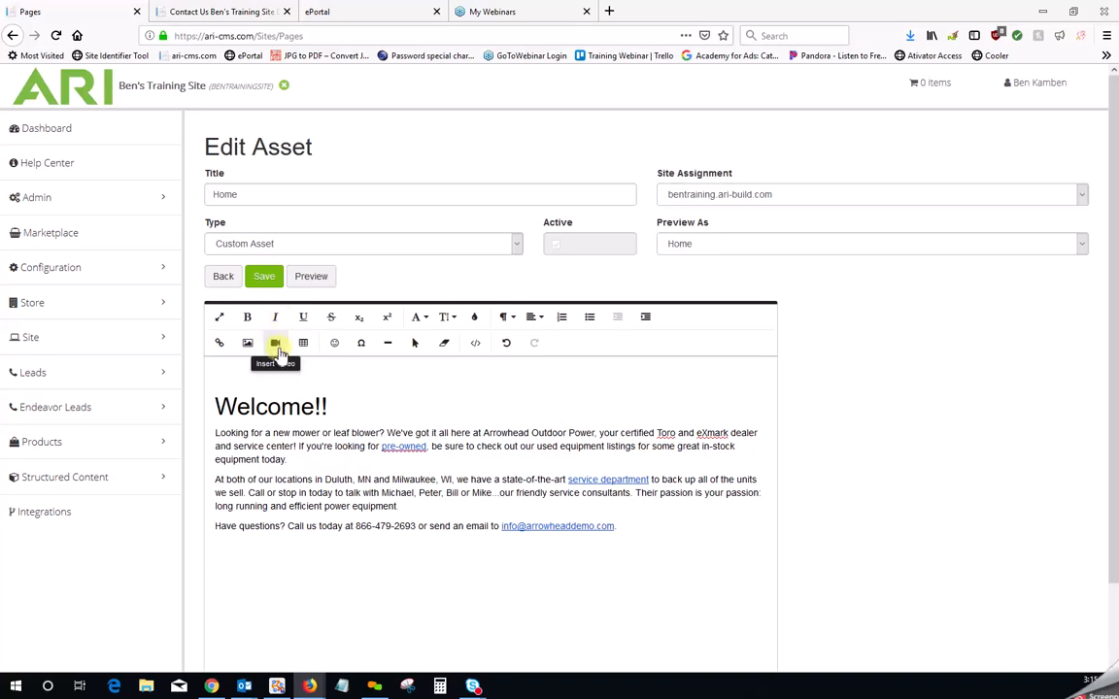
click(399, 506)
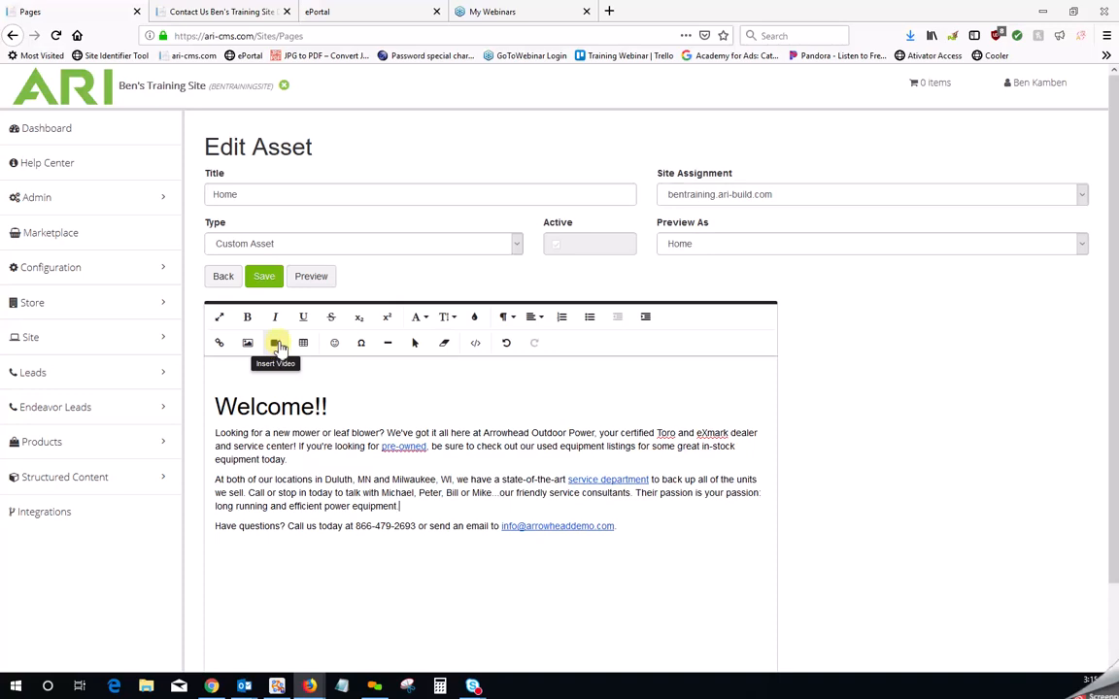
click(277, 342)
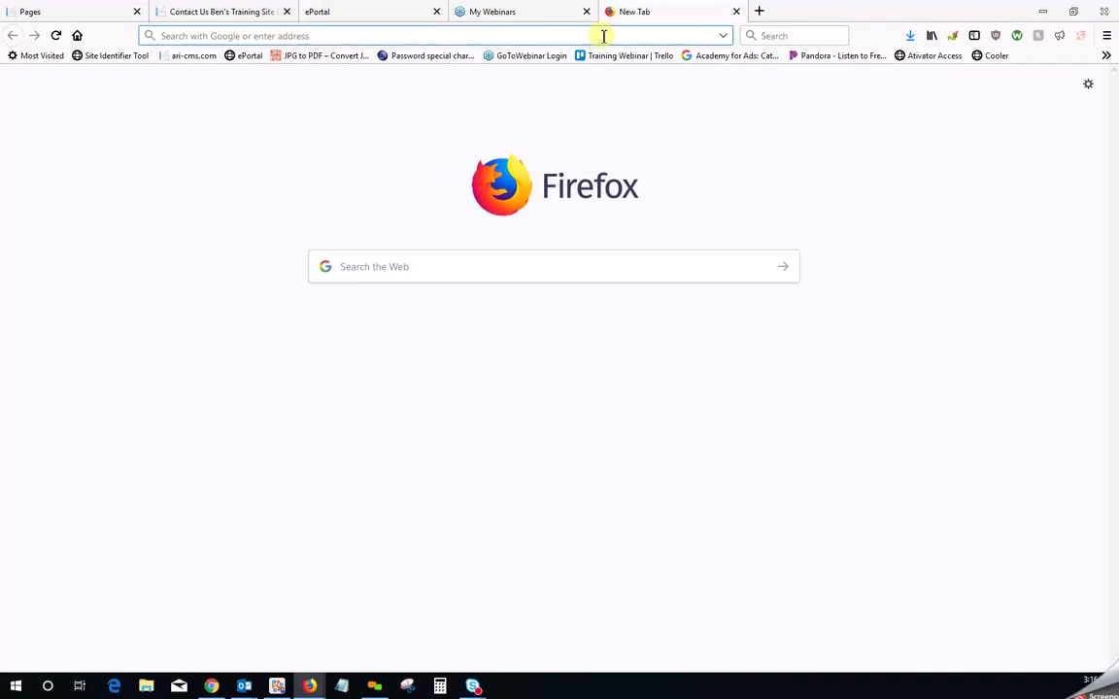
Go to youtube.com, open '8 Potato Gadgets put to the Test Part 2' and copy its URL
text(www.elementvape.com/)
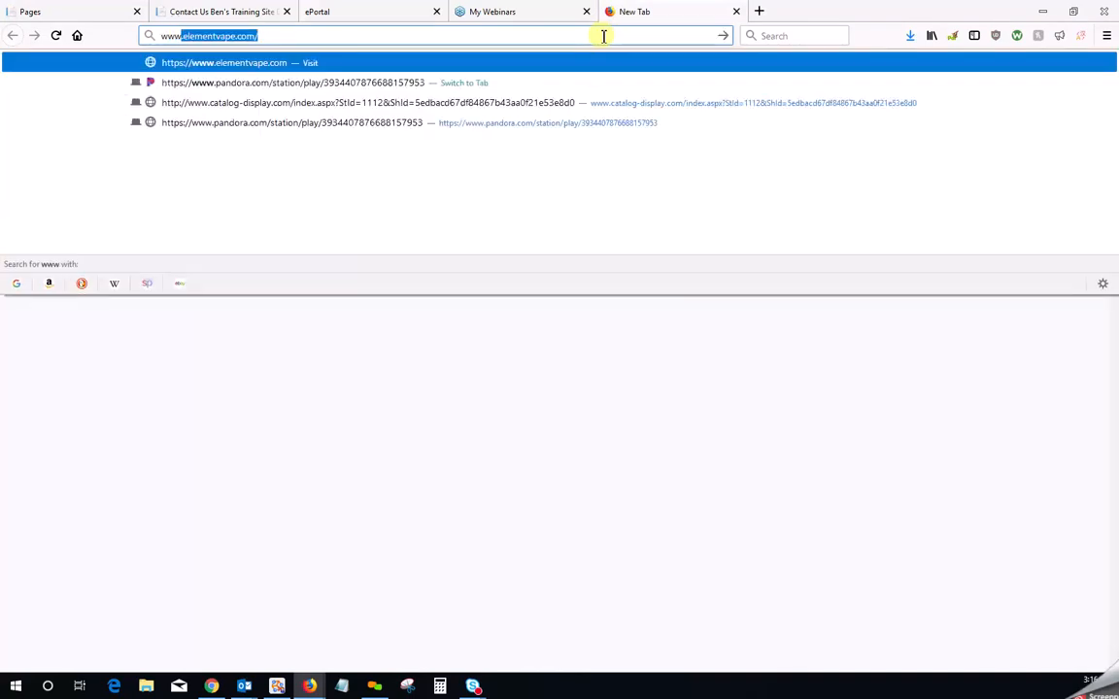
text(www.yout)
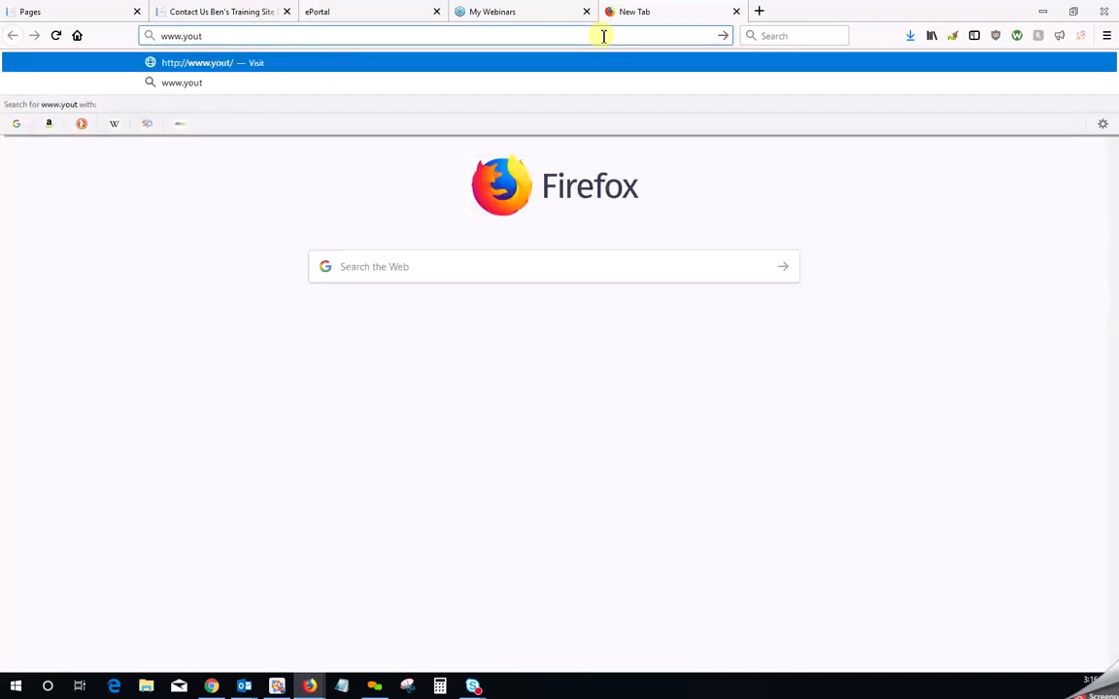
text(ube.v)
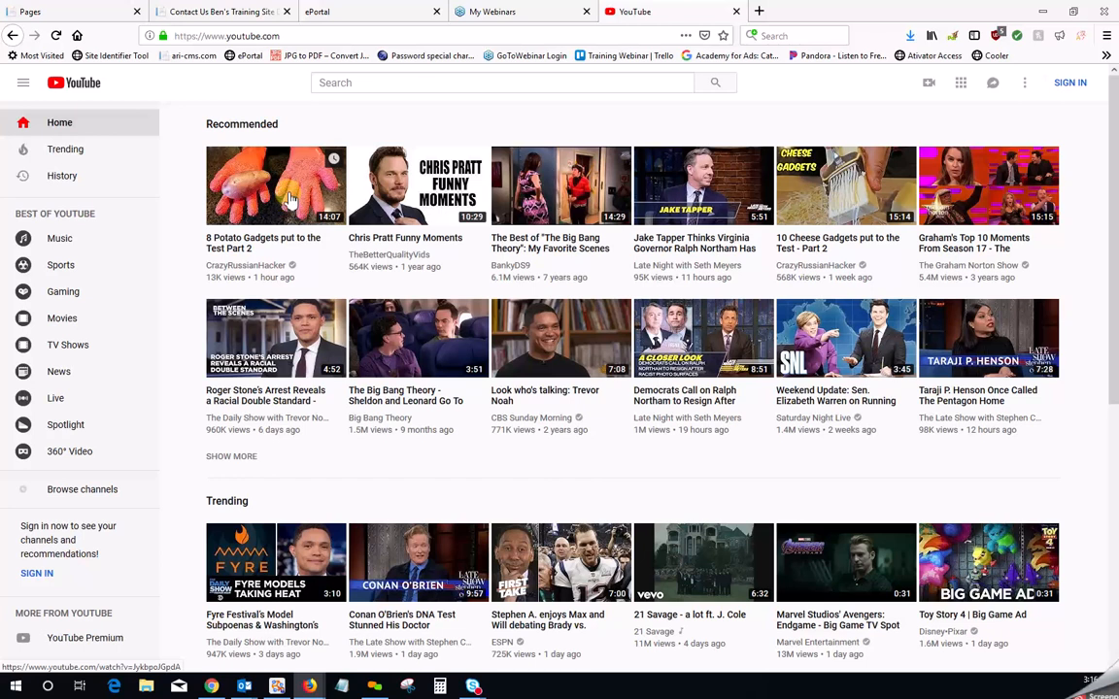
click(275, 184)
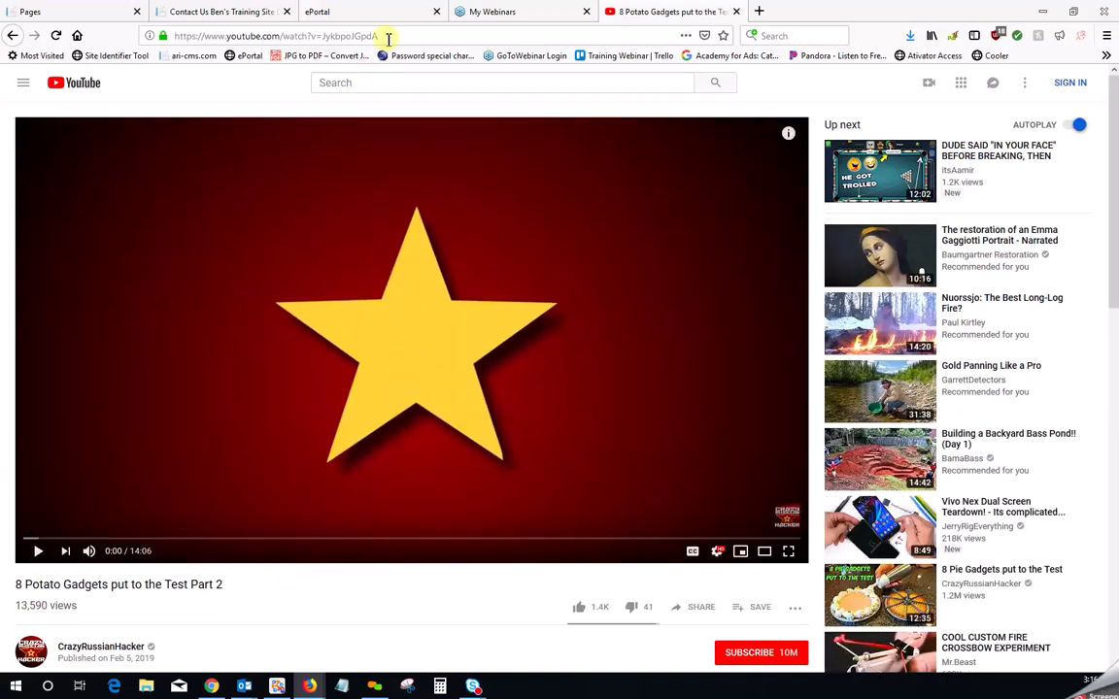
click(275, 36)
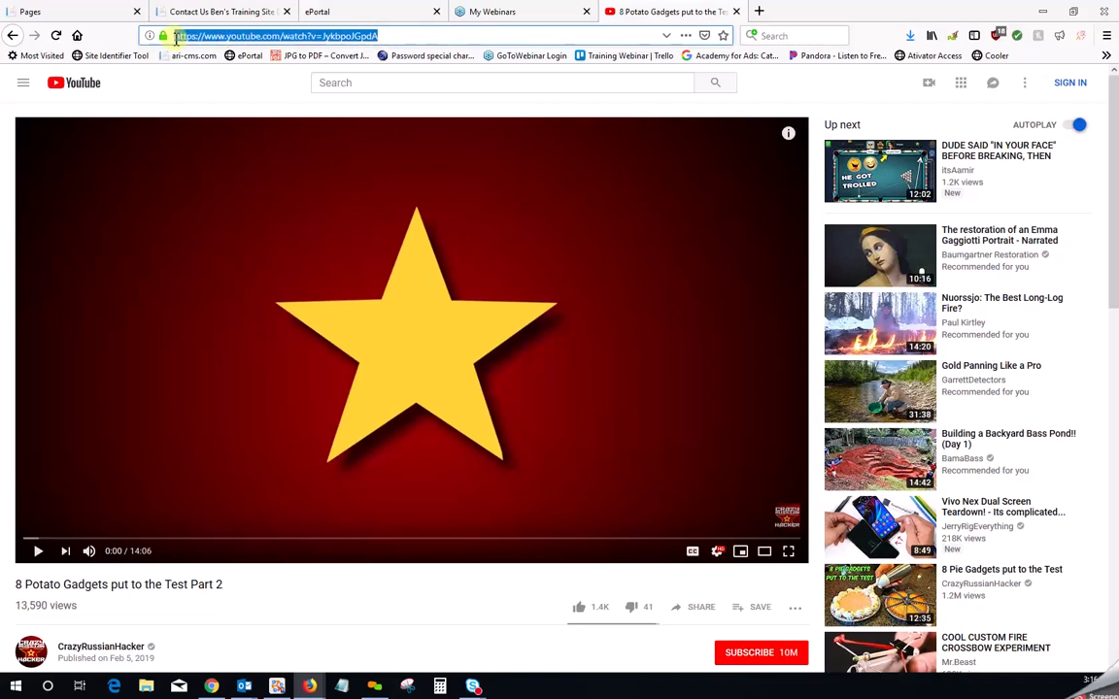
right_click(272, 36)
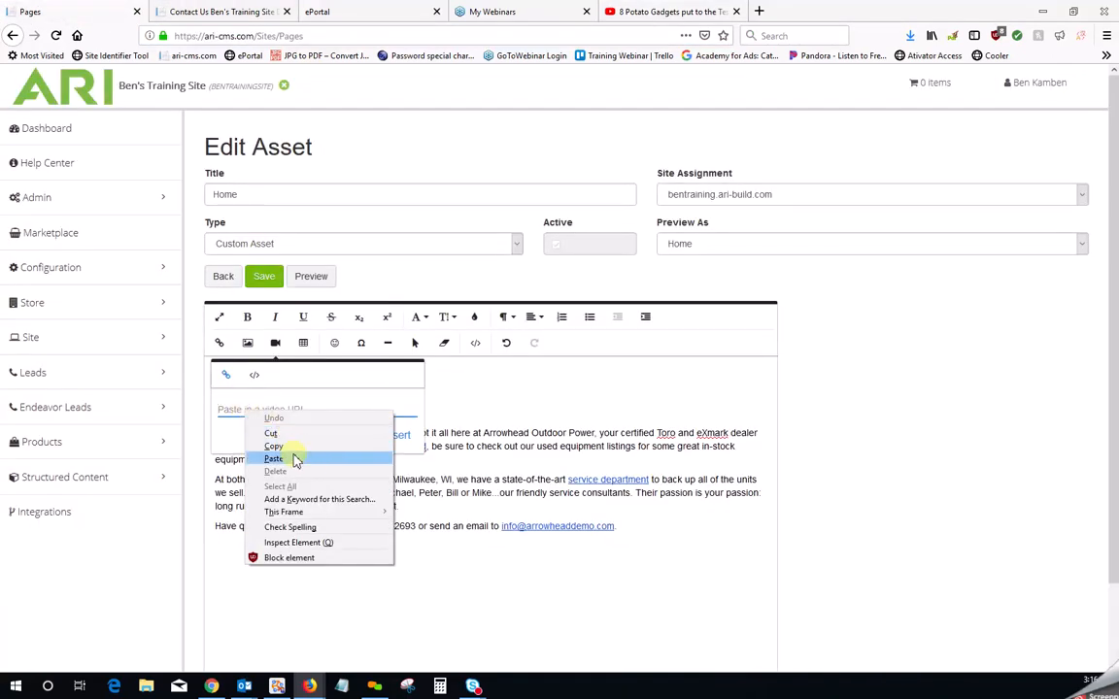
Paste the copied potato gadgets video address and insert the video
click(273, 458)
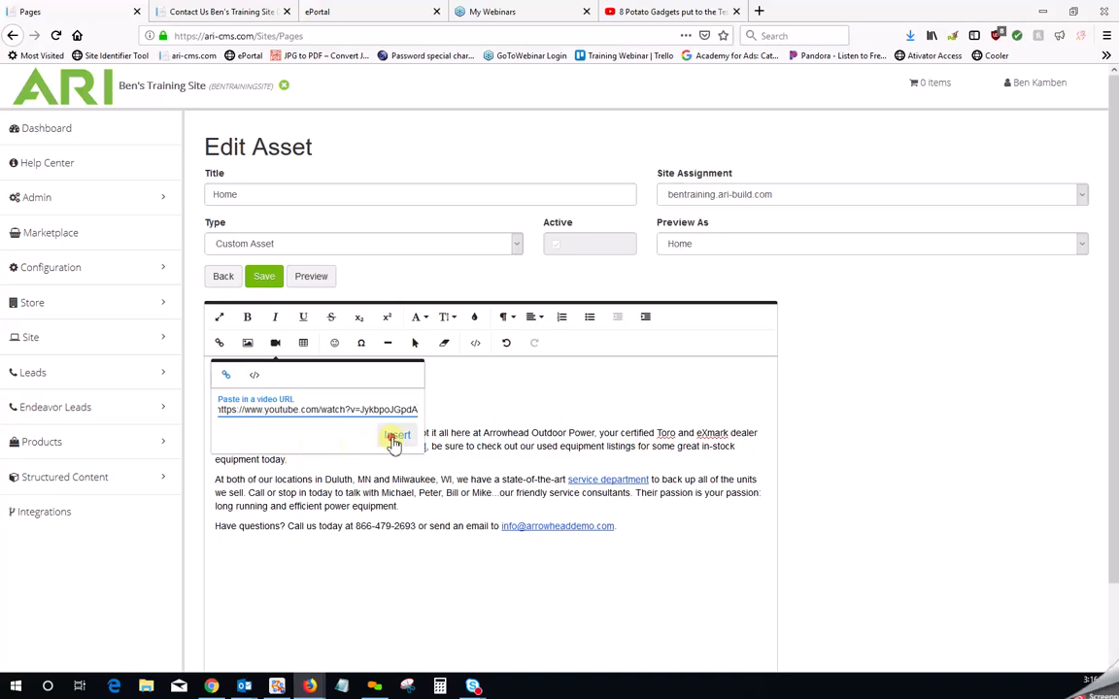
click(396, 434)
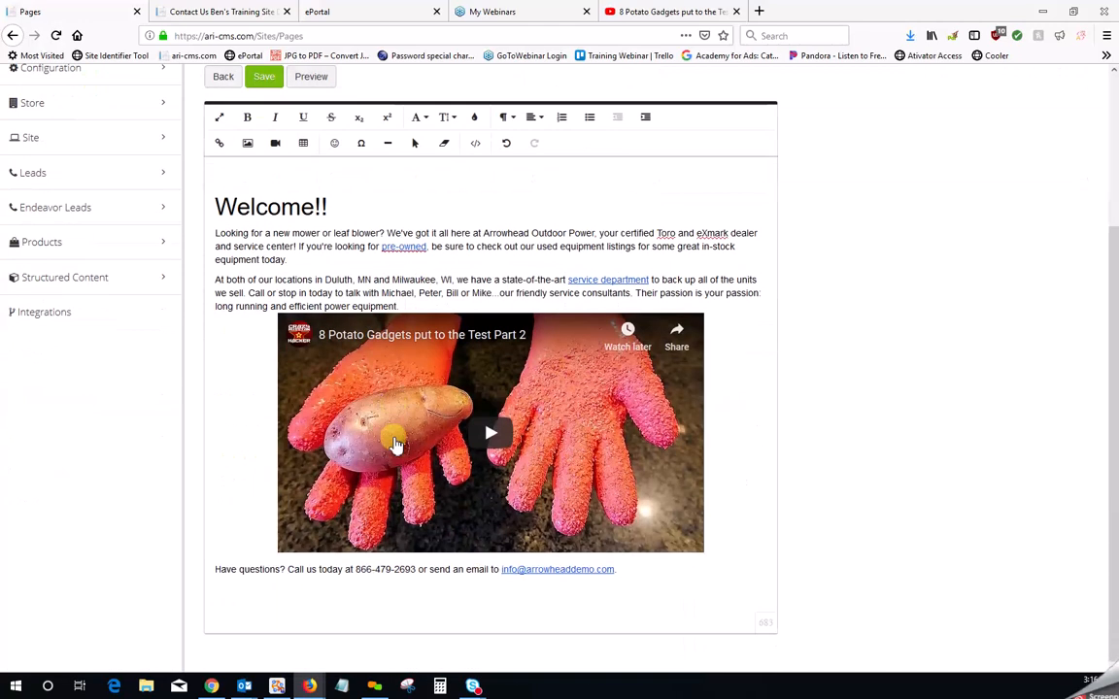
mouse_move(486, 372)
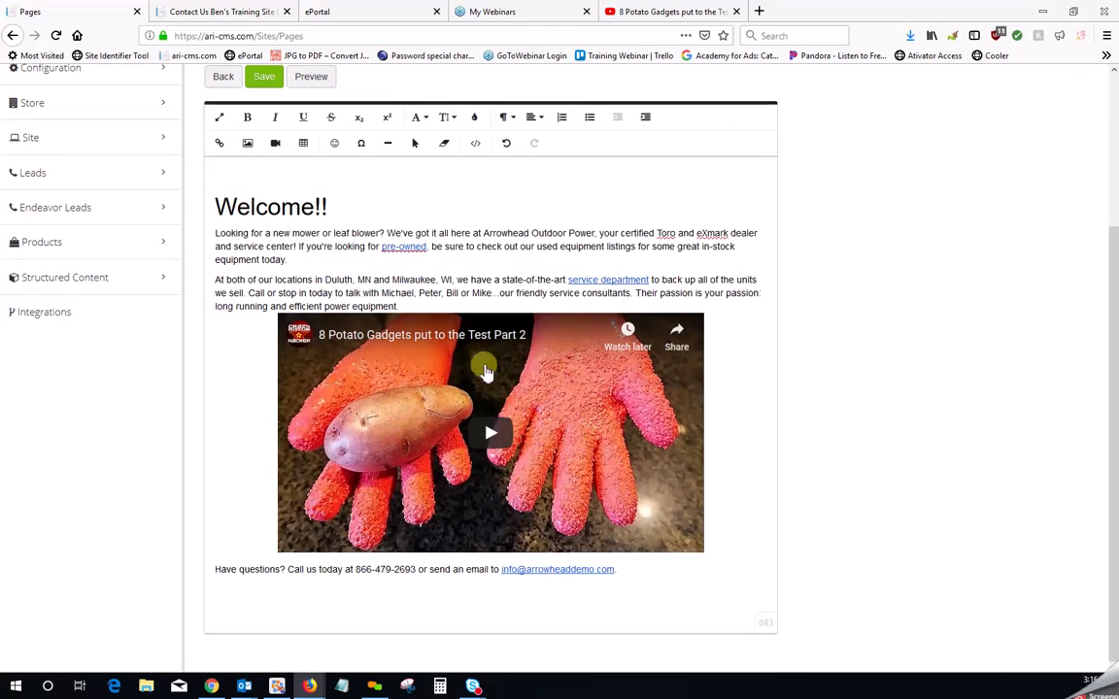
mouse_move(506, 428)
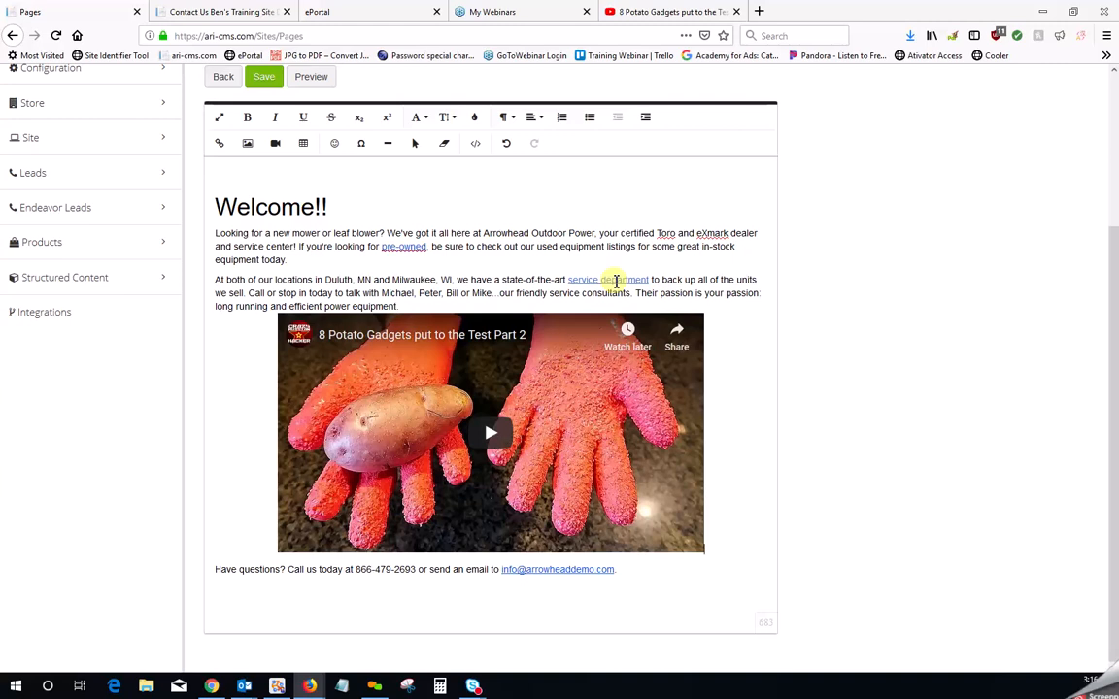
Select 'Outdoor Power' in the first paragraph and open the Insert Link entry
double_click(608, 280)
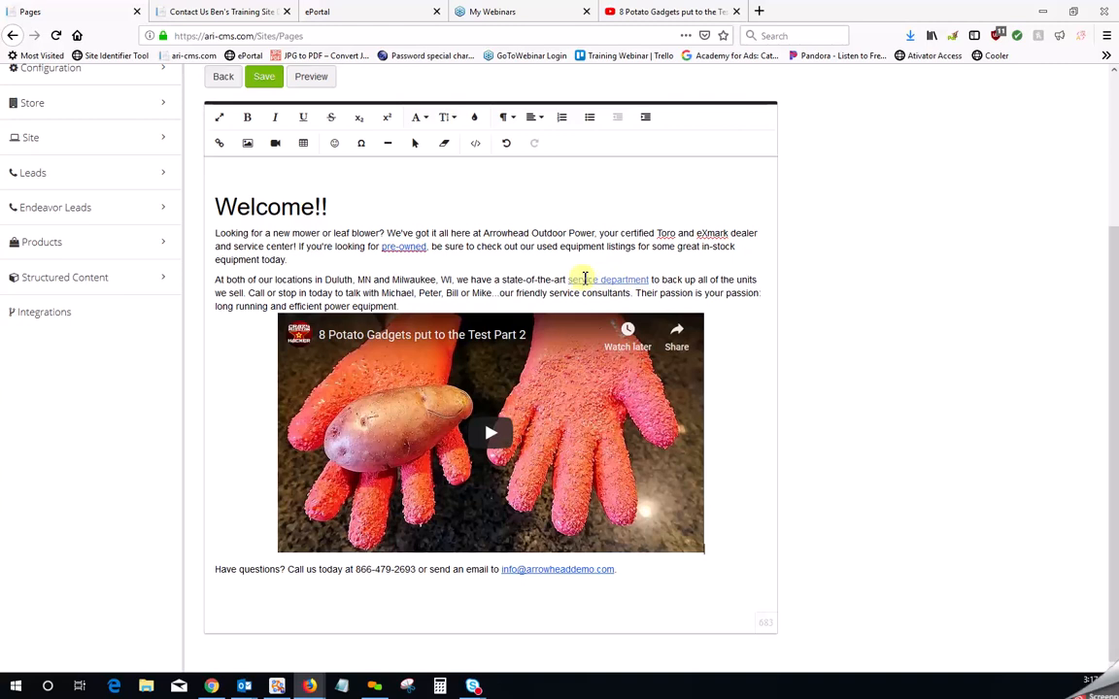
double_click(608, 280)
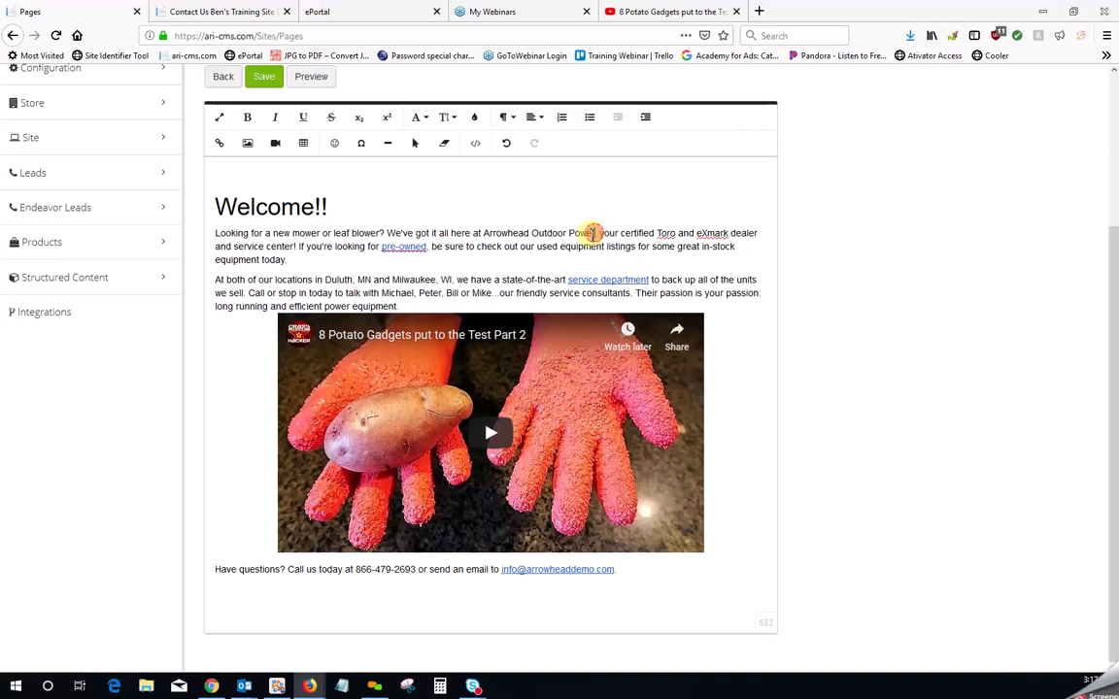
double_click(563, 234)
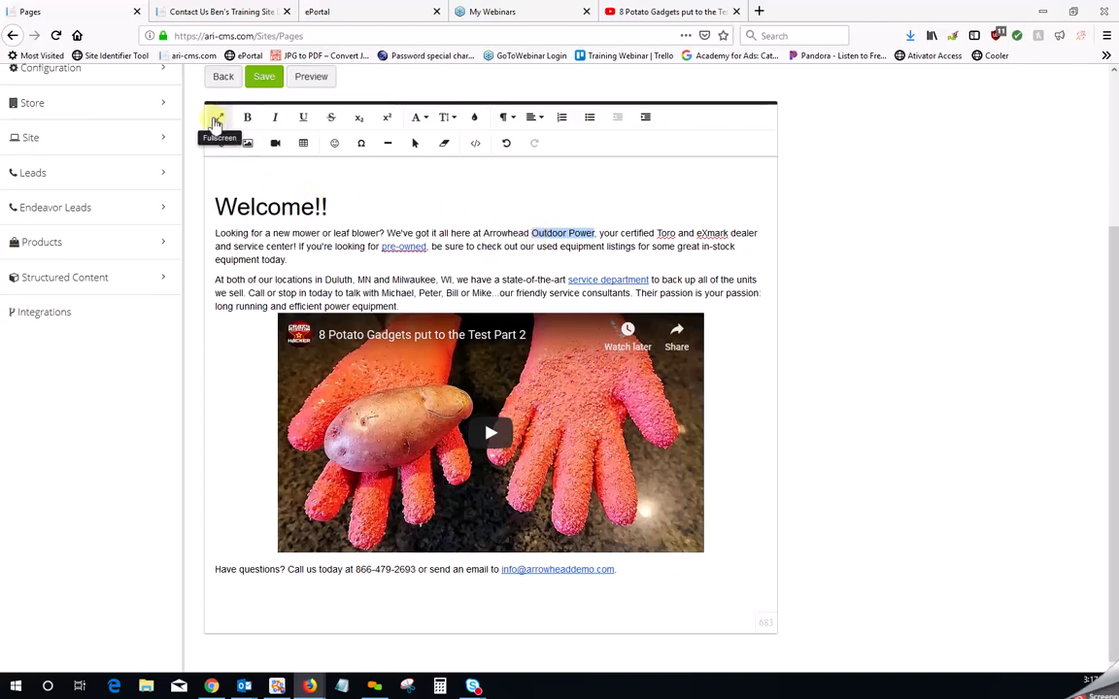
mouse_move(220, 142)
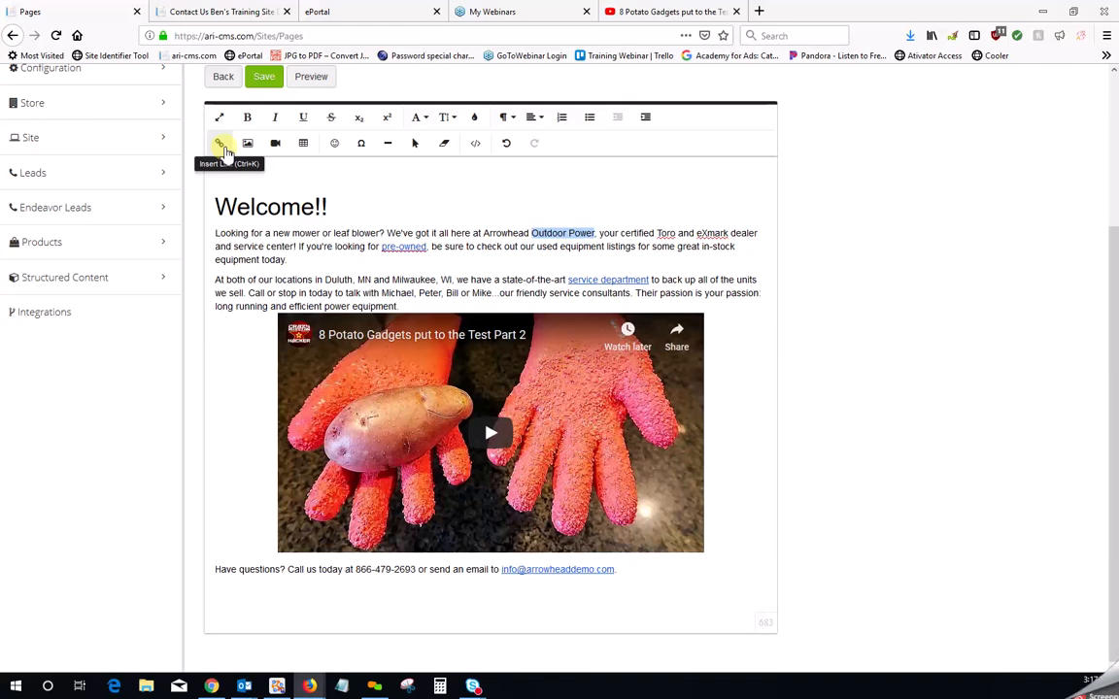
click(221, 143)
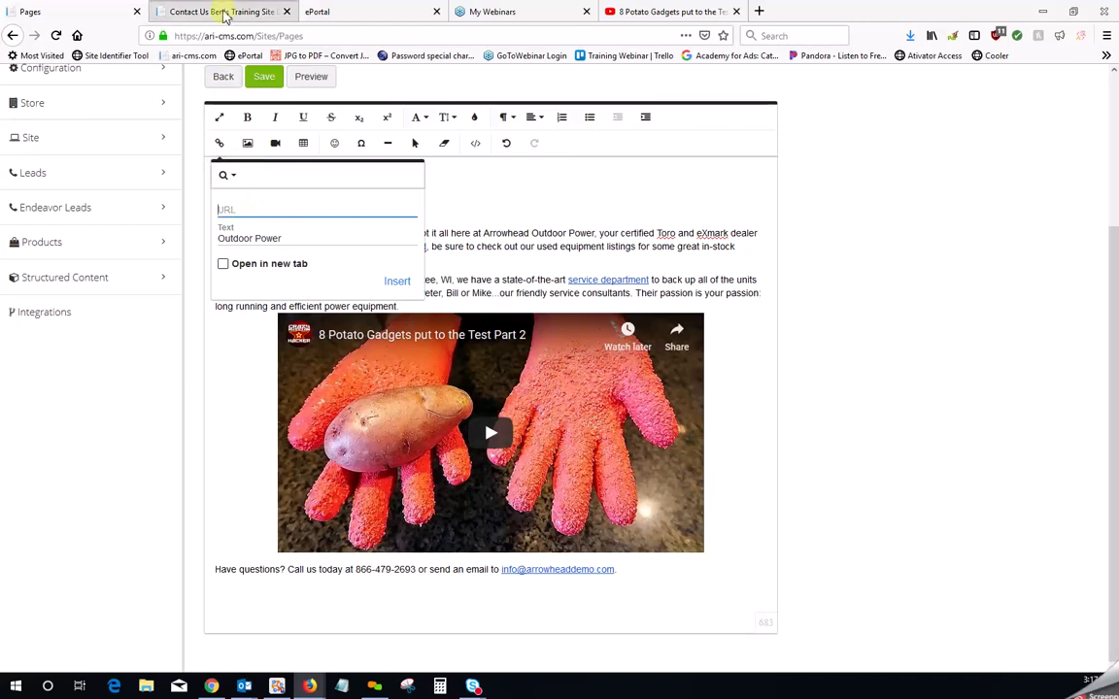
On the live dealer site, open New Models > ECHO and copy the page's address
click(223, 10)
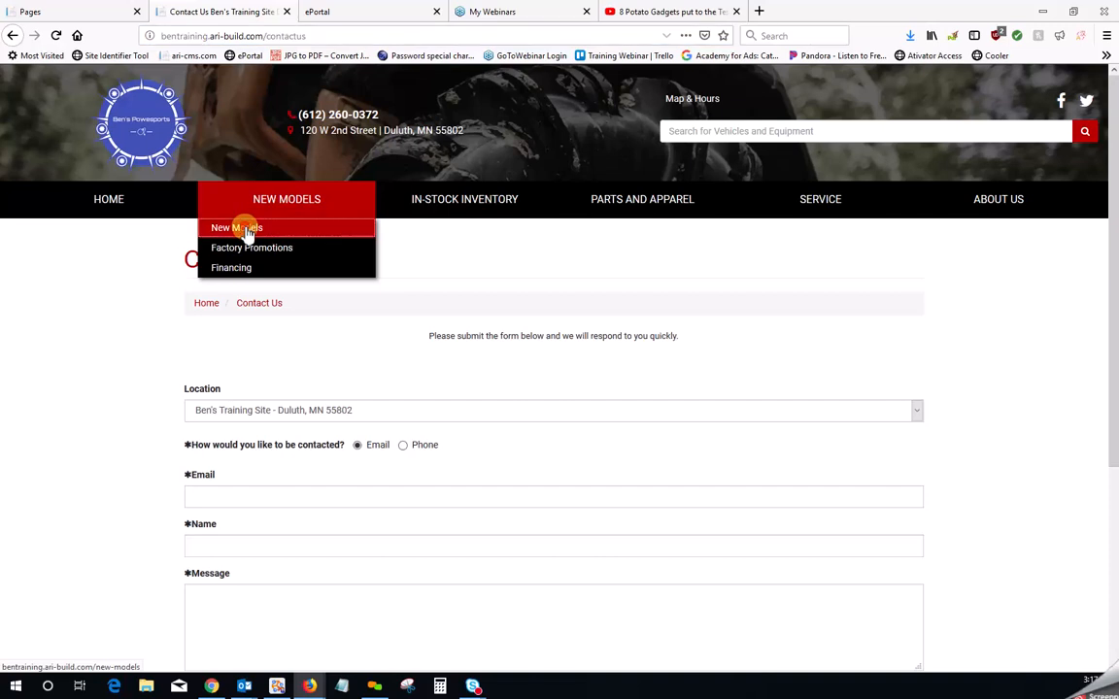
click(237, 228)
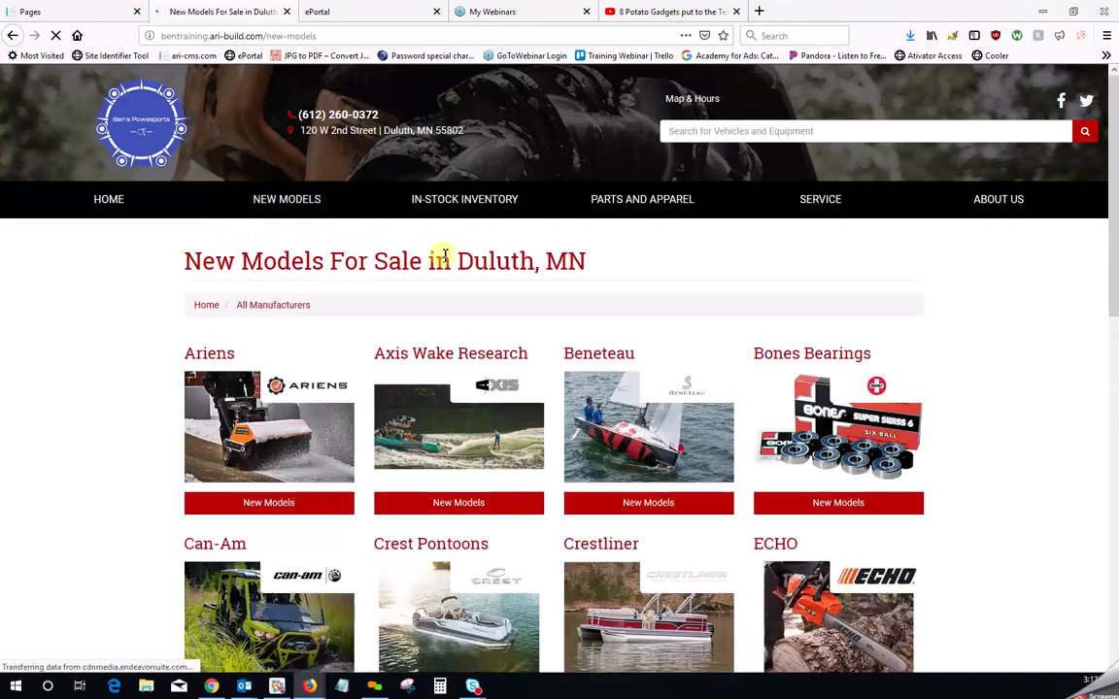
scroll(down, 3)
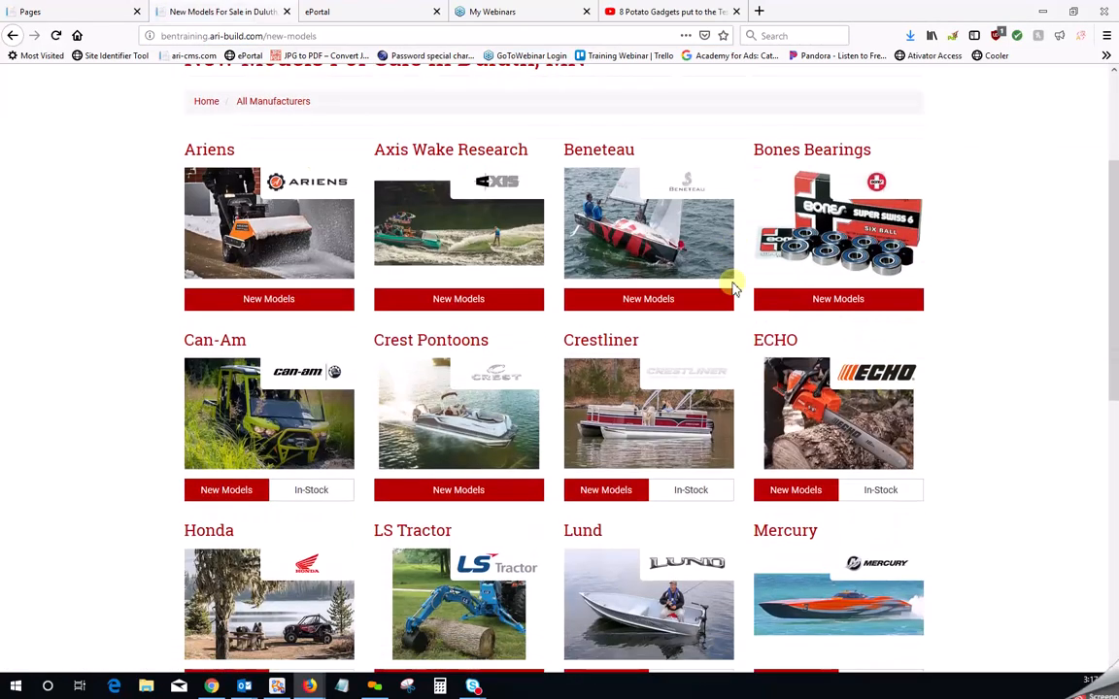
mouse_move(663, 461)
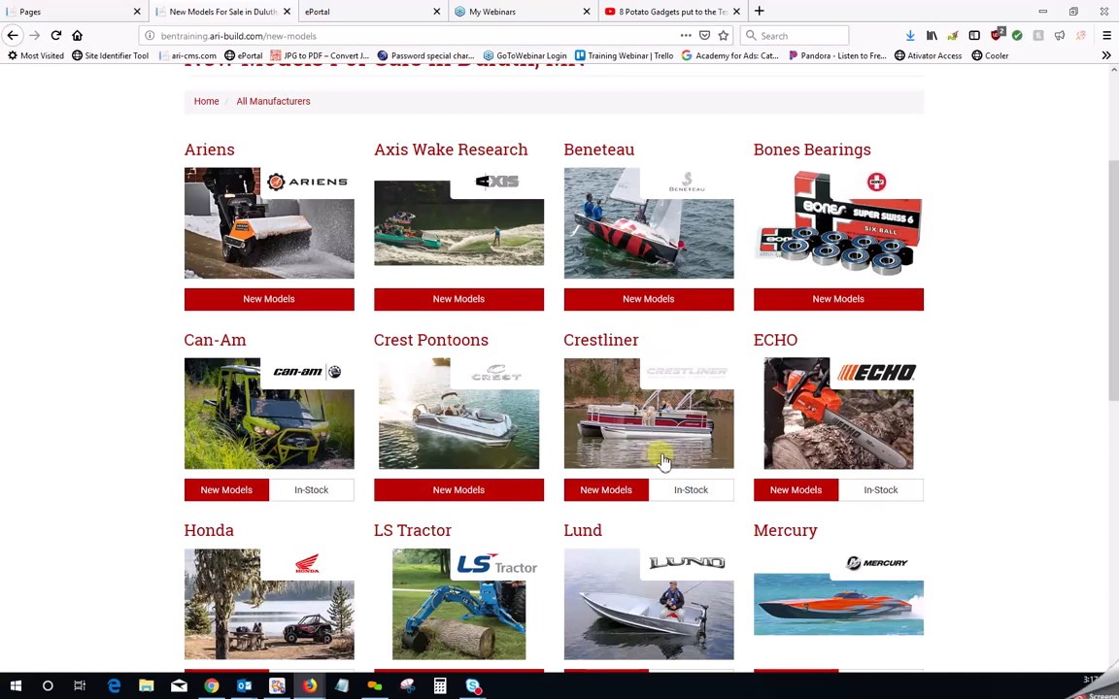
click(837, 413)
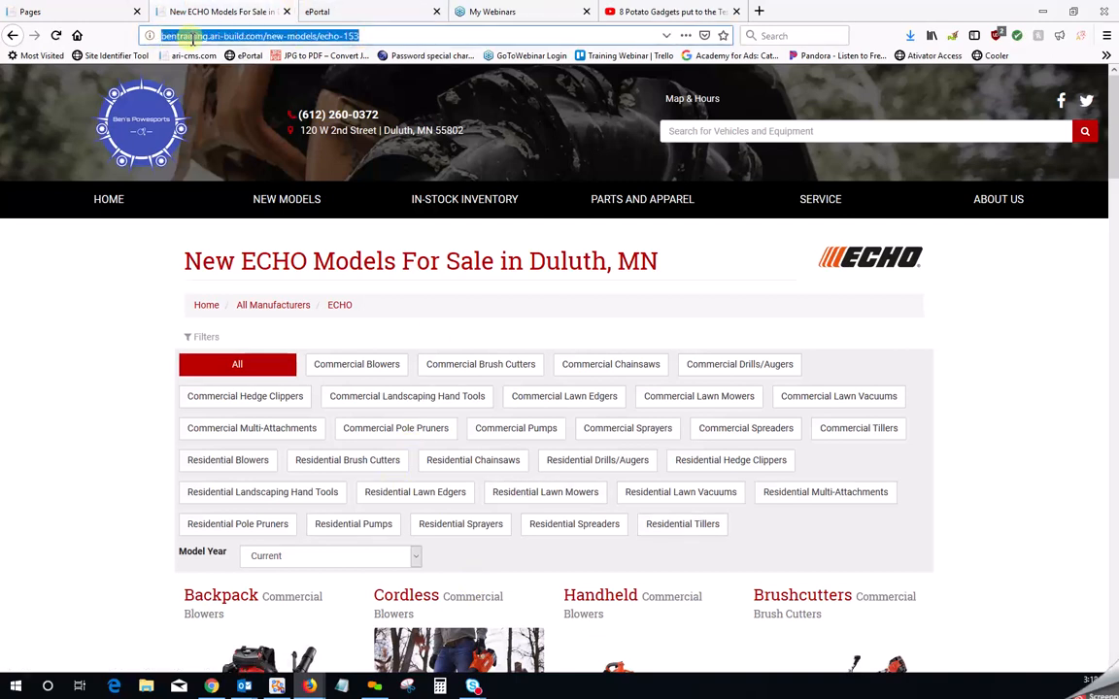
right_click(195, 36)
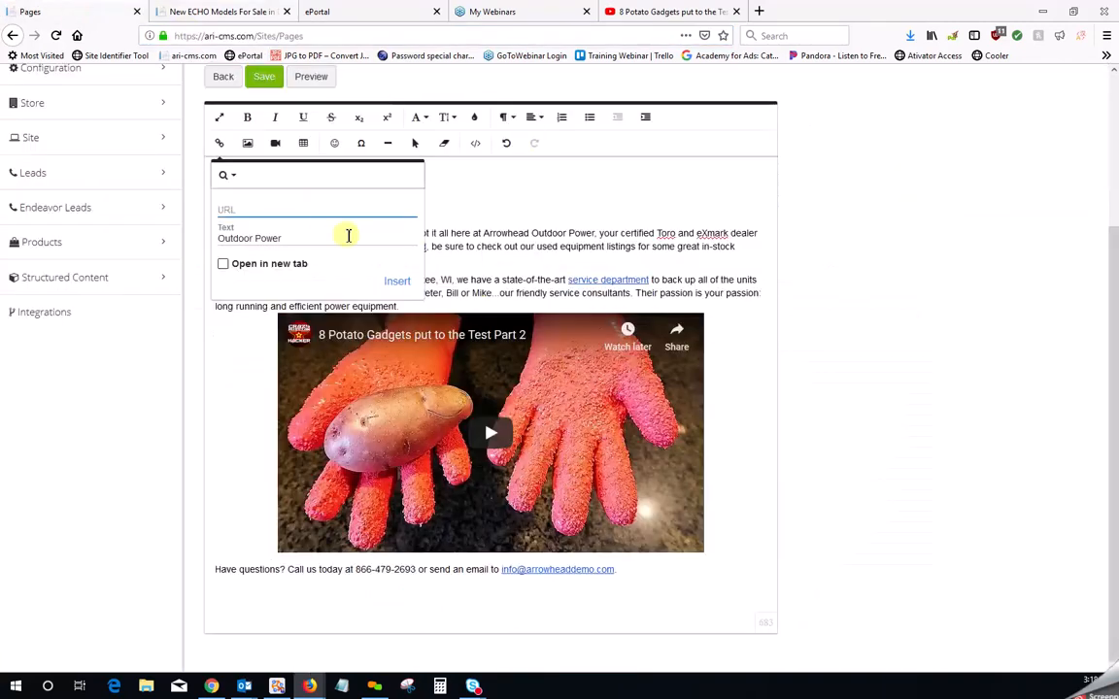
Enter bentraining.ari-build.com/new-models/echo-153 as the link URL and insert the link
text(bentraining.ari-build.com/new-models/echo-153)
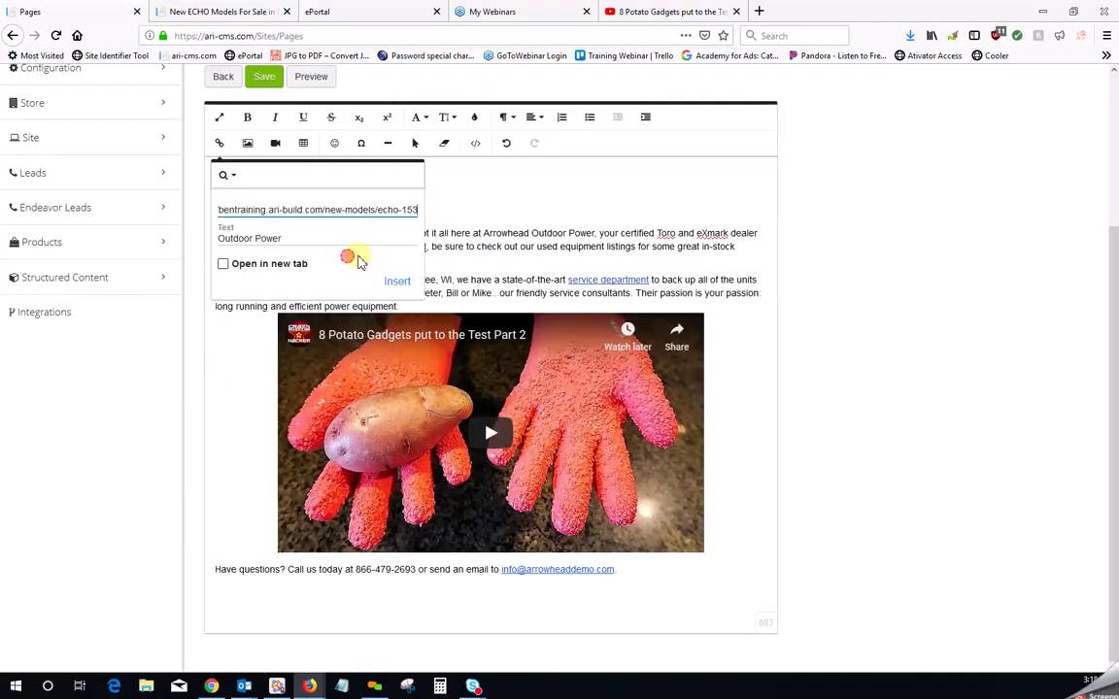
click(397, 280)
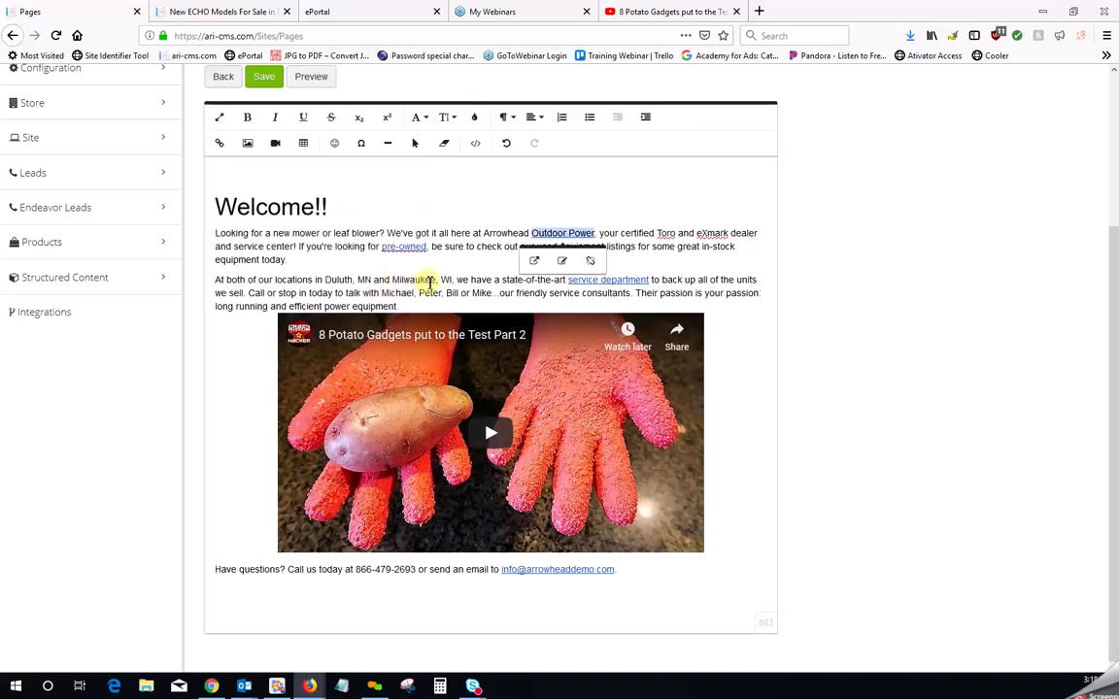
mouse_move(750, 251)
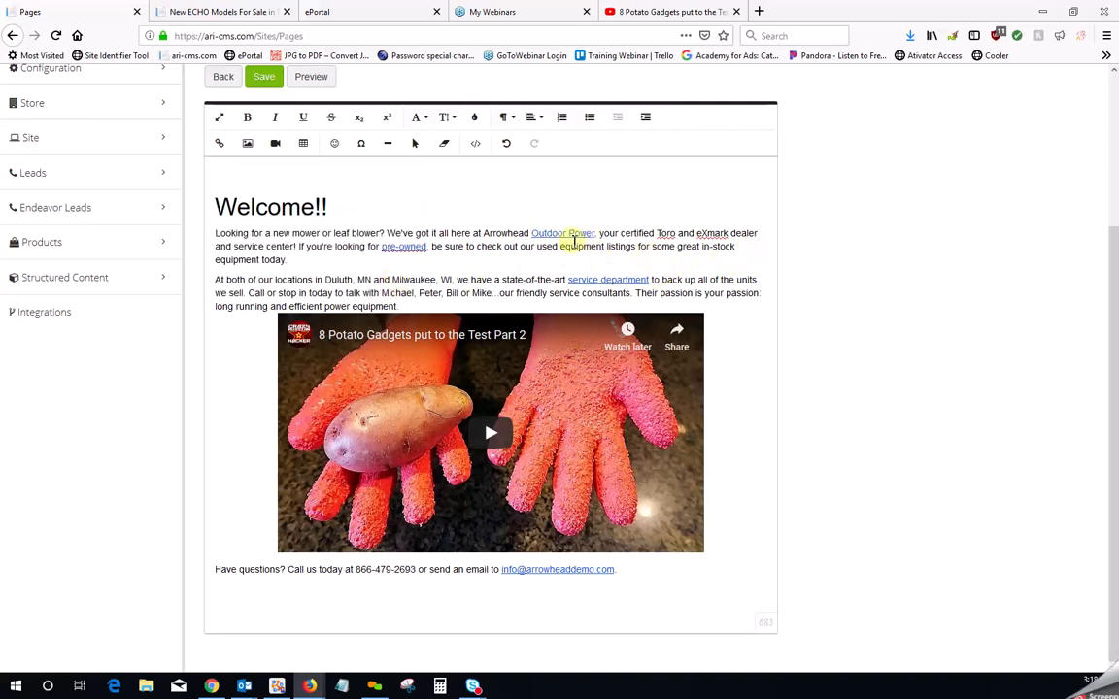
mouse_move(657, 209)
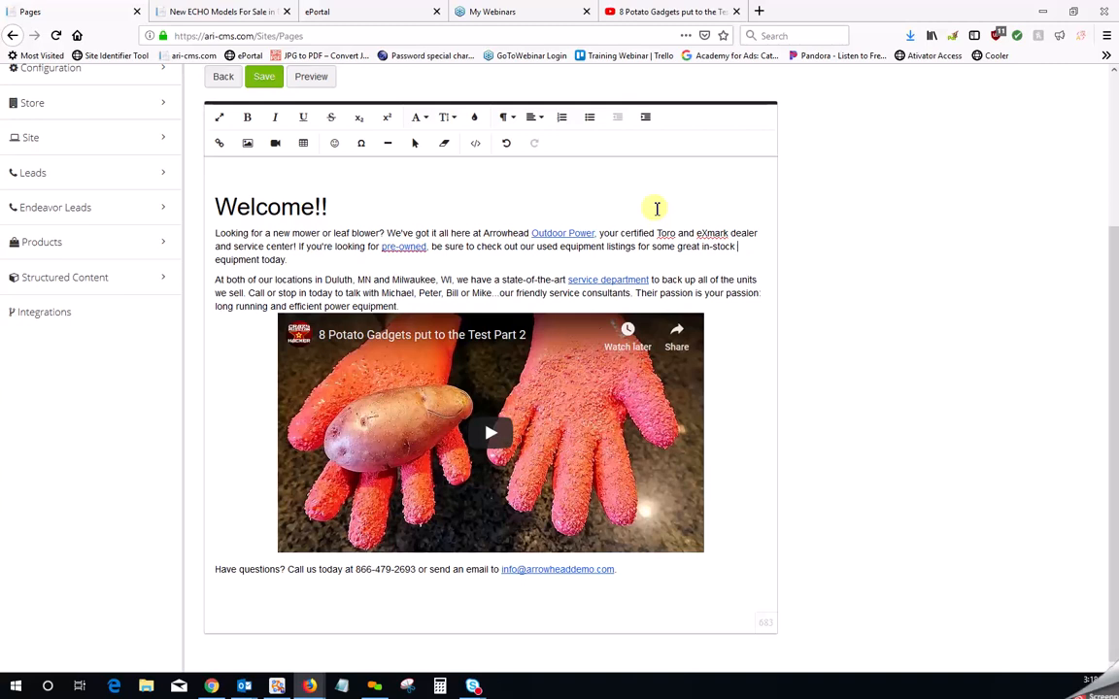
mouse_move(463, 264)
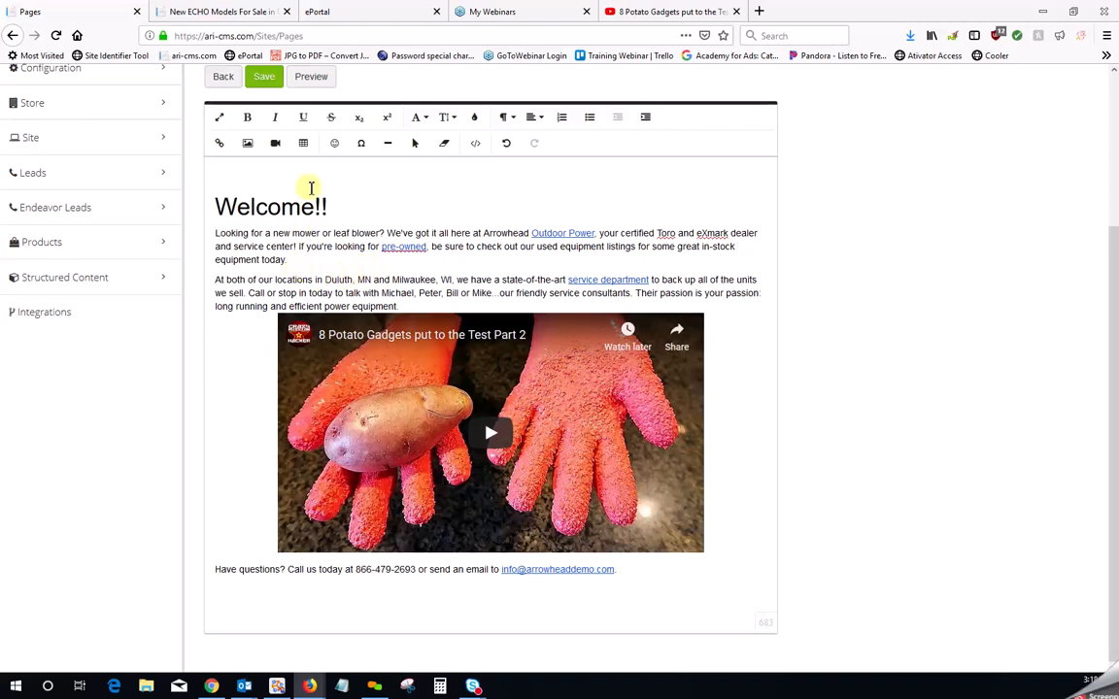
mouse_move(303, 143)
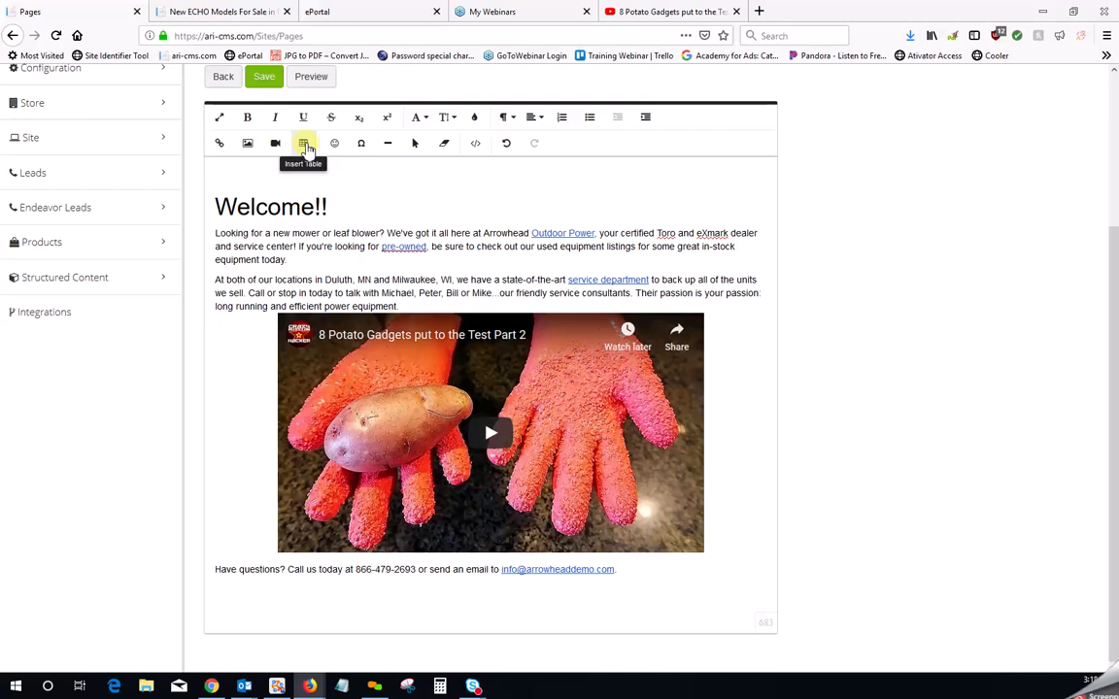
Insert a blank 3x3 table before 'equipment today.' with the Table button
click(303, 143)
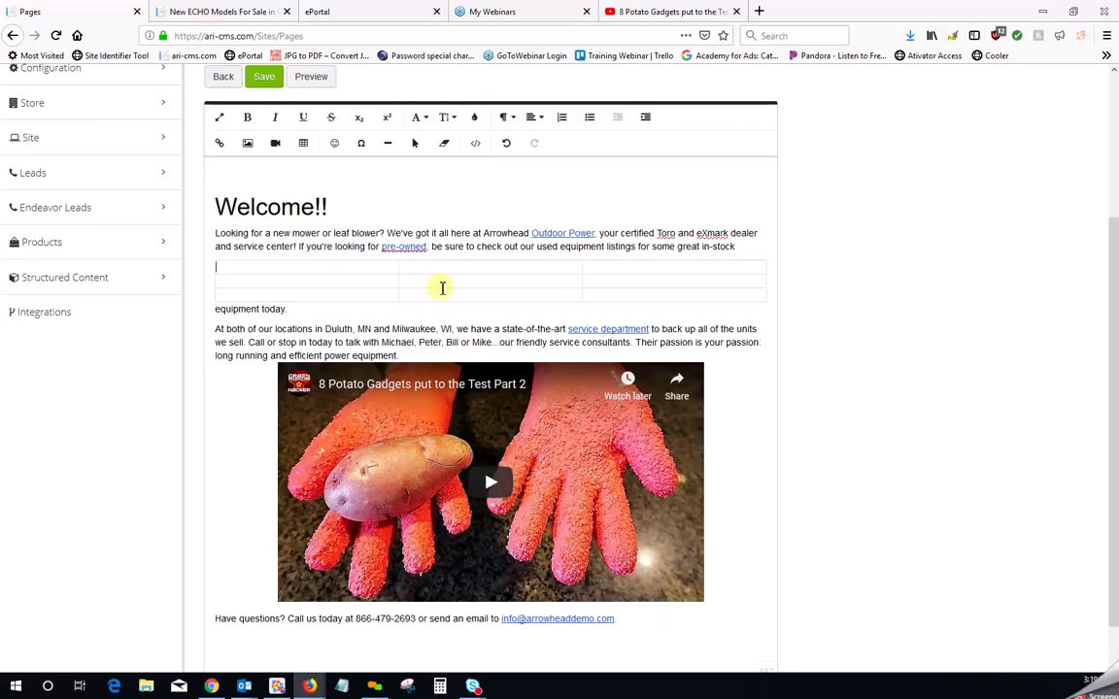
mouse_move(355, 397)
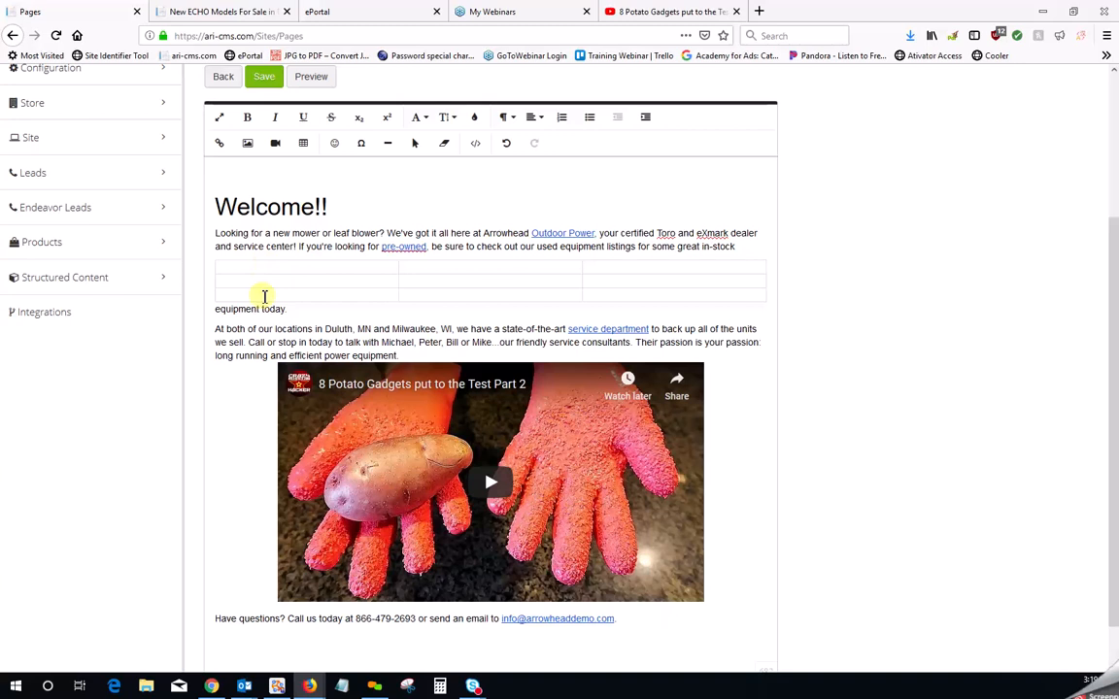
mouse_move(243, 270)
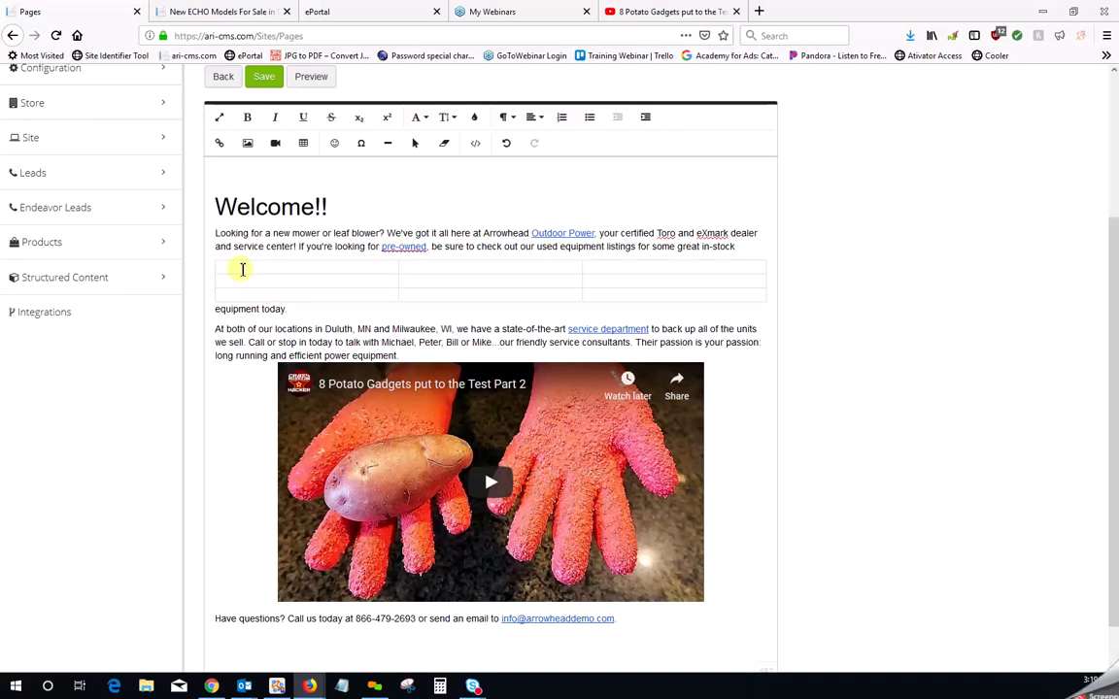
click(243, 269)
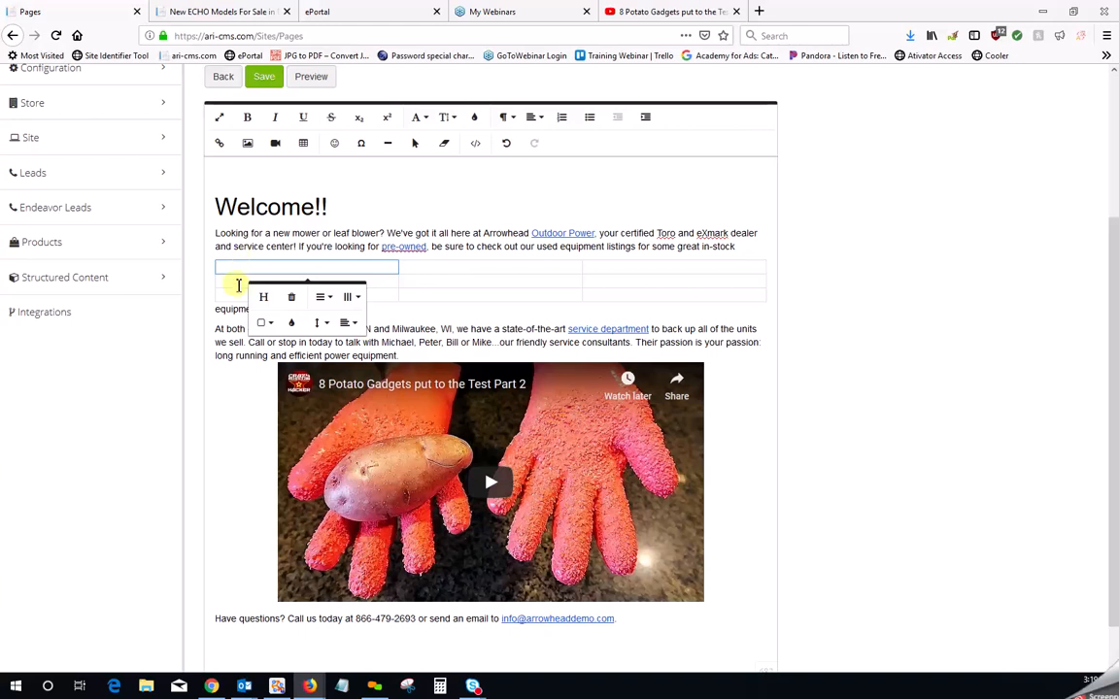
mouse_move(442, 269)
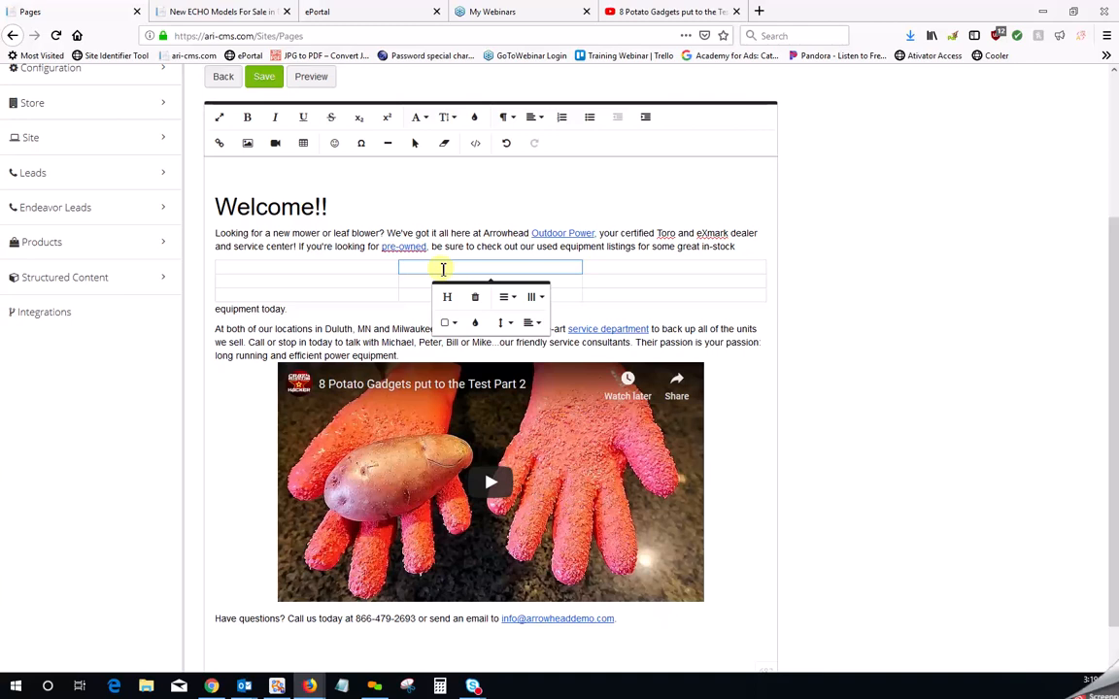
mouse_move(657, 281)
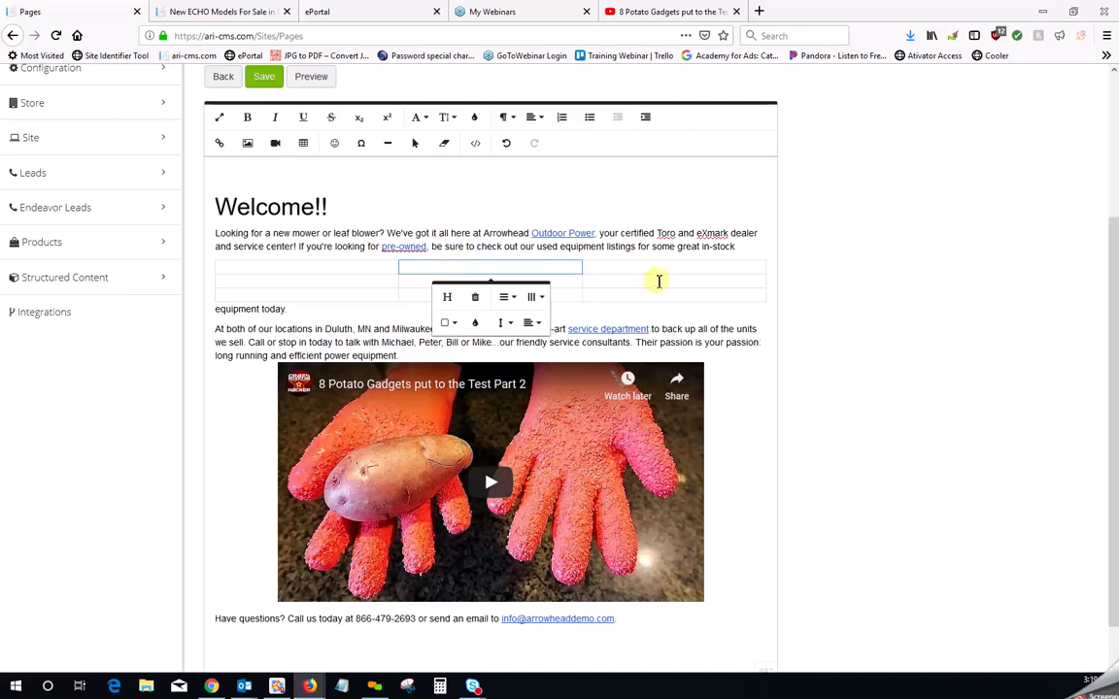
click(661, 269)
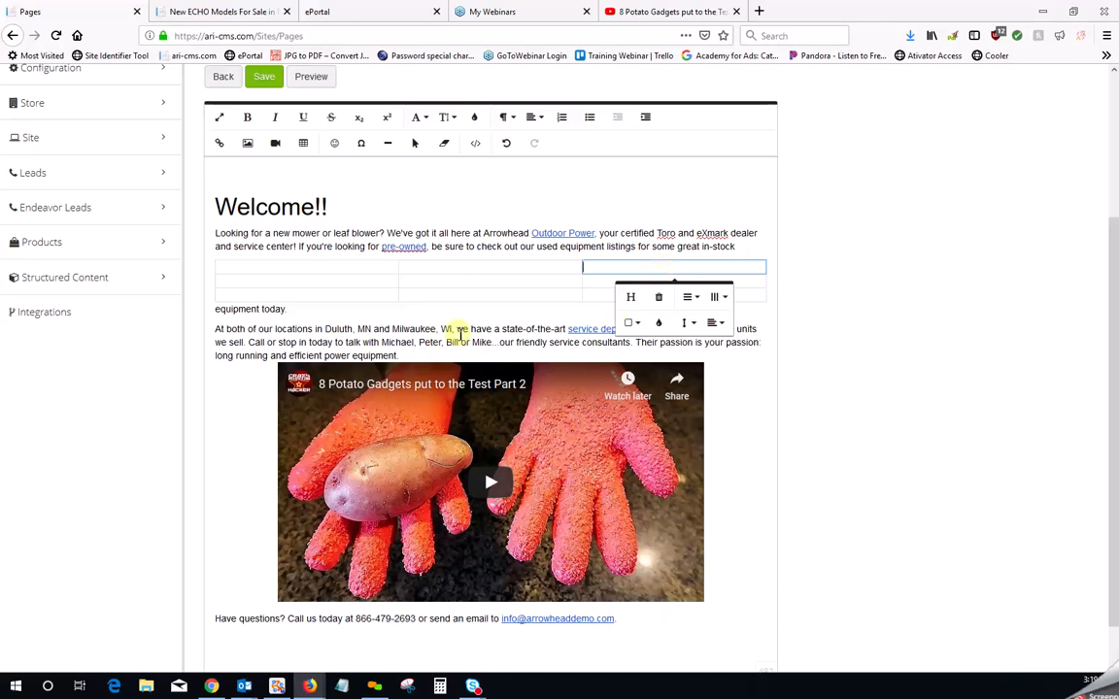
click(306, 282)
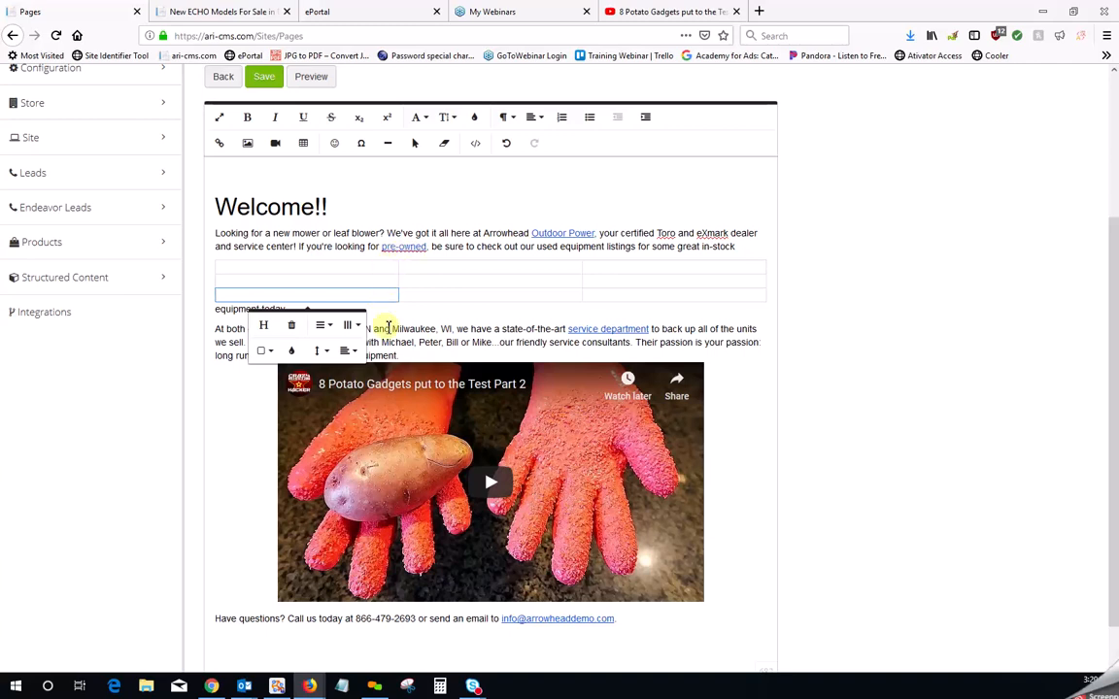
mouse_move(627, 316)
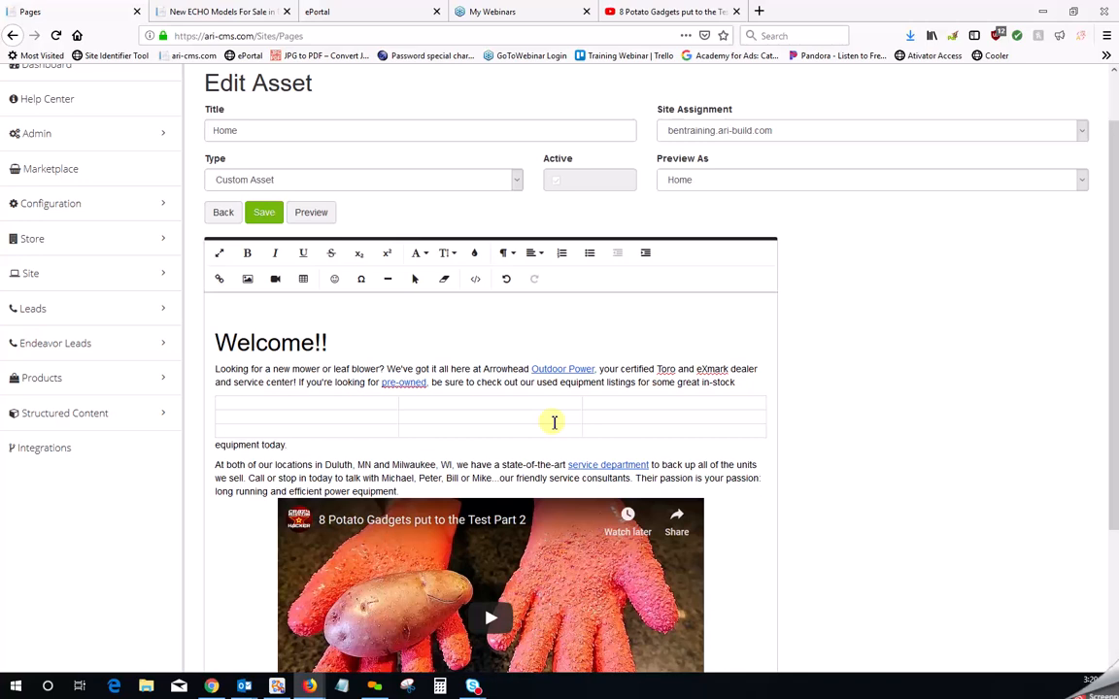
click(287, 445)
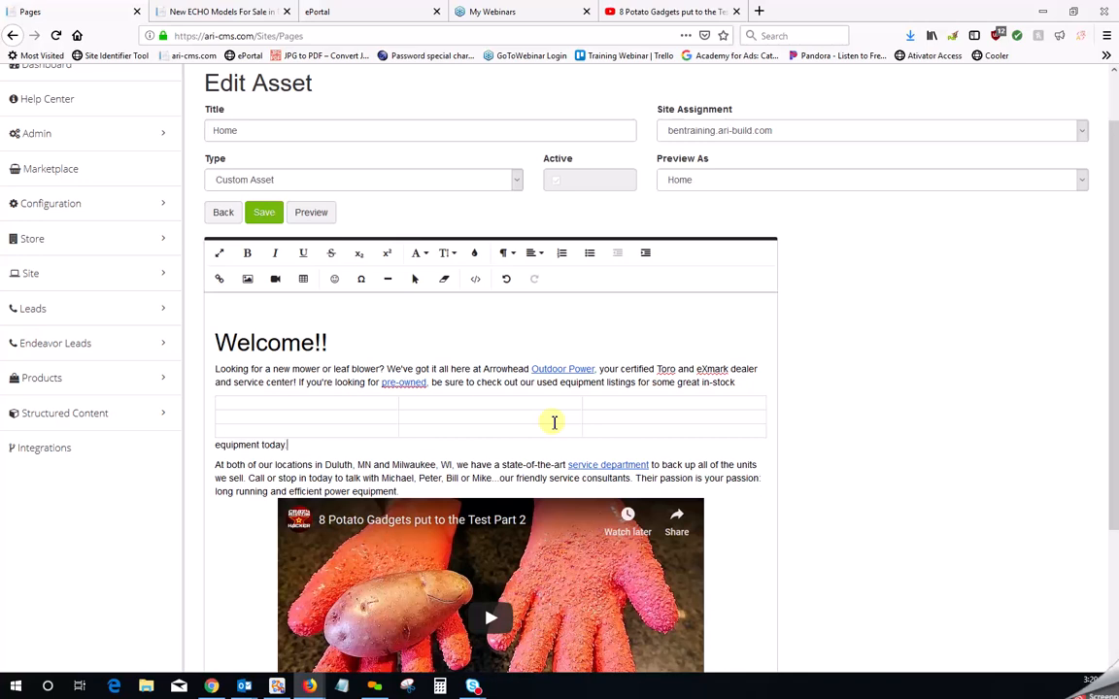
mouse_move(607, 516)
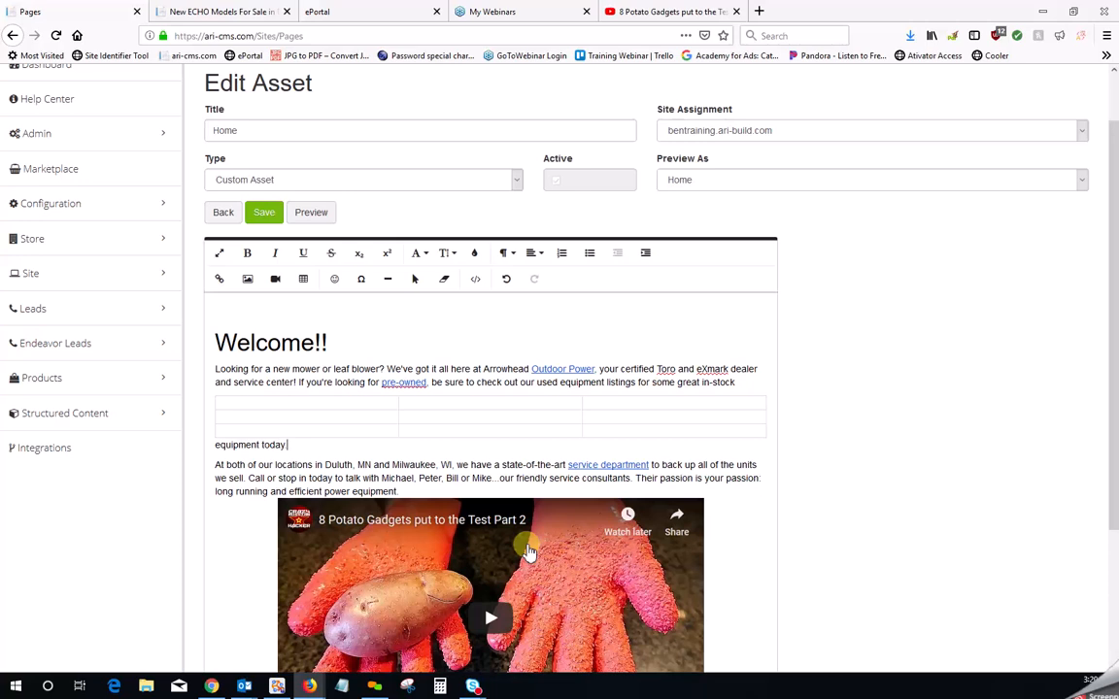
mouse_move(486, 476)
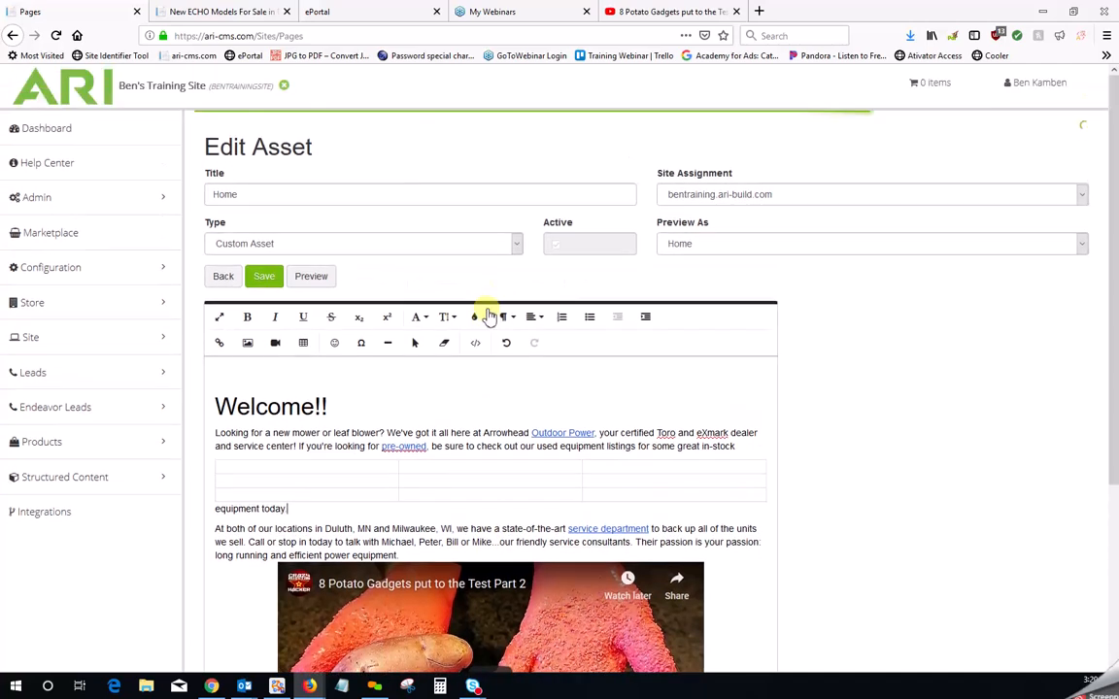
mouse_move(475, 343)
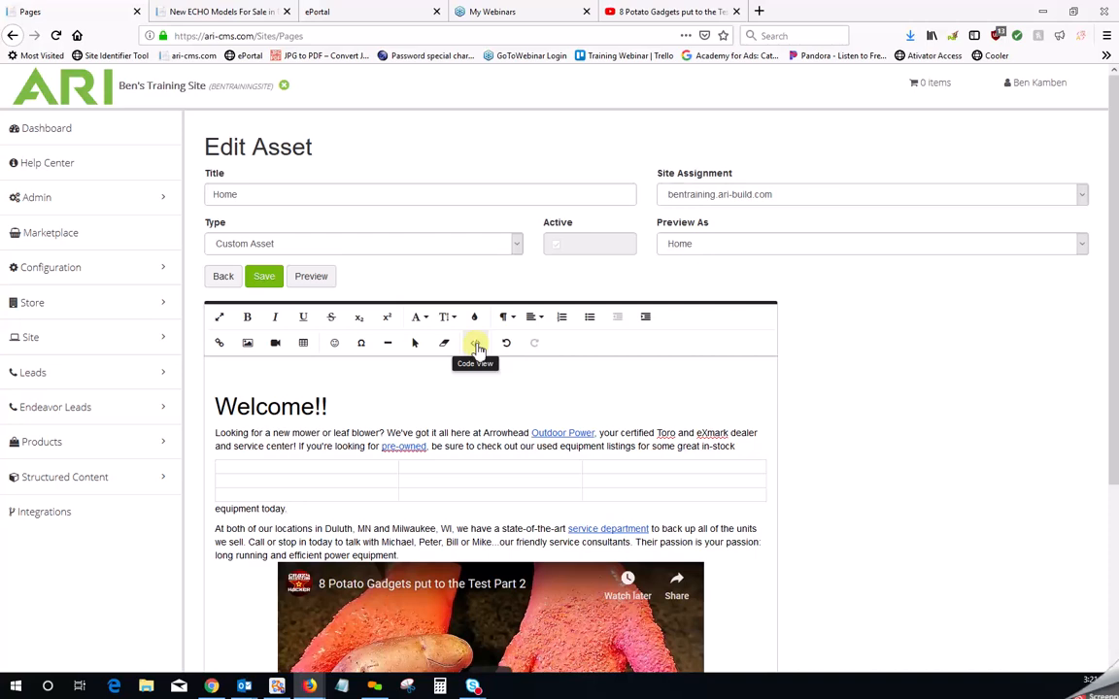
click(475, 343)
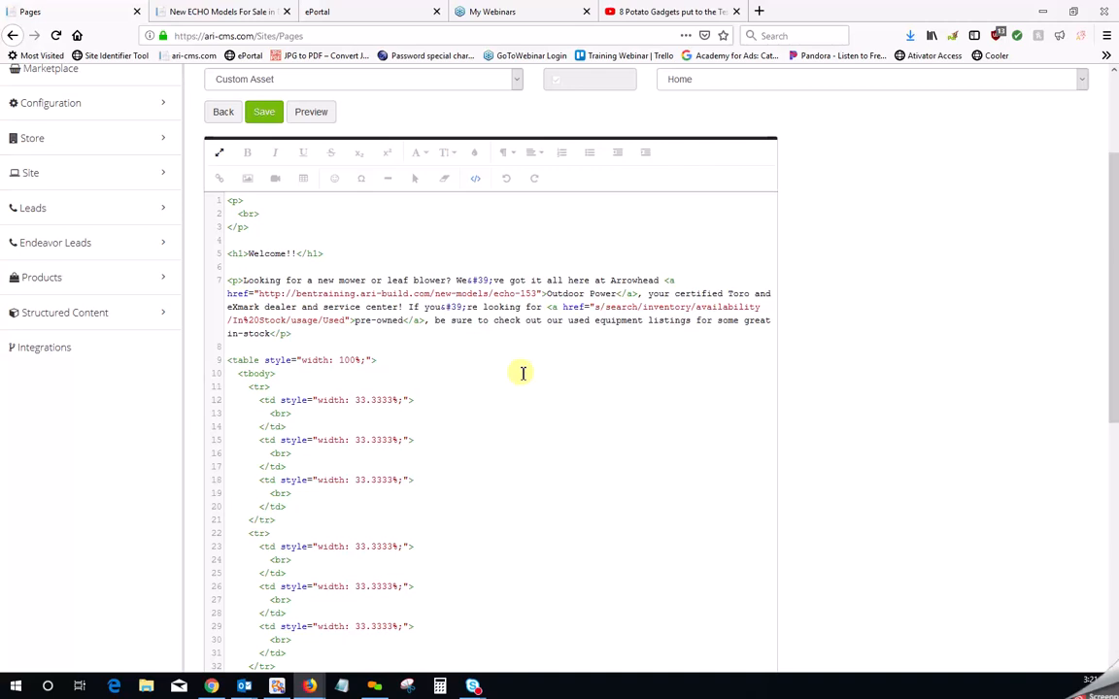
click(475, 178)
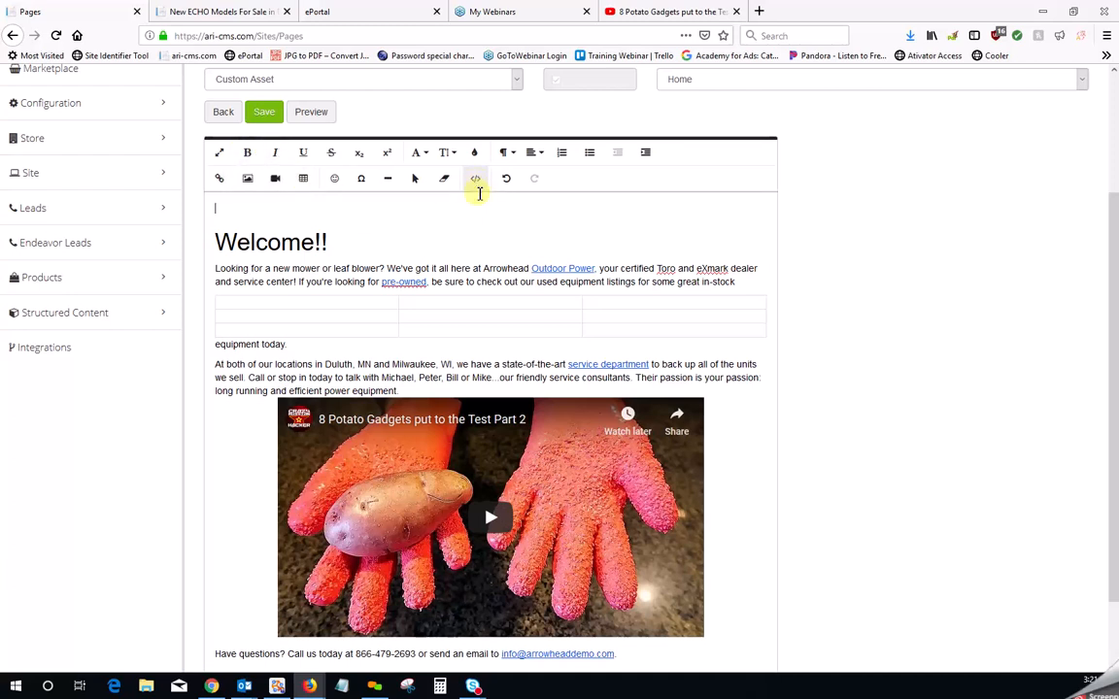
mouse_move(475, 179)
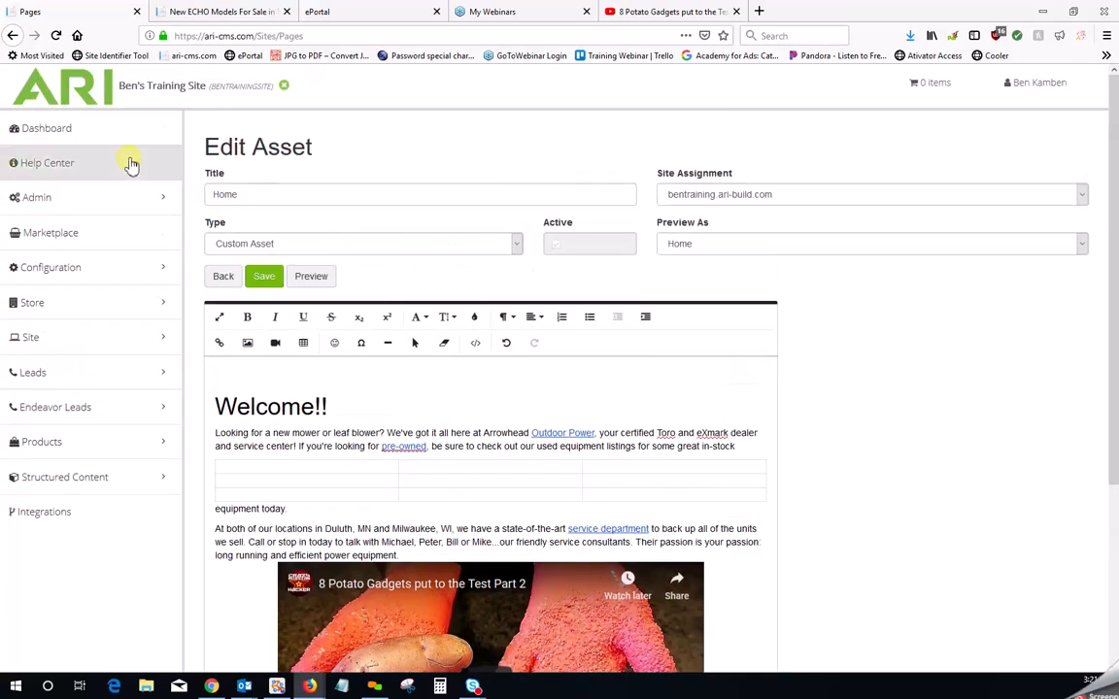
Open the Dashboard, scroll through it and highlight the Request Update heading
click(46, 128)
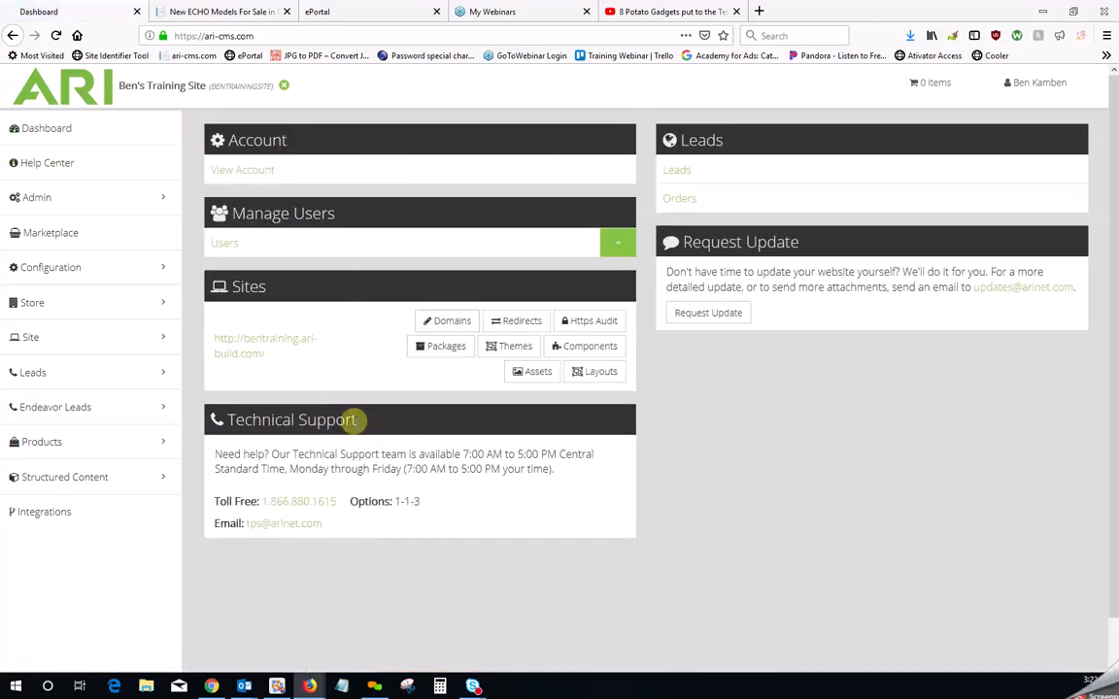
scroll(down, 3)
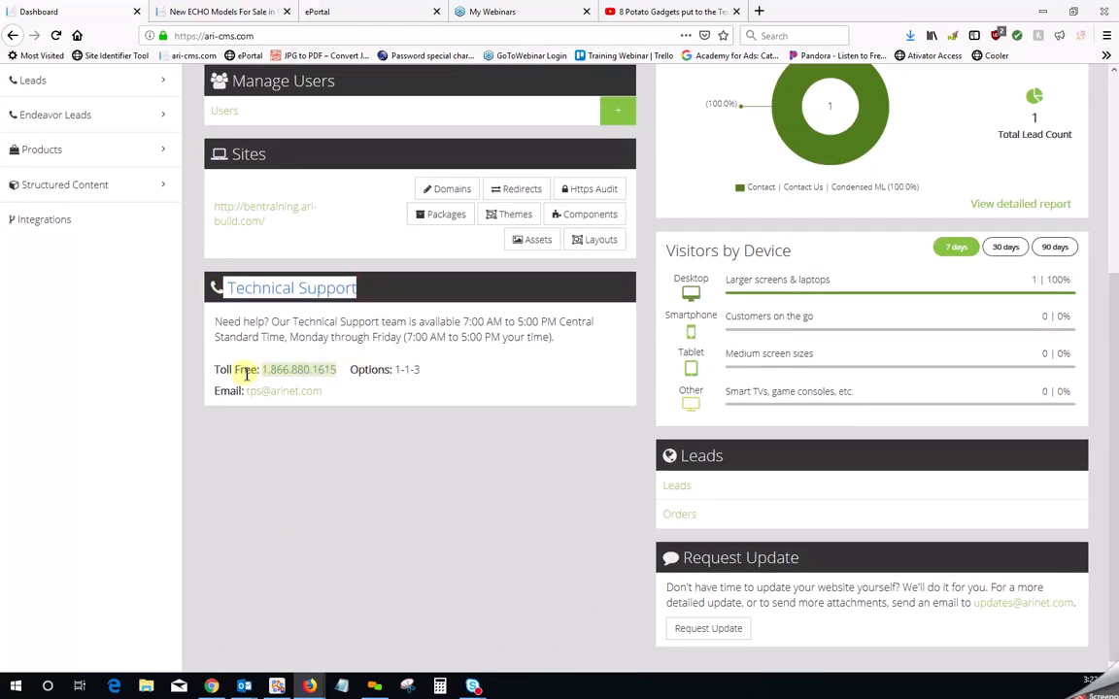
scroll(up, 3)
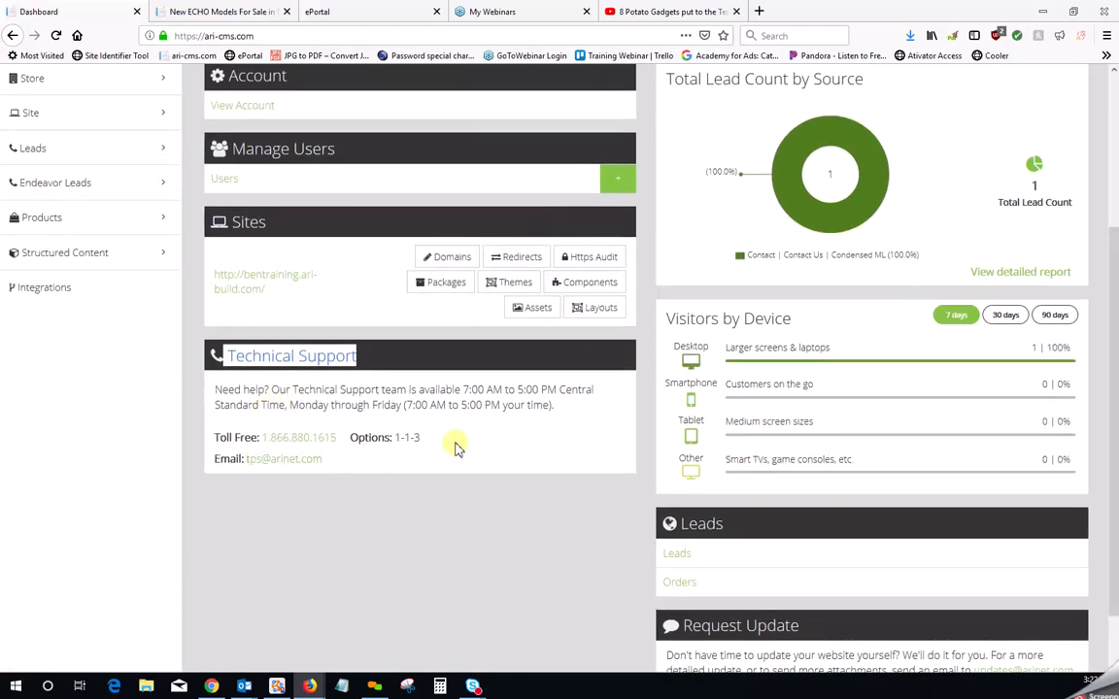
mouse_move(465, 448)
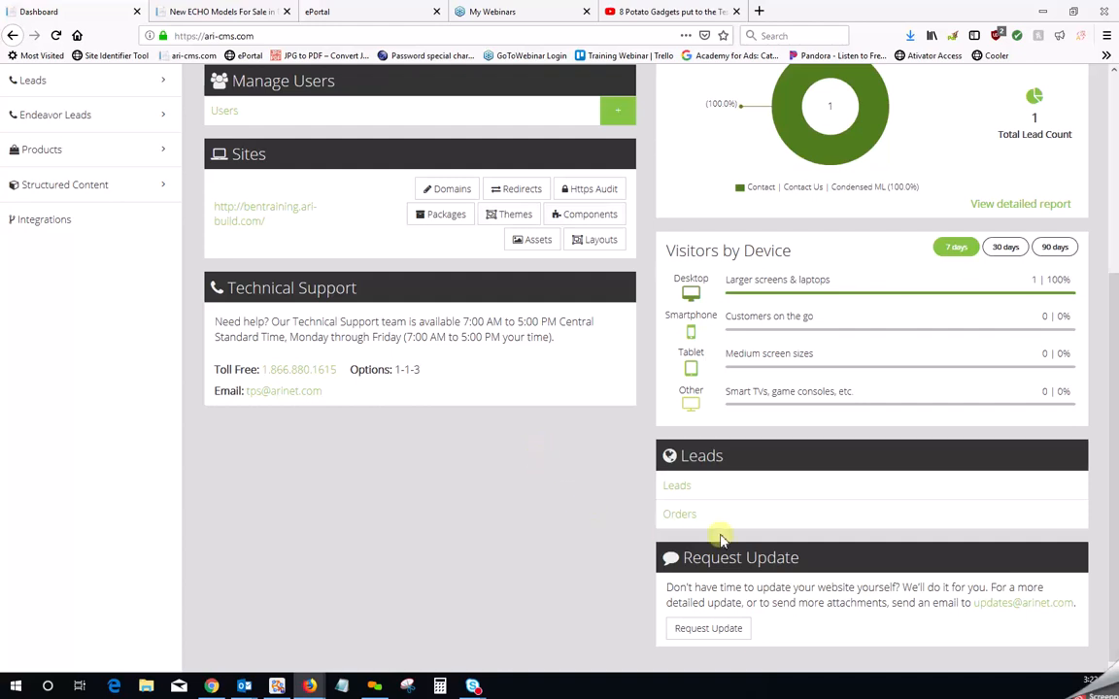
double_click(740, 556)
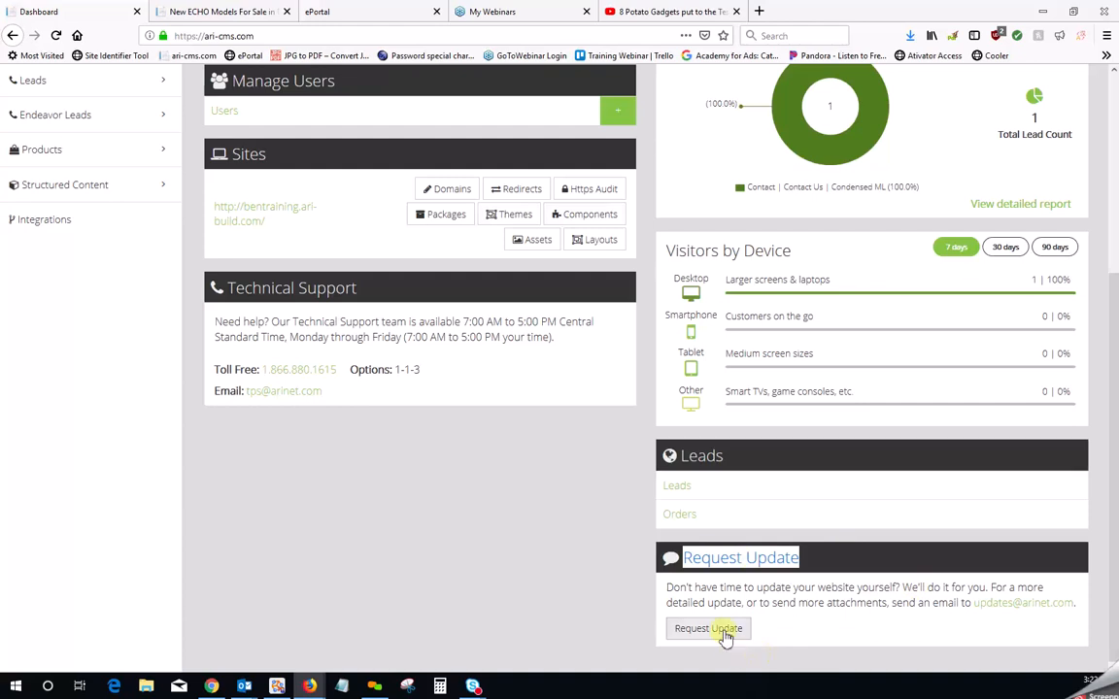
Open the Request Update form and point out the Describe Update box and Browse attachment fields
click(708, 629)
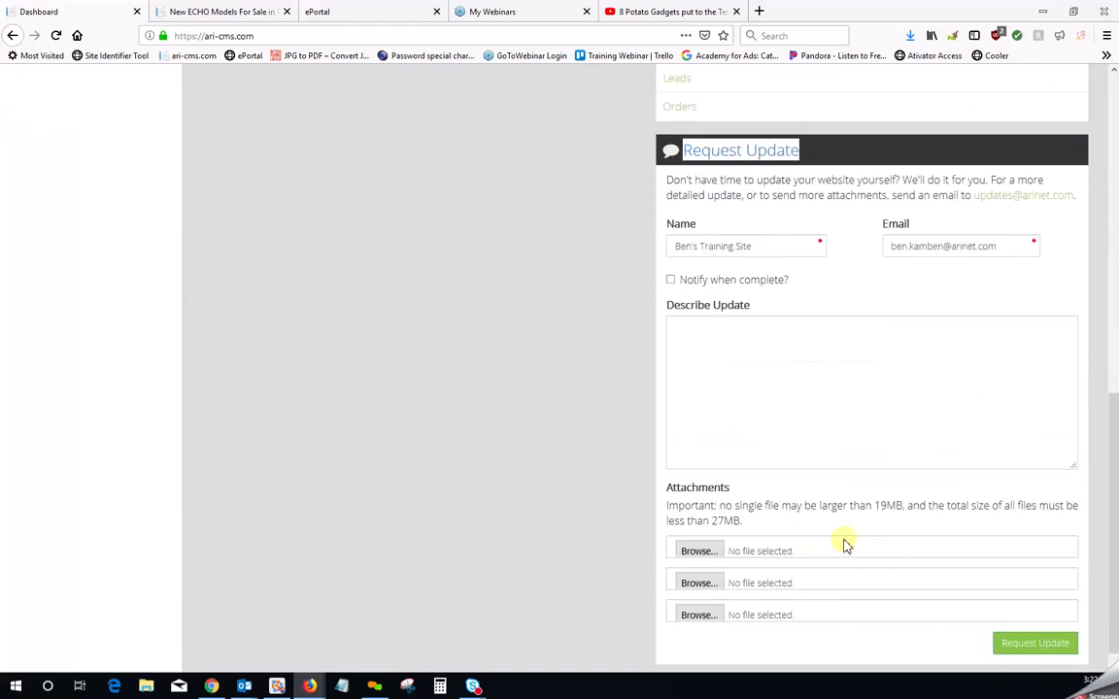
click(872, 392)
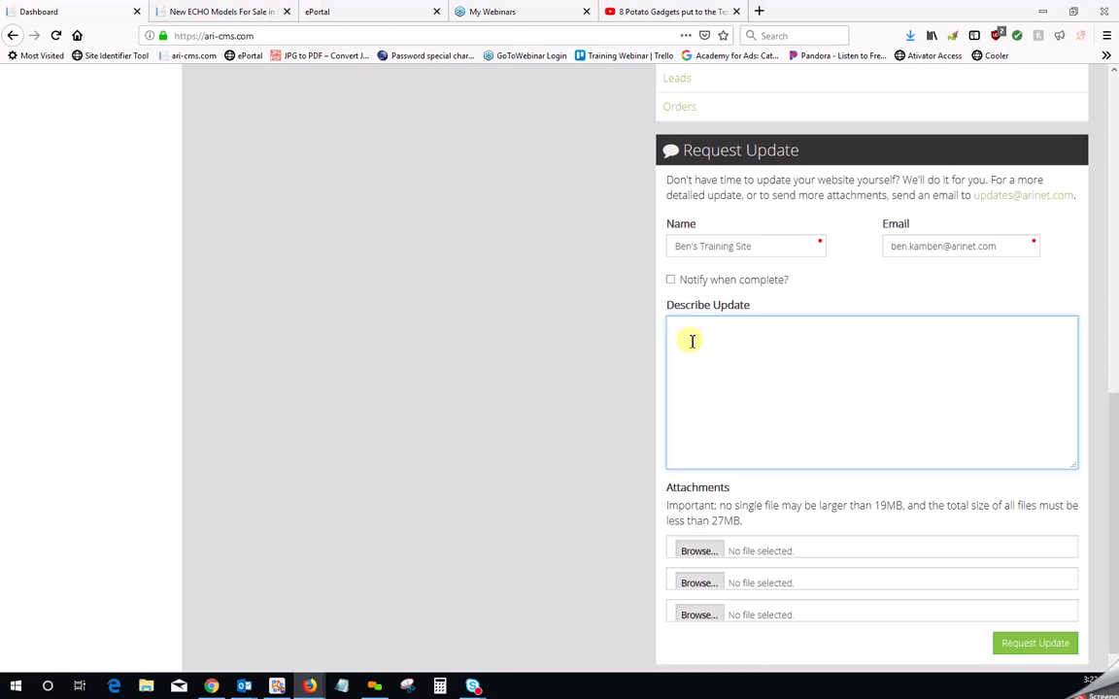
click(675, 340)
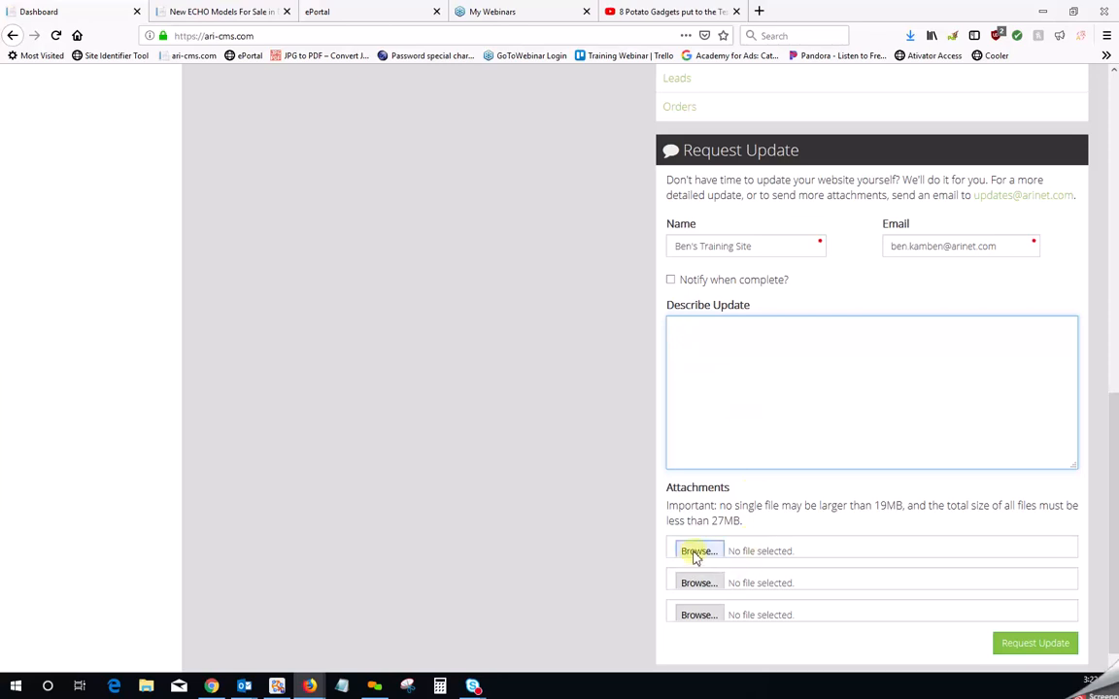
click(871, 393)
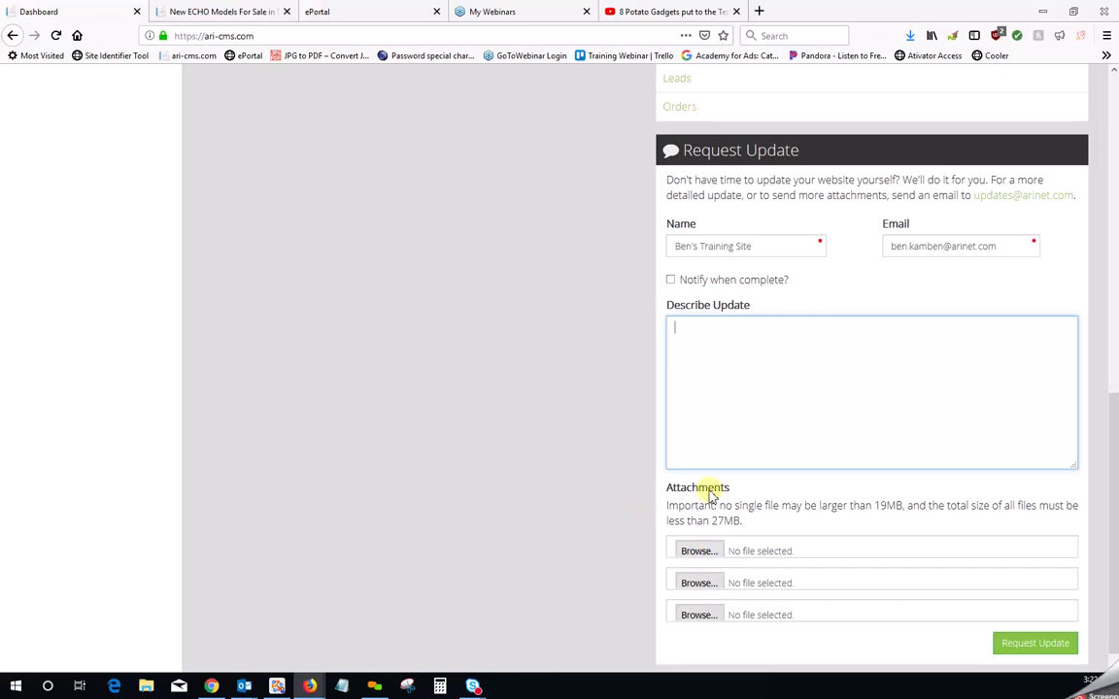
mouse_move(702, 499)
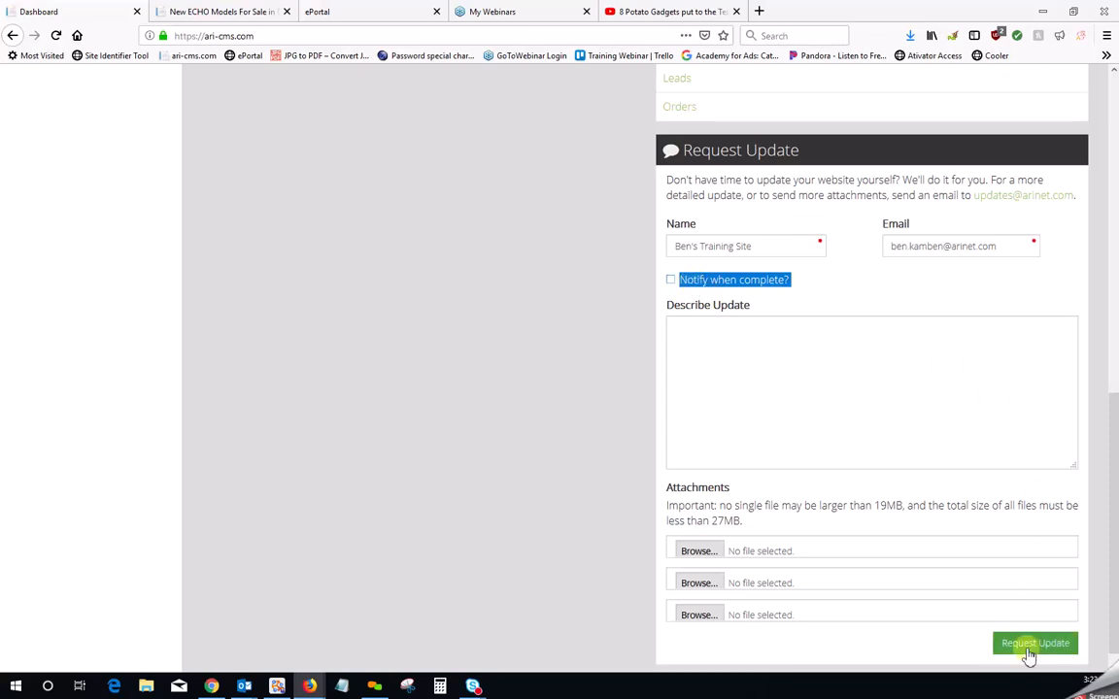
mouse_move(952, 488)
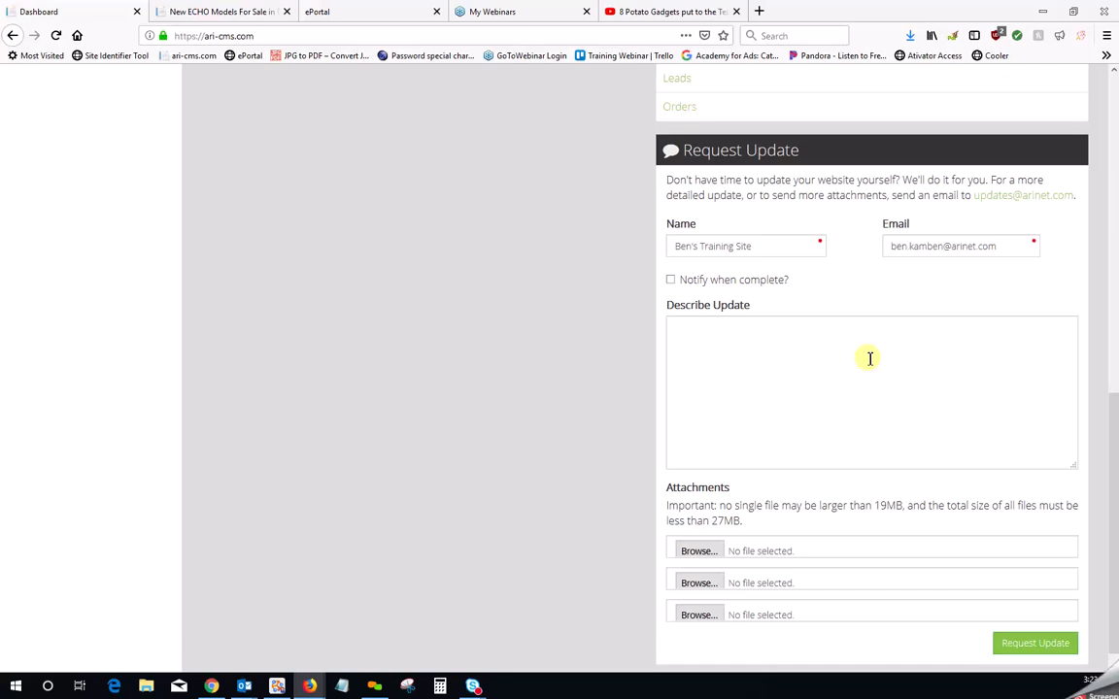
Scroll the ARI CMS dashboard, then switch to the 'New ECHO Models For Sale' tab
scroll(down, 3)
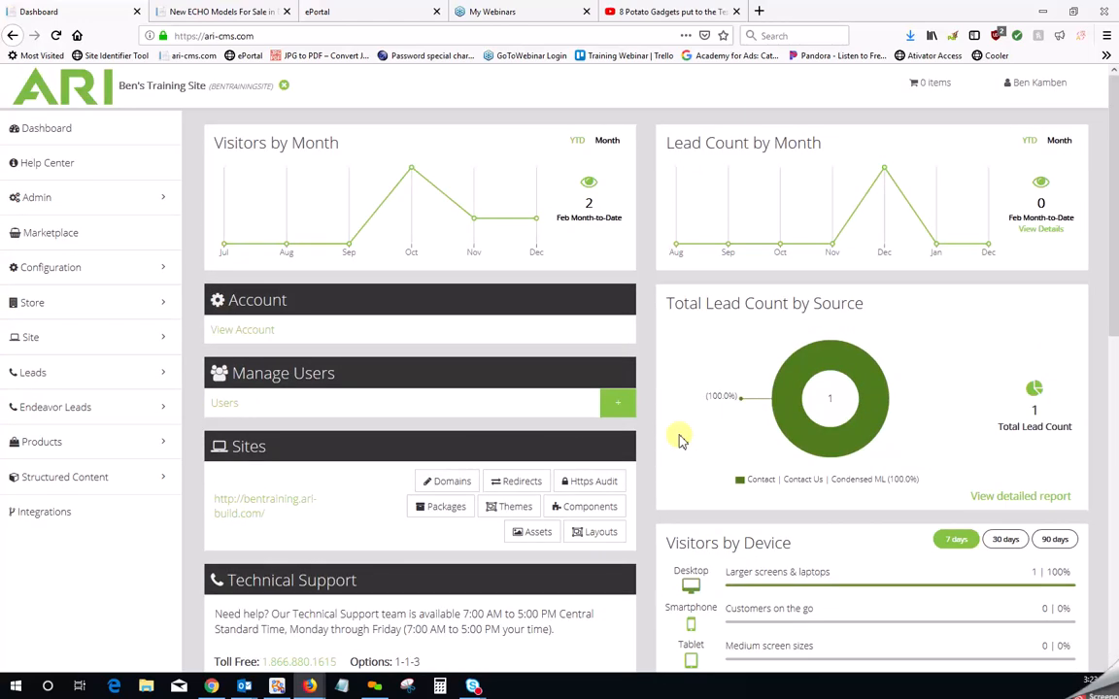
mouse_move(694, 355)
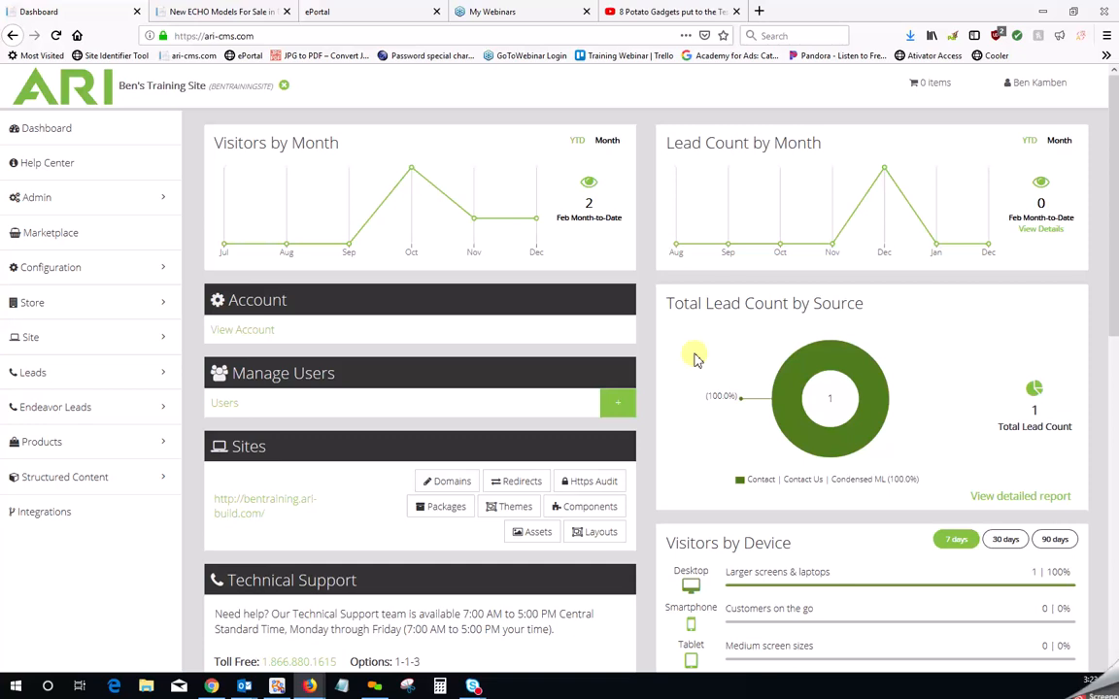
click(221, 11)
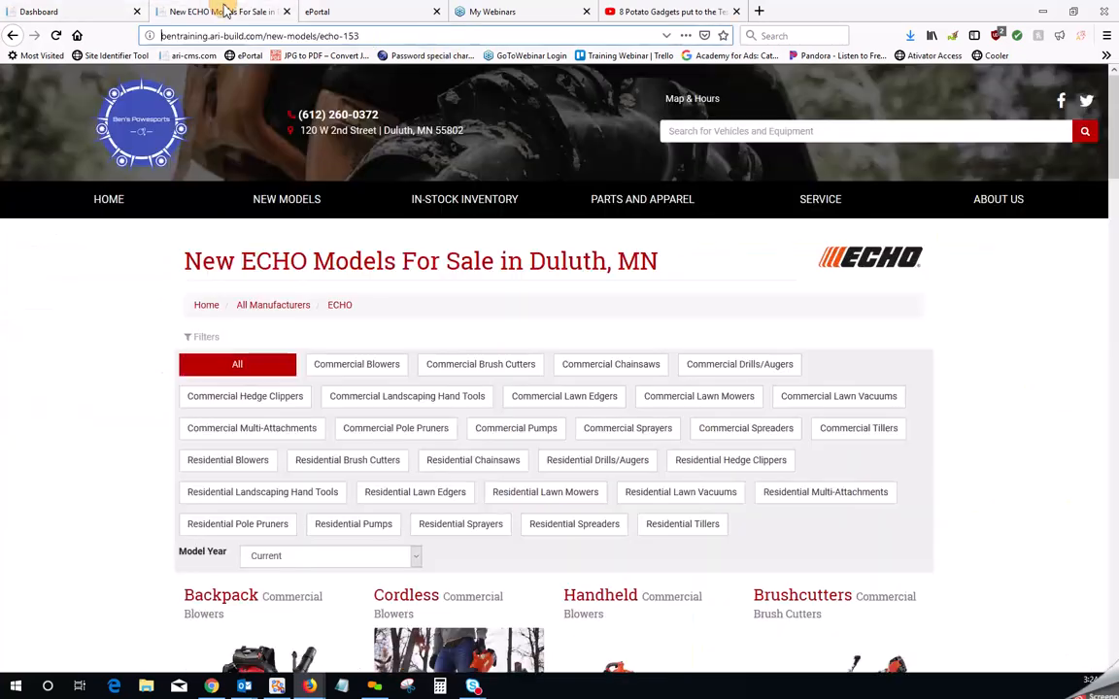
mouse_move(999, 199)
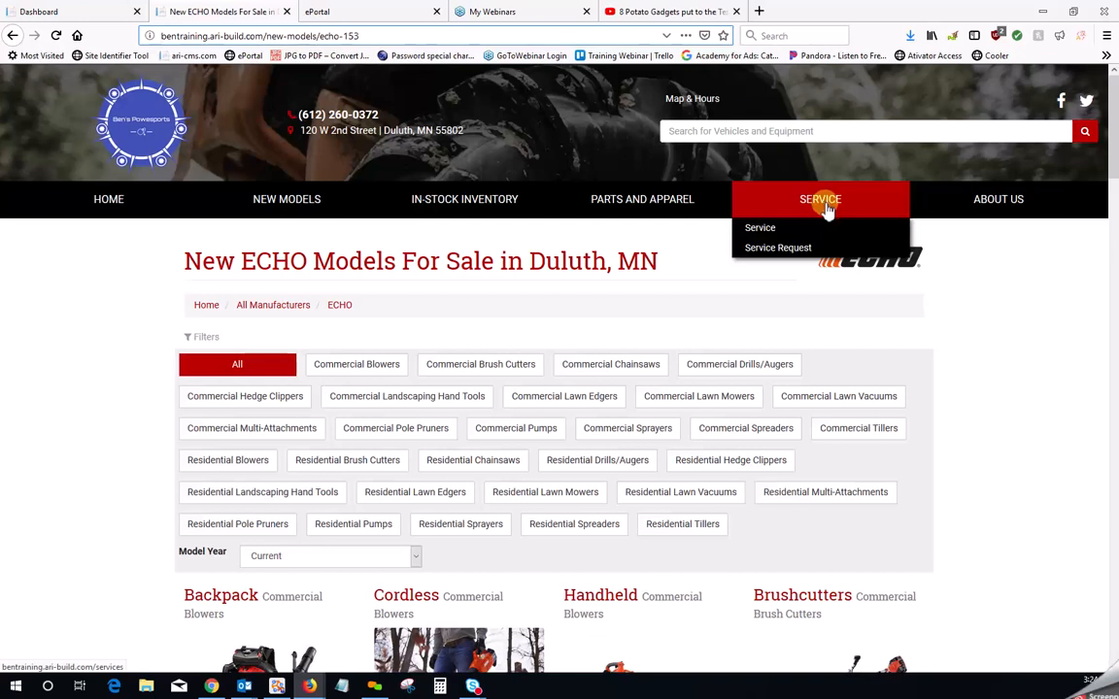
Return from the dealer site's ECHO models page to the ARI CMS Dashboard tab
click(68, 11)
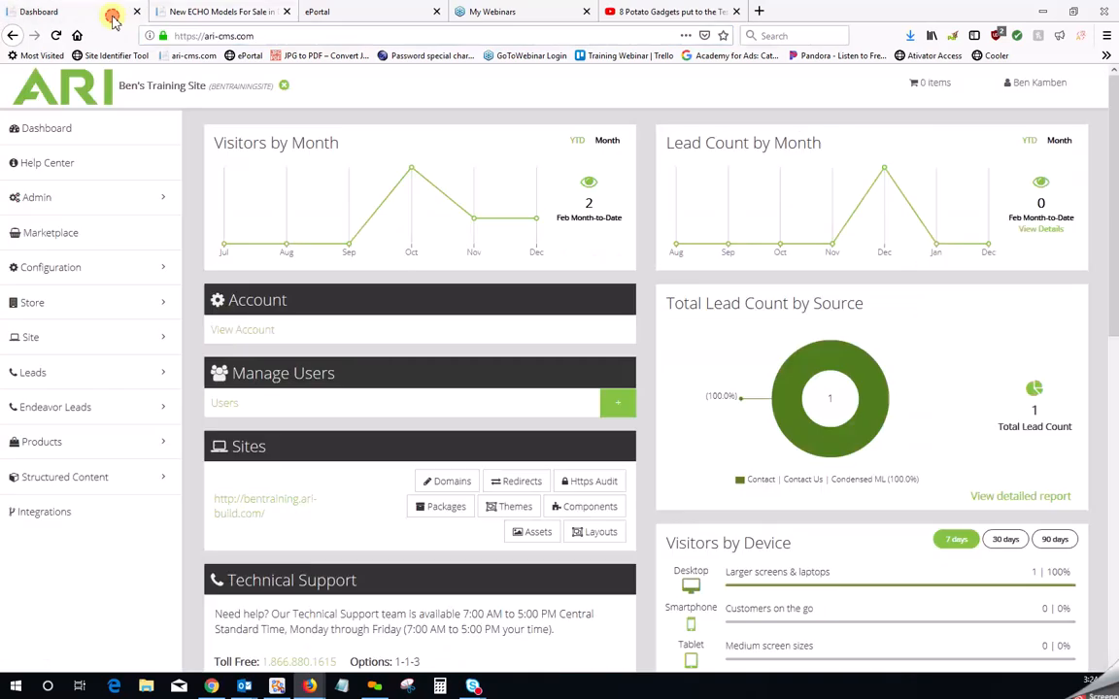